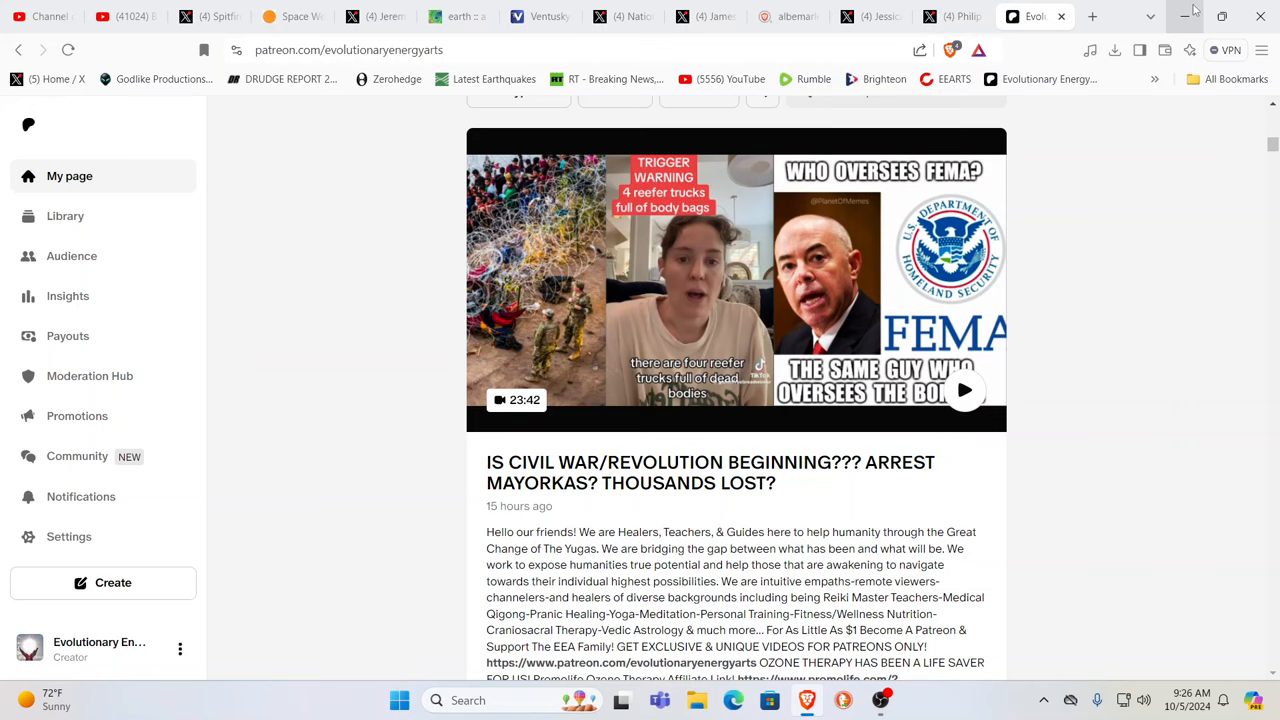
mouse_move(1260, 12)
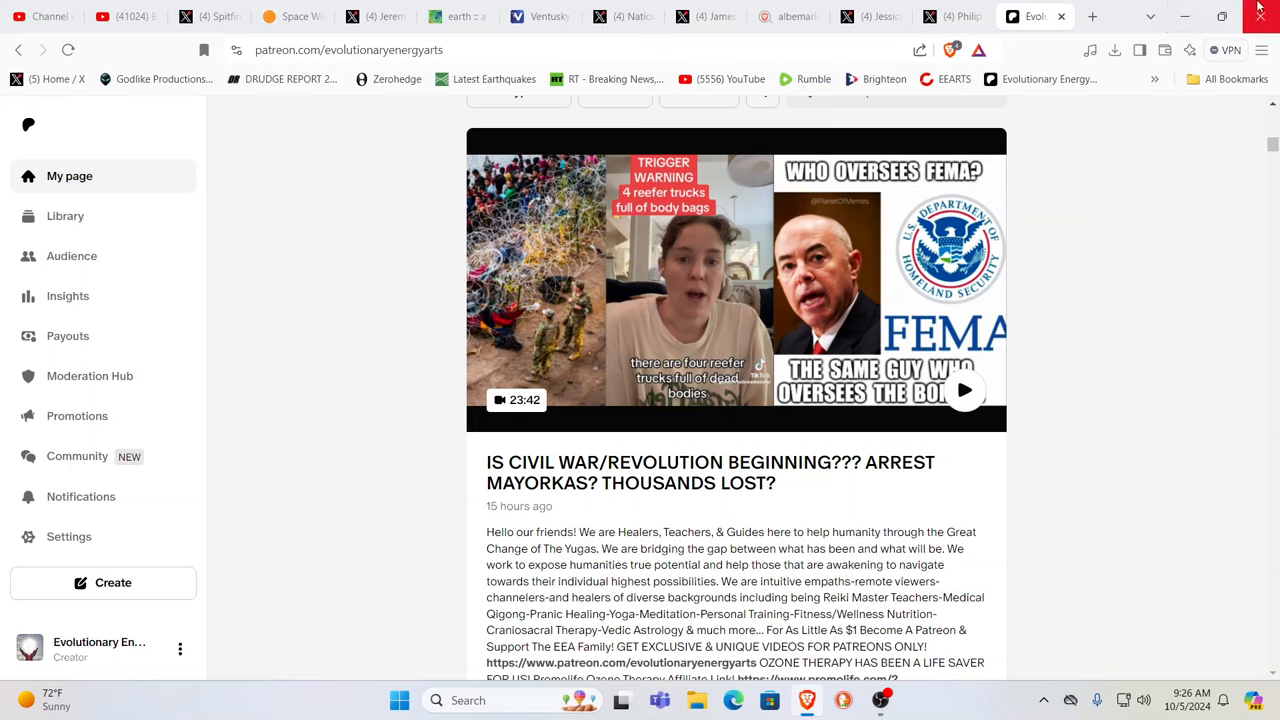
mouse_move(1076, 152)
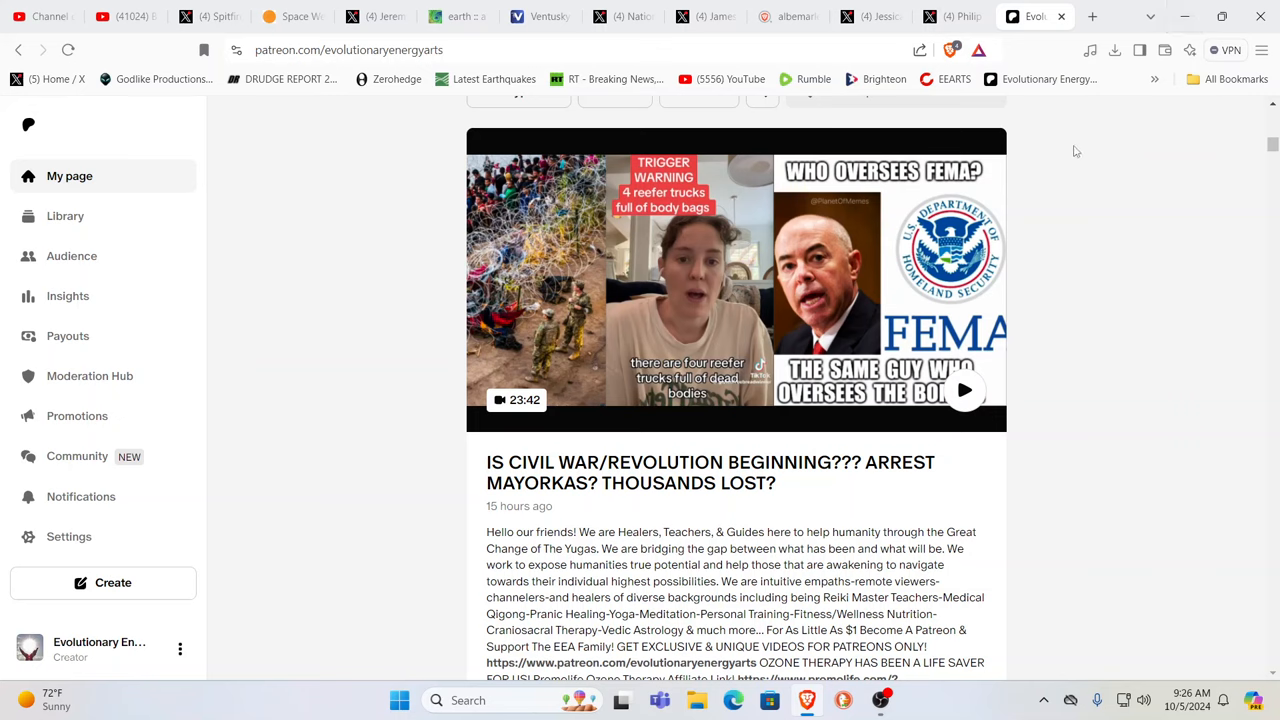
mouse_move(950, 16)
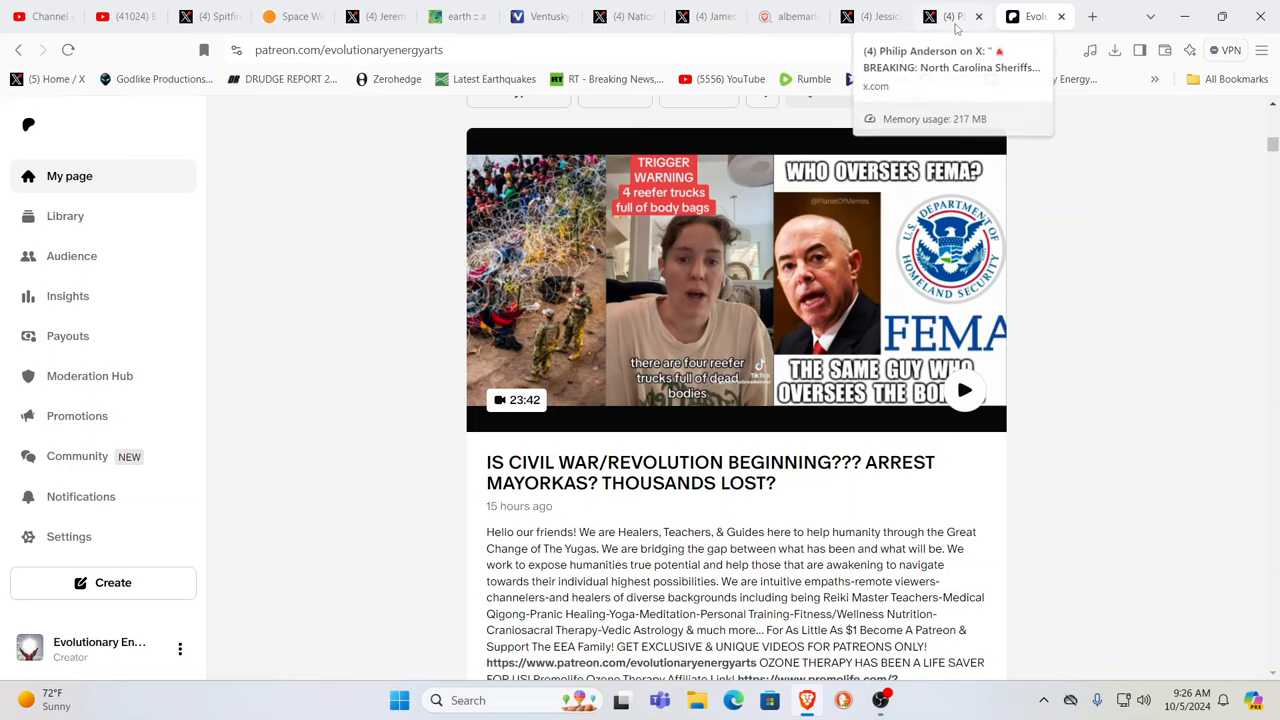
- Switch to the X post about North Carolina sheriffs ready to arrest FEMA feds and read it
click(940, 16)
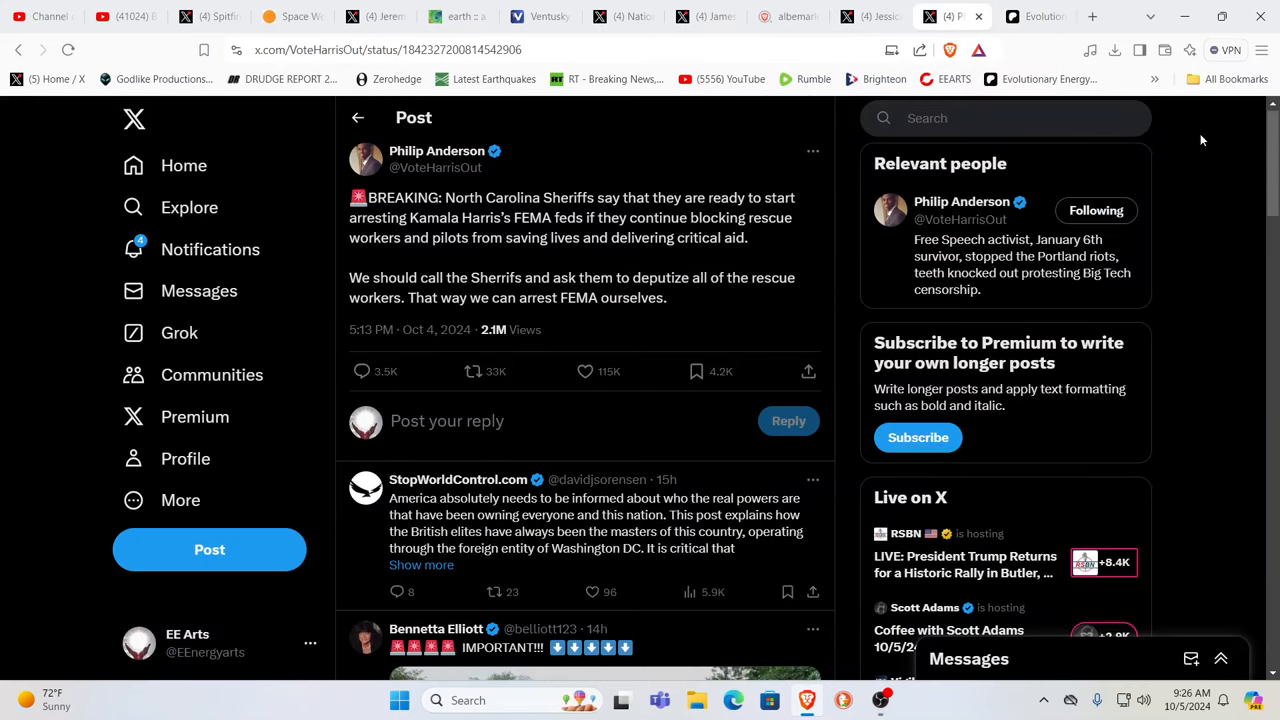
mouse_move(1218, 142)
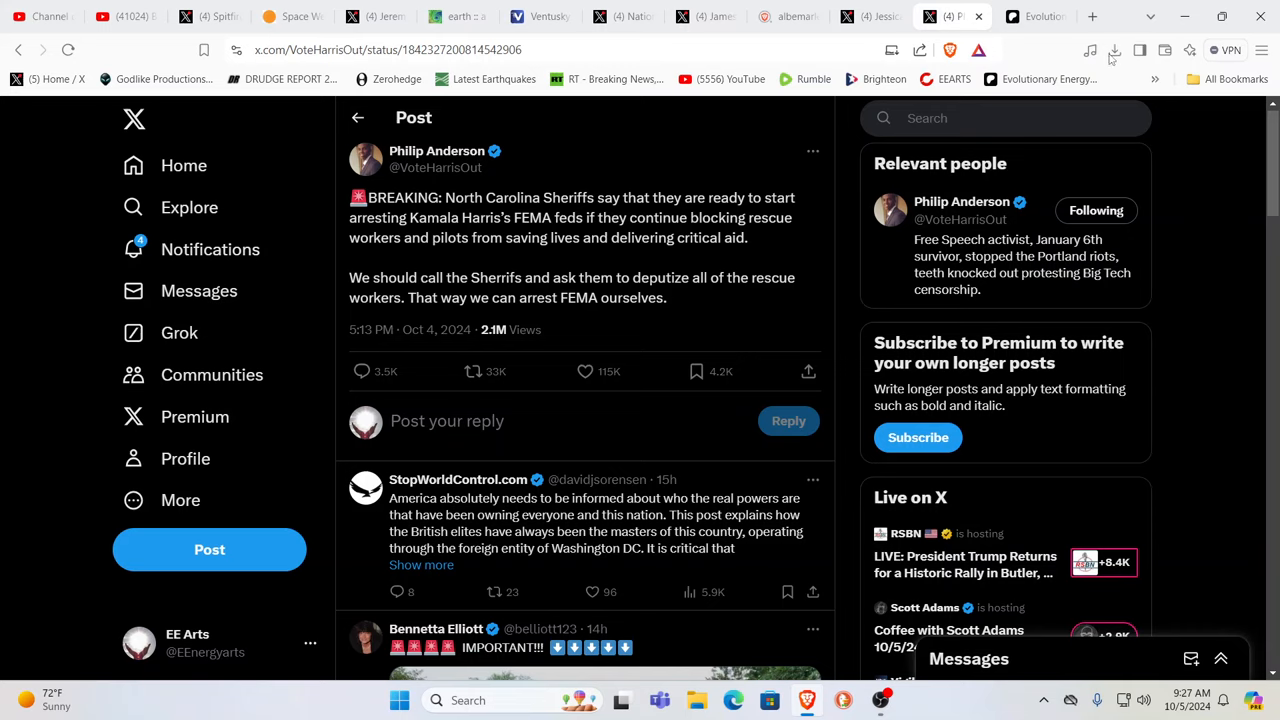
mouse_move(864, 16)
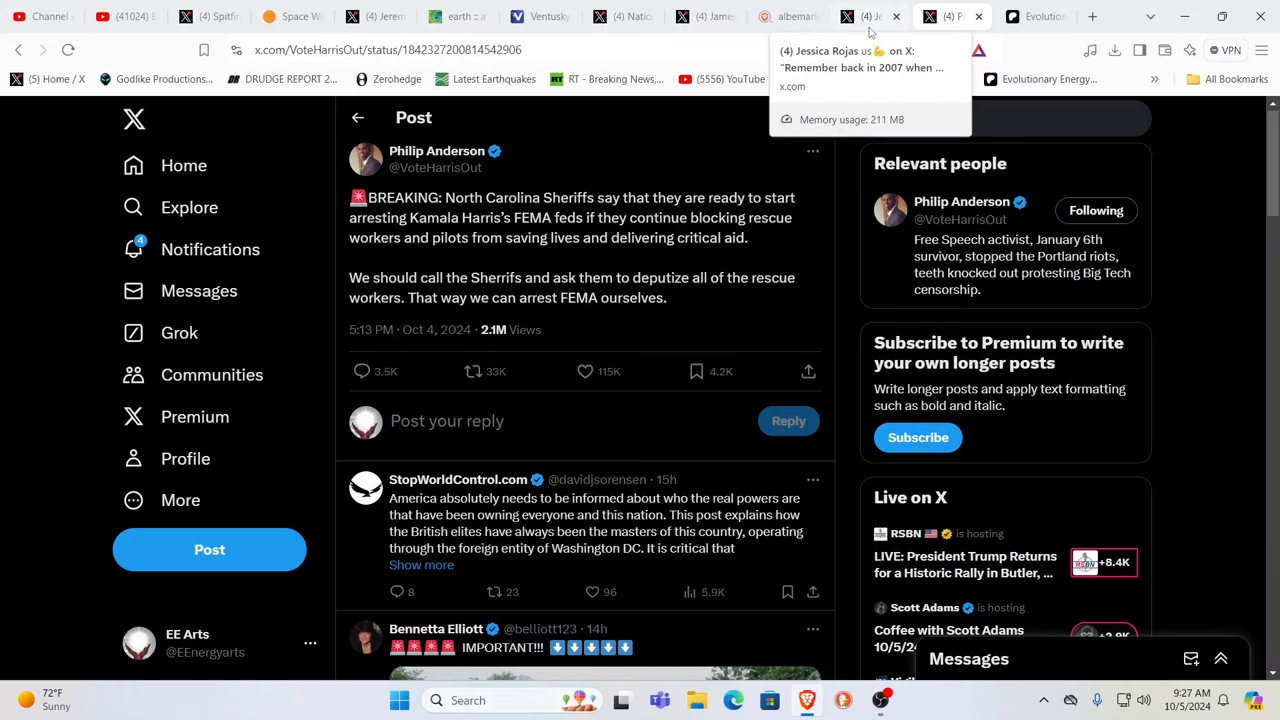
mouse_move(456, 480)
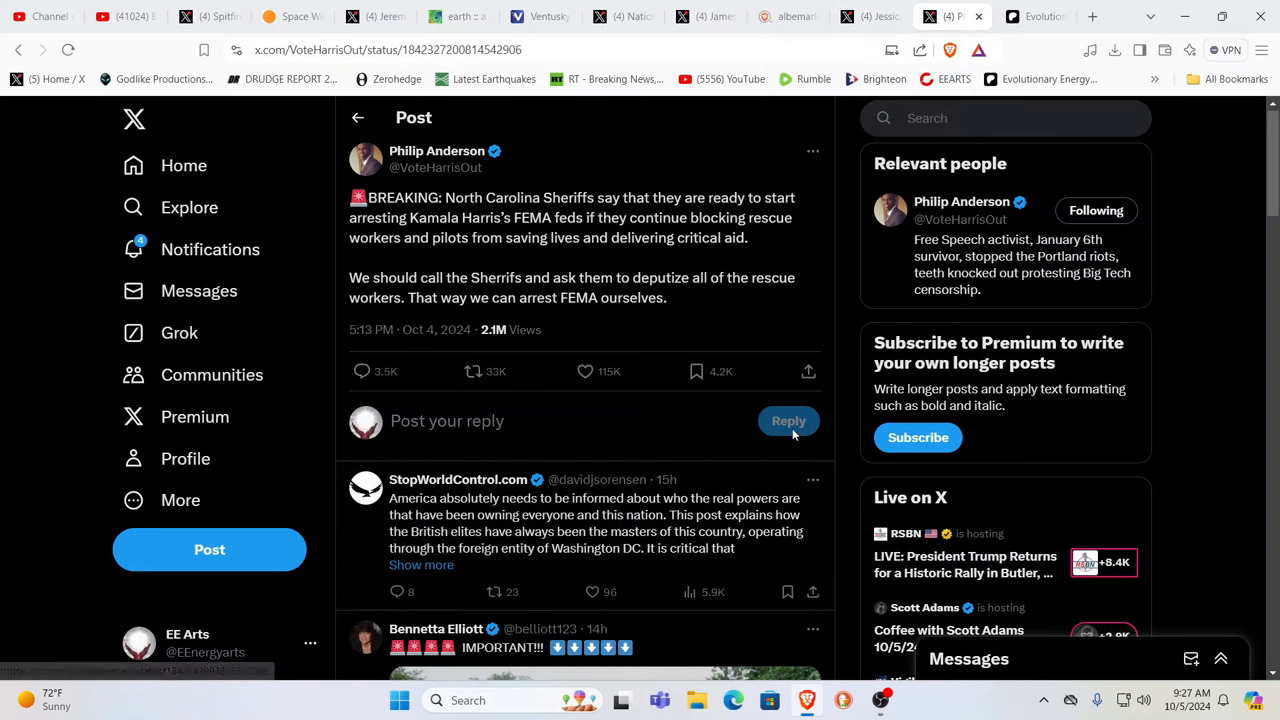
mouse_move(640, 504)
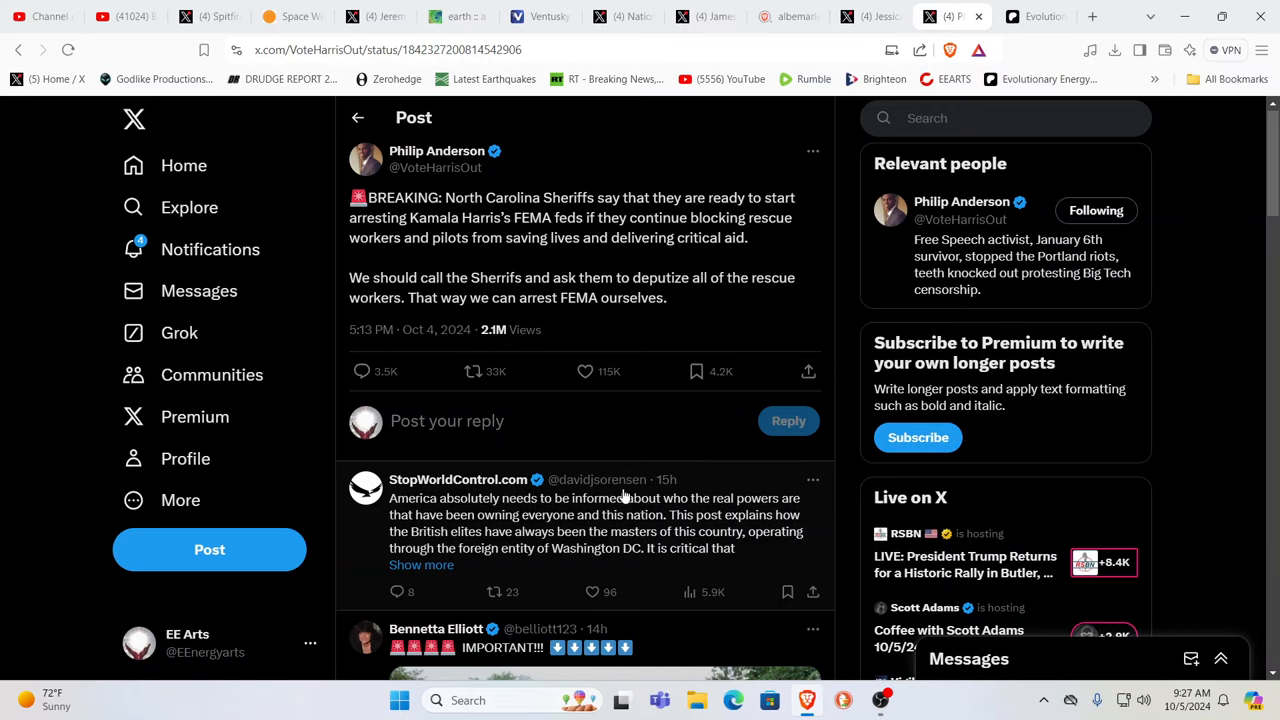
mouse_move(550, 528)
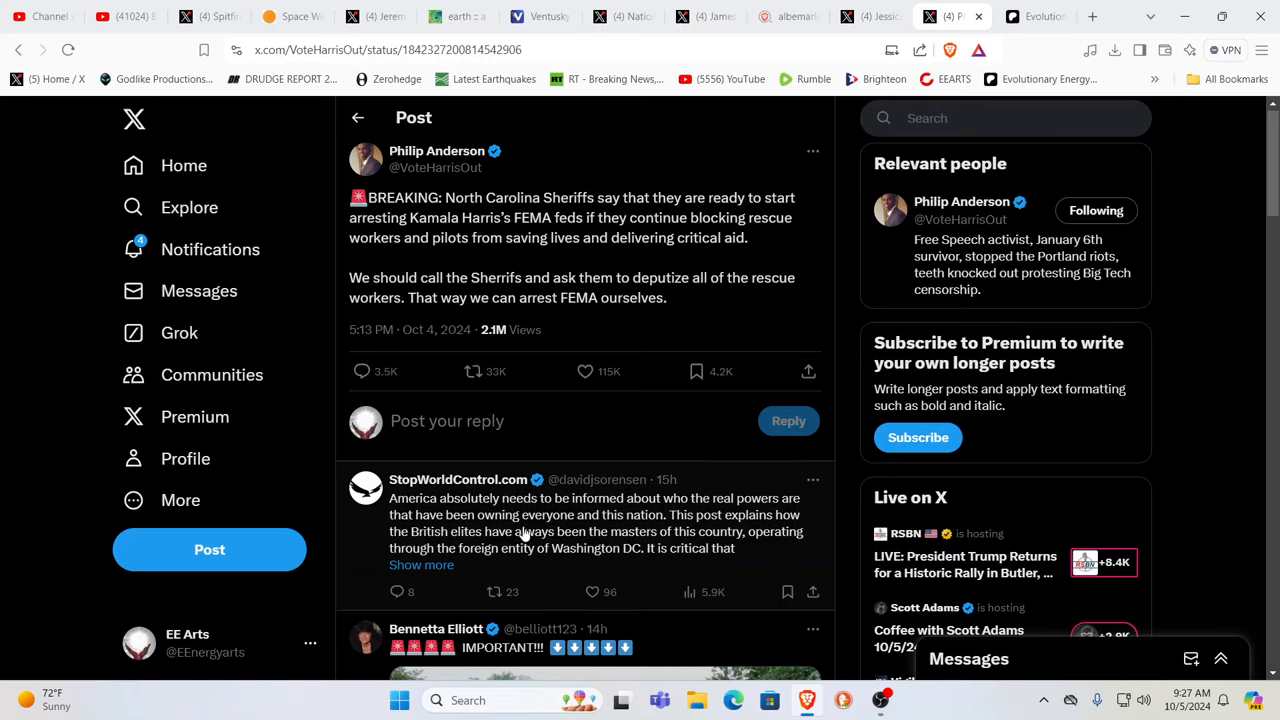
mouse_move(500, 542)
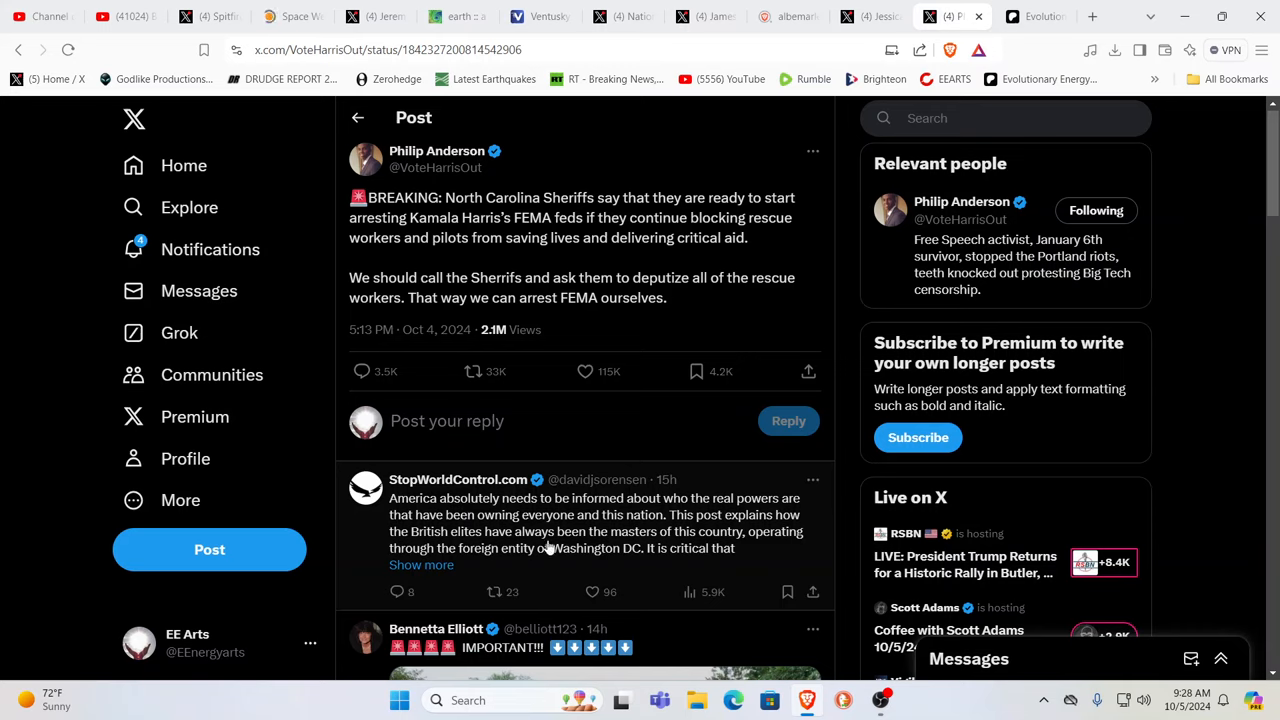
mouse_move(668, 544)
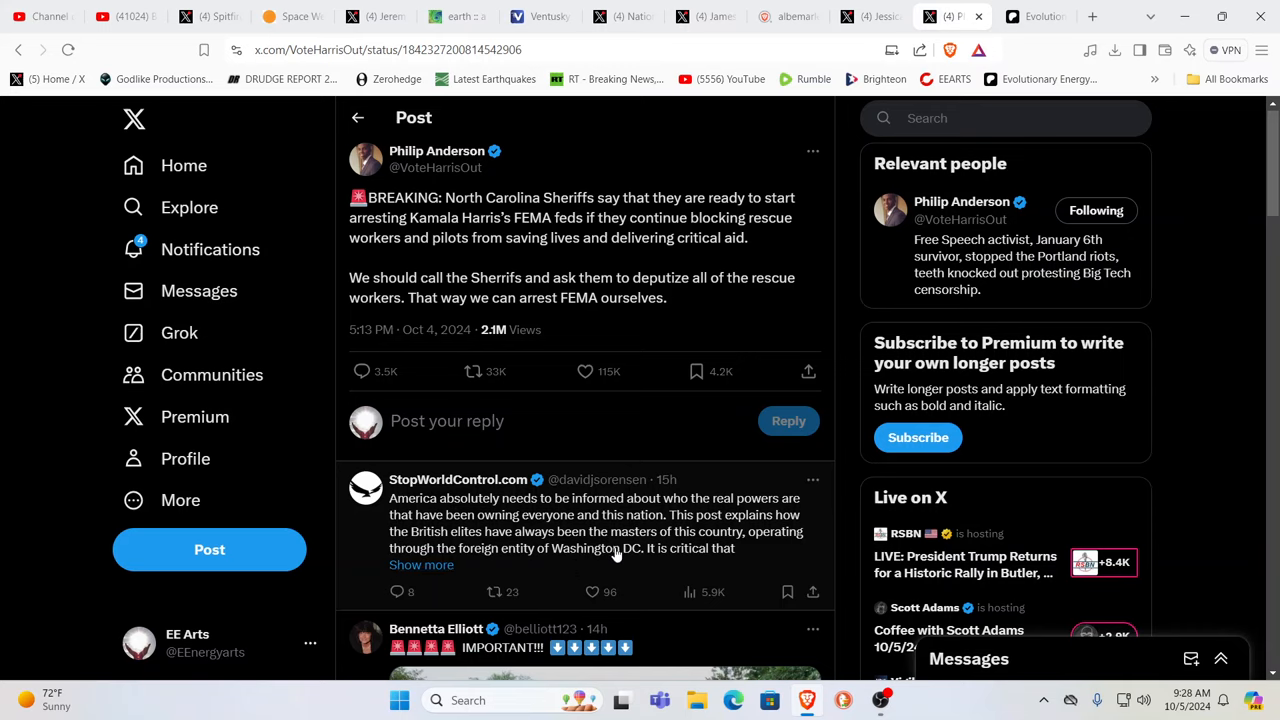
mouse_move(548, 462)
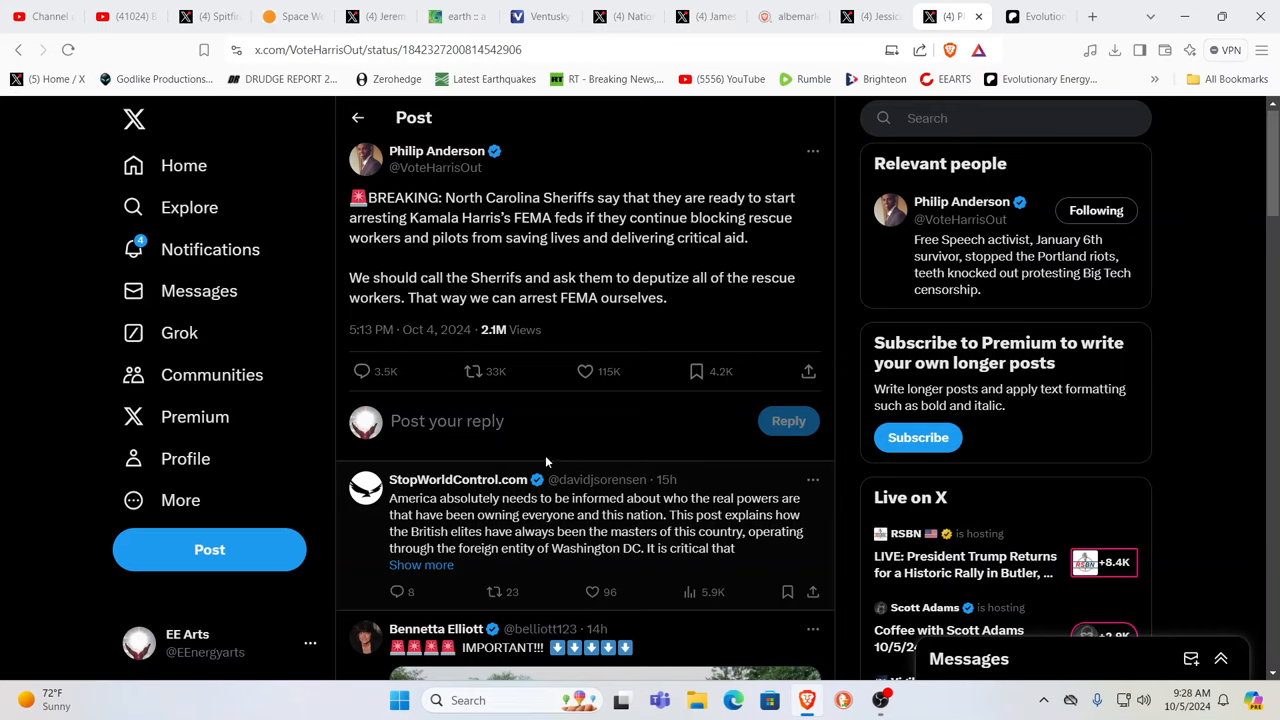
mouse_move(544, 562)
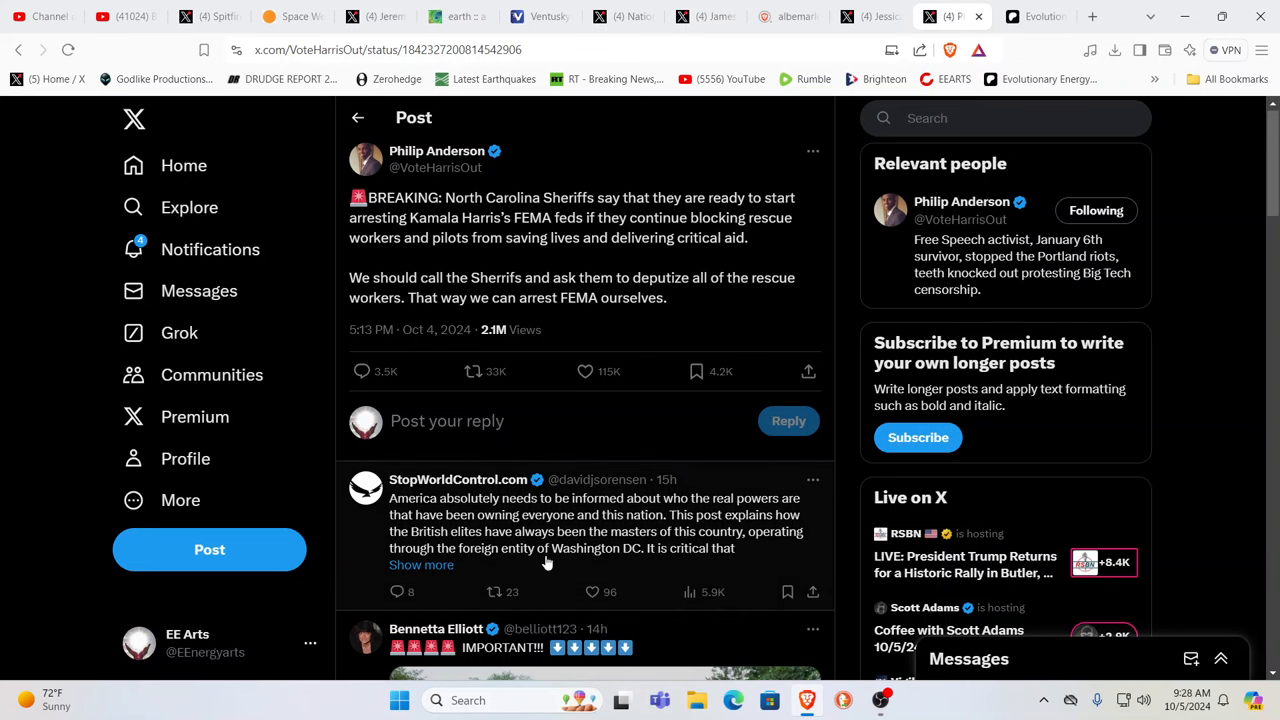
- Scroll through the replies before moving to the 2007 FEMA news conference post
scroll(down, 3)
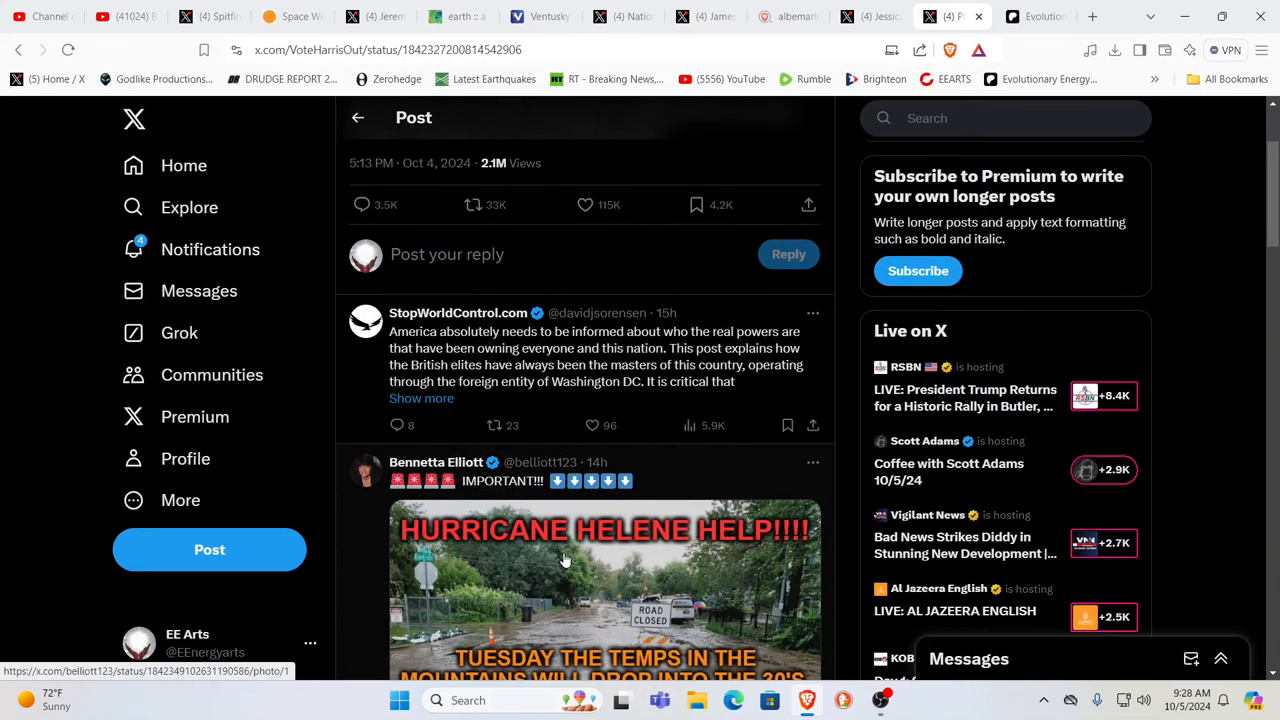
scroll(up, 3)
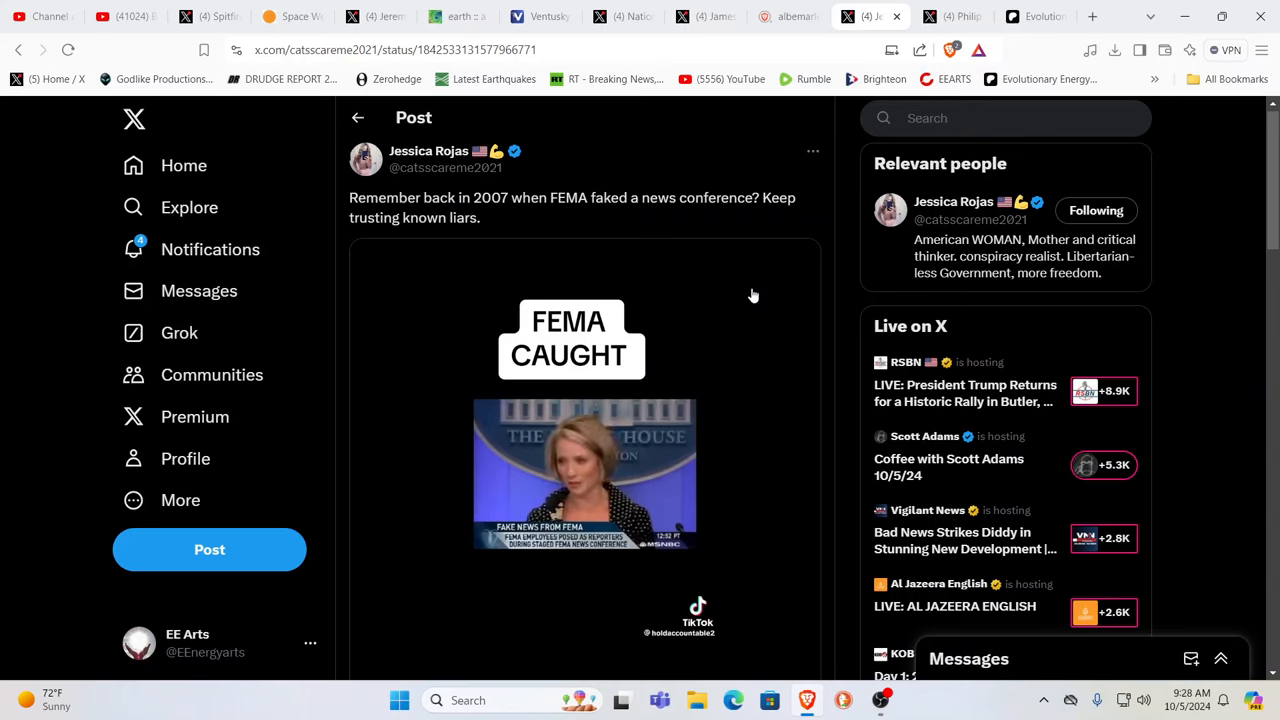
mouse_move(670, 344)
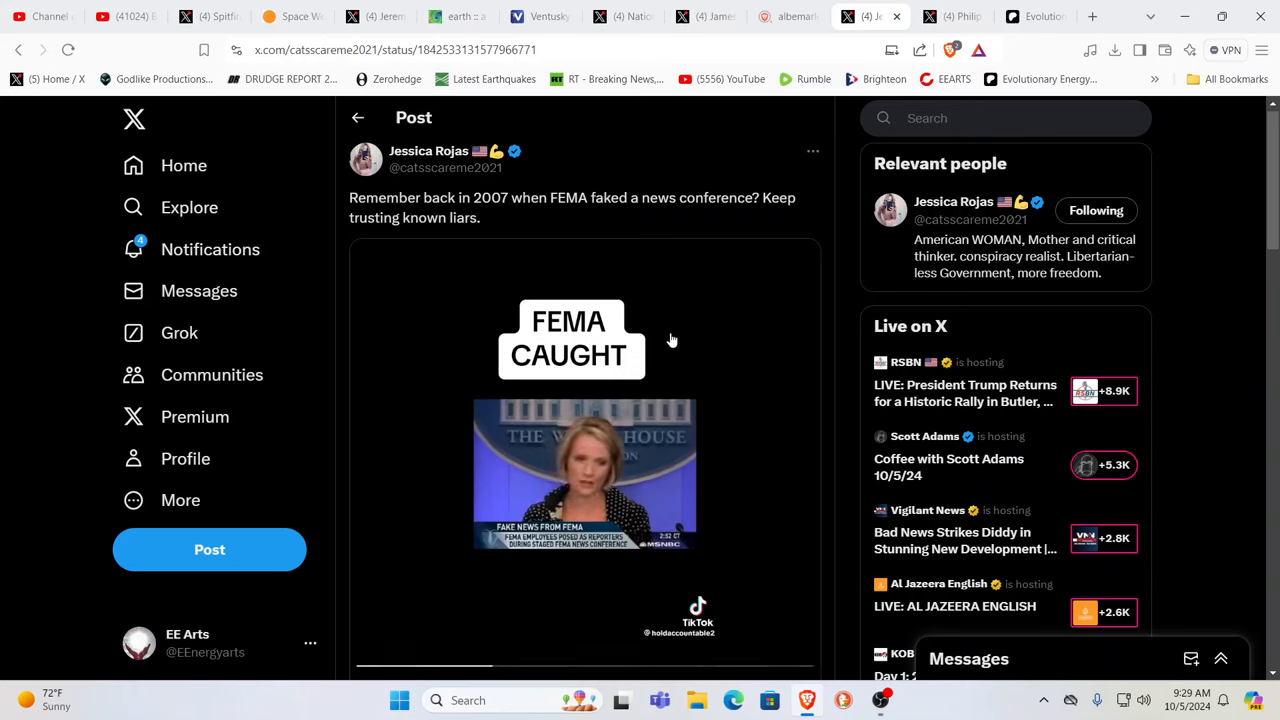
mouse_move(716, 304)
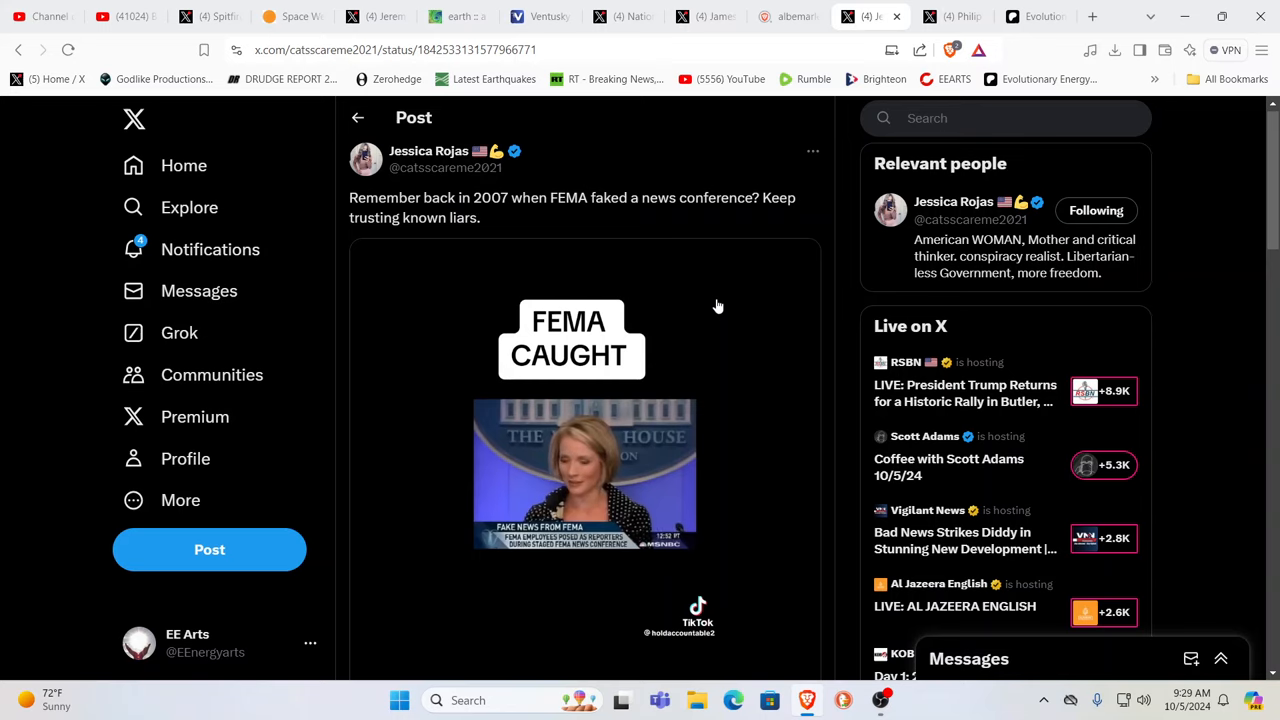
mouse_move(764, 172)
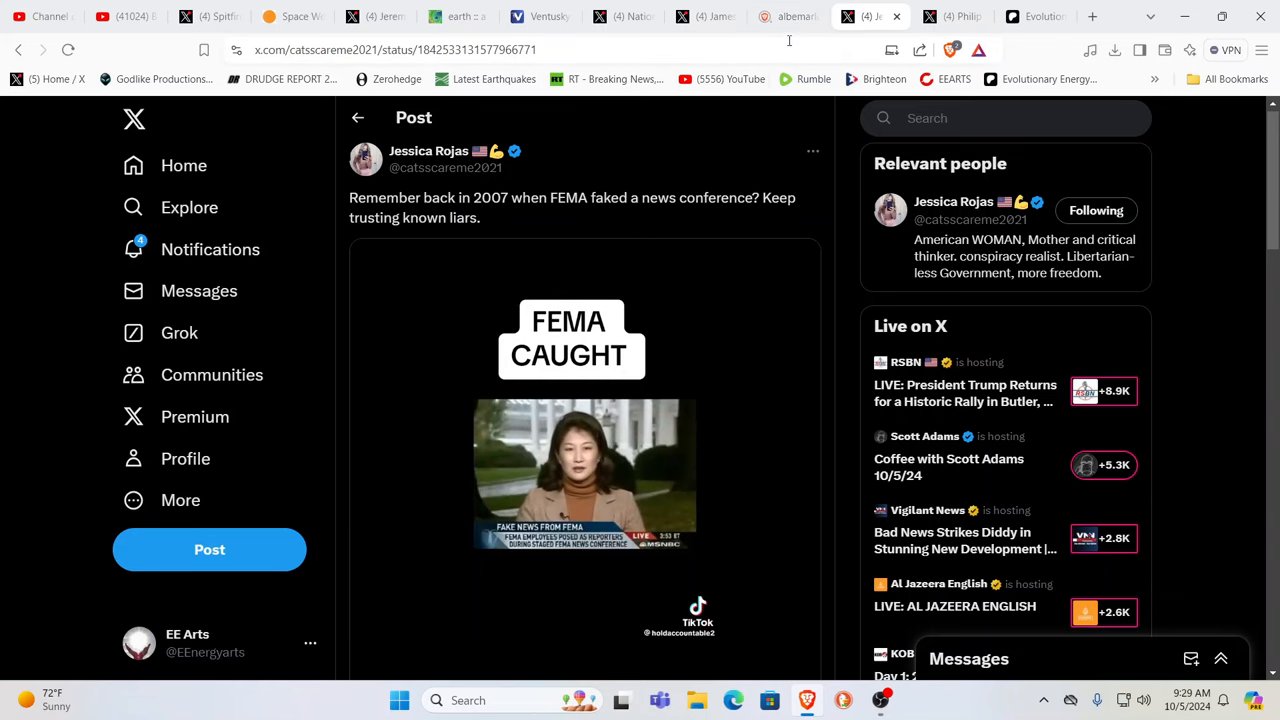
- Switch to the Brave Search results for 'albemarle investors' with Albemarle Corp's stock chart
click(788, 16)
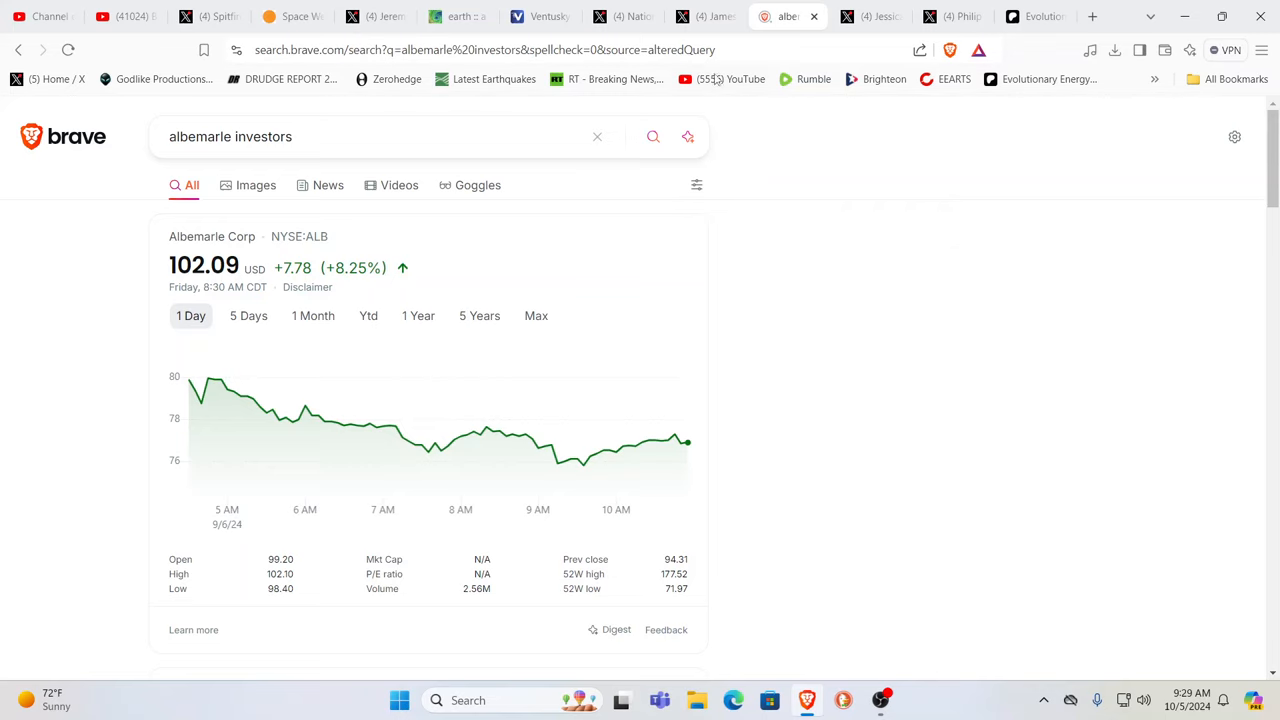
click(700, 16)
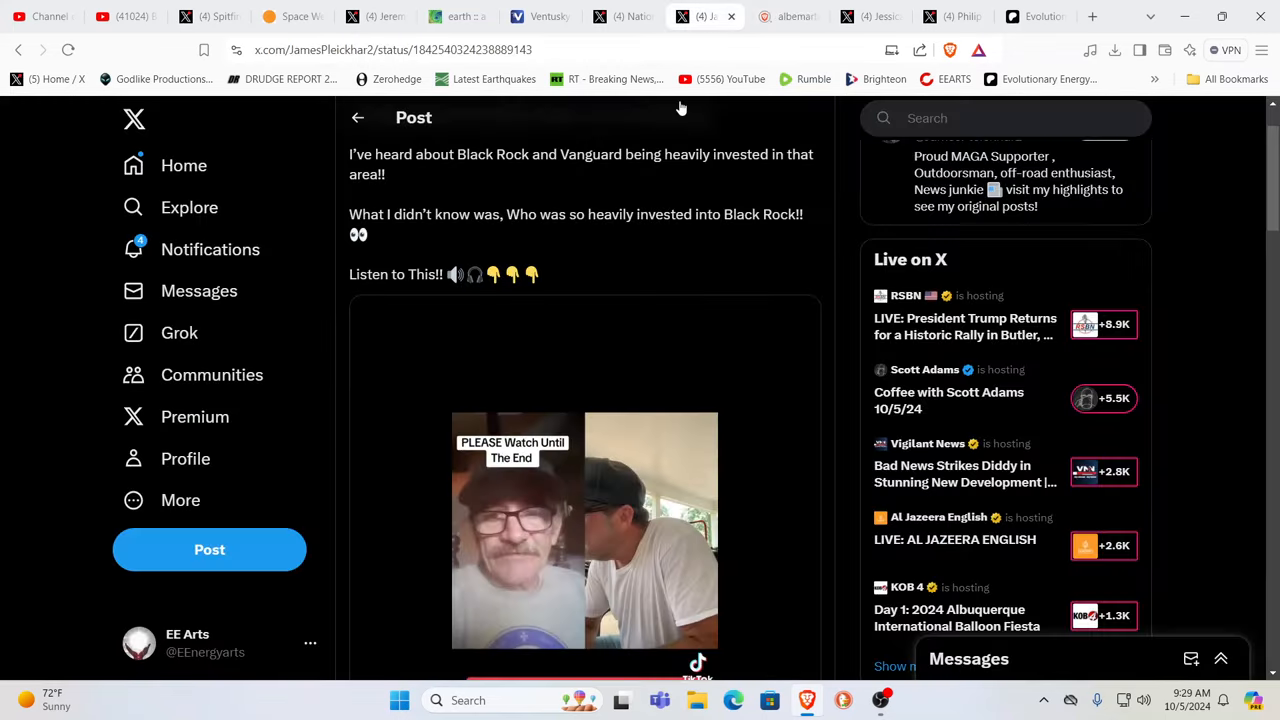
scroll(up, 3)
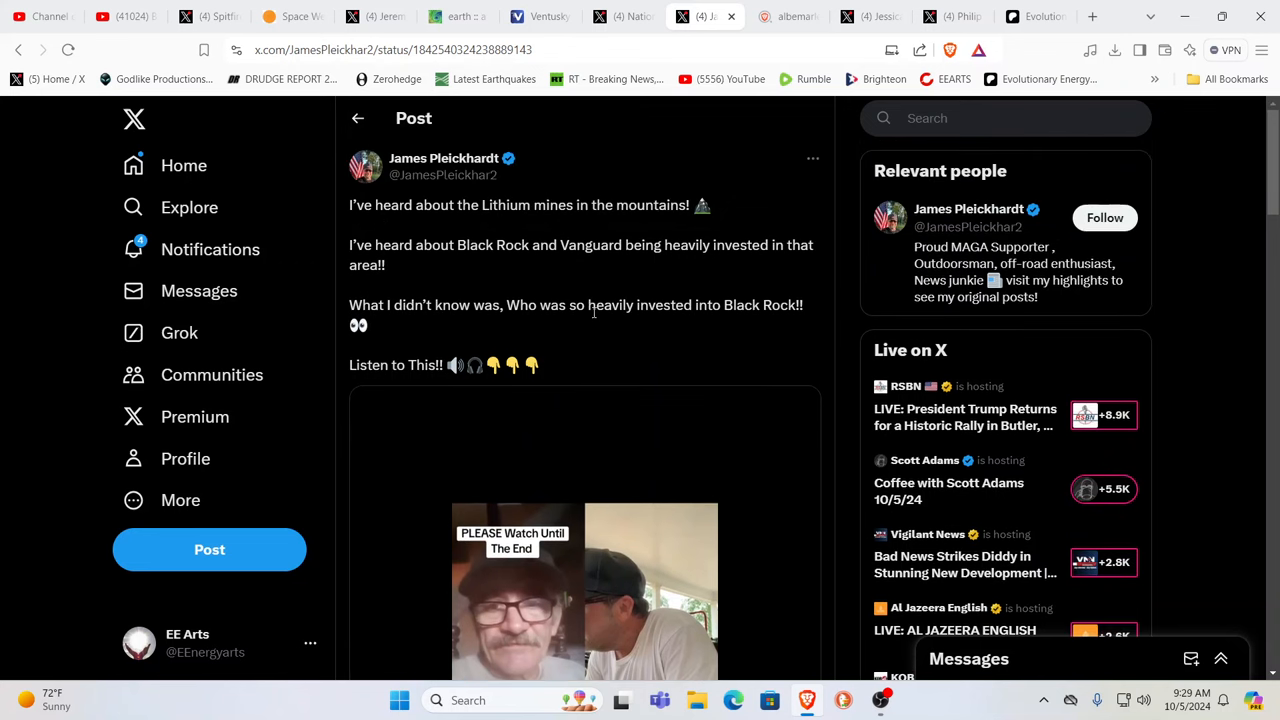
mouse_move(650, 328)
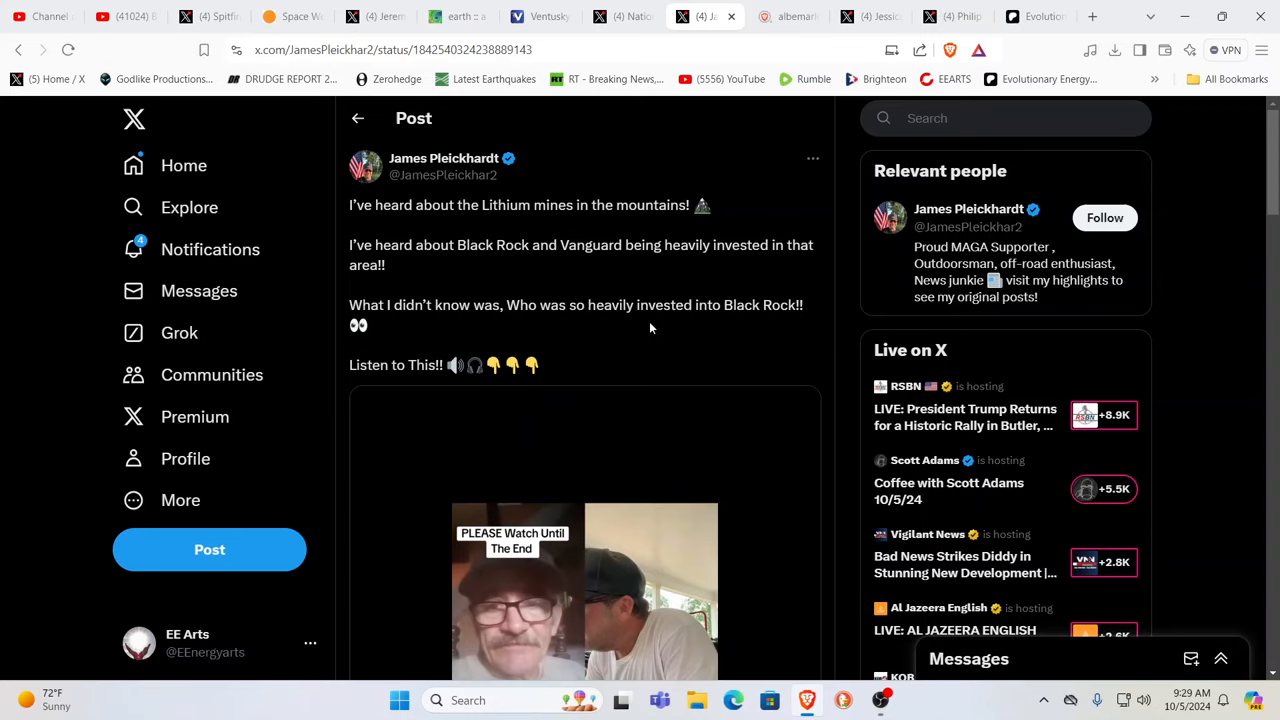
scroll(down, 3)
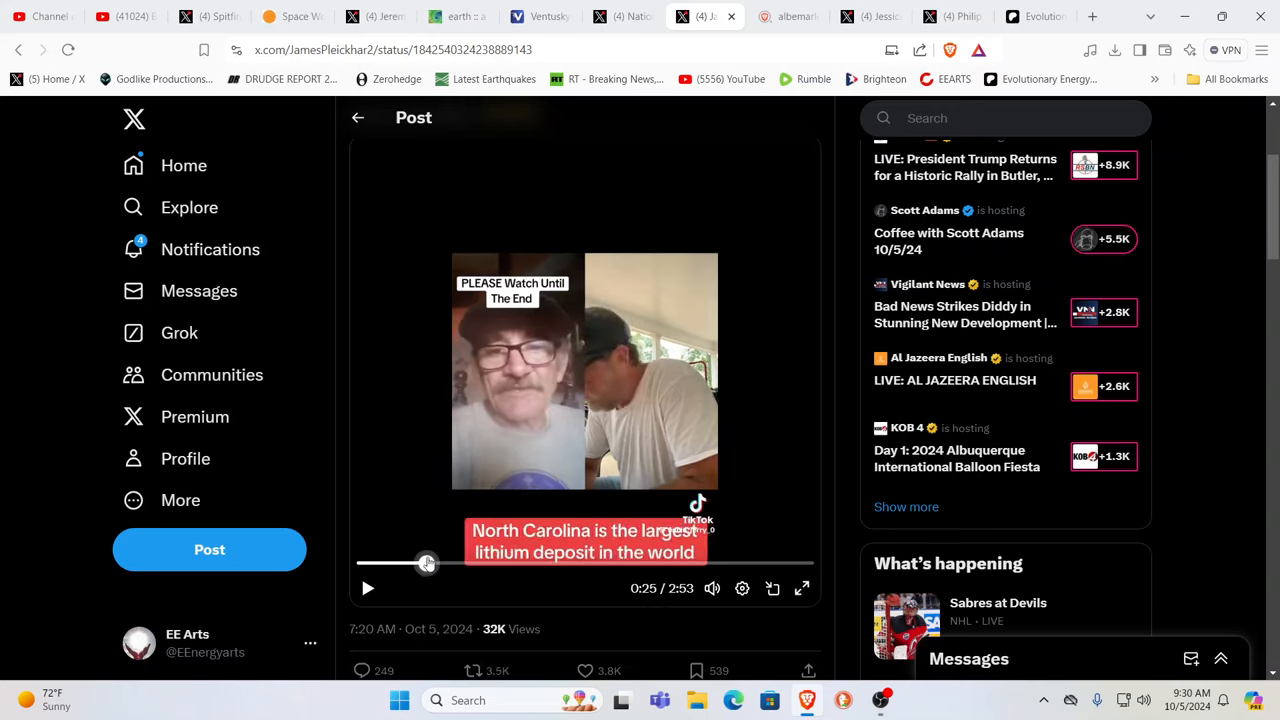
- Skip the lithium mines TikTok video forward in stages to about 2:14 of 2:53
drag(428, 564, 444, 564)
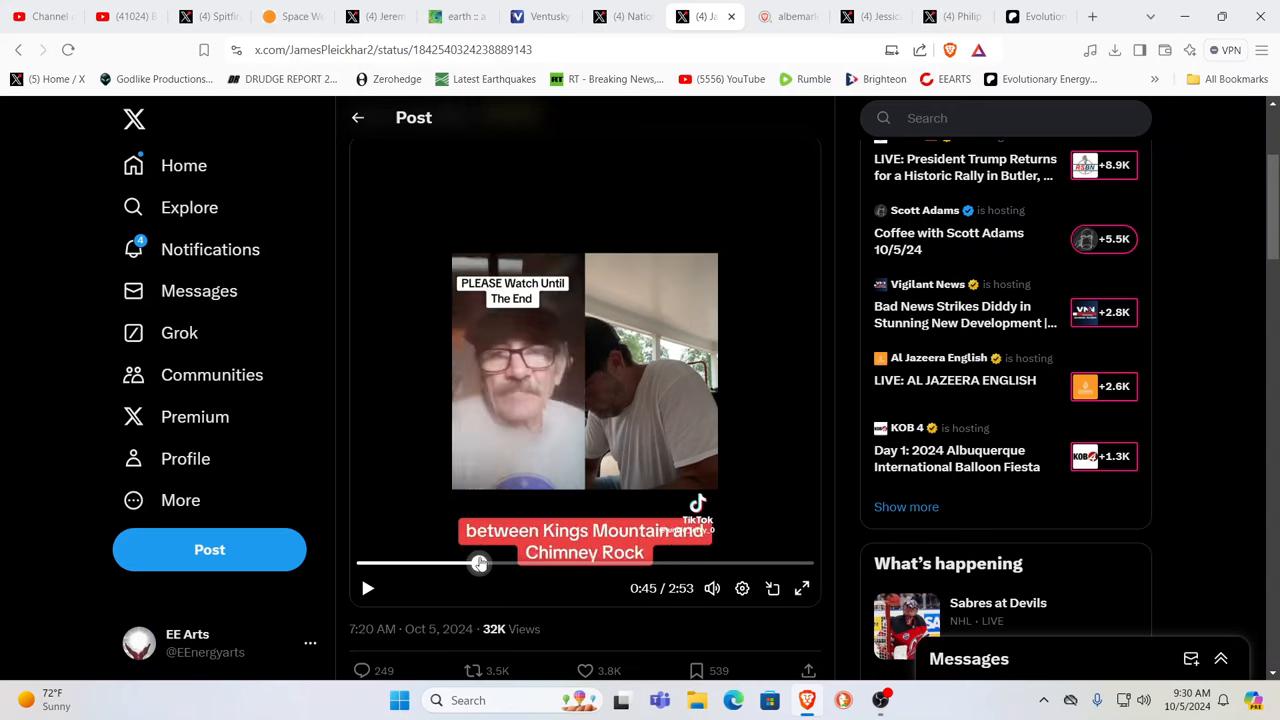
drag(480, 564, 492, 564)
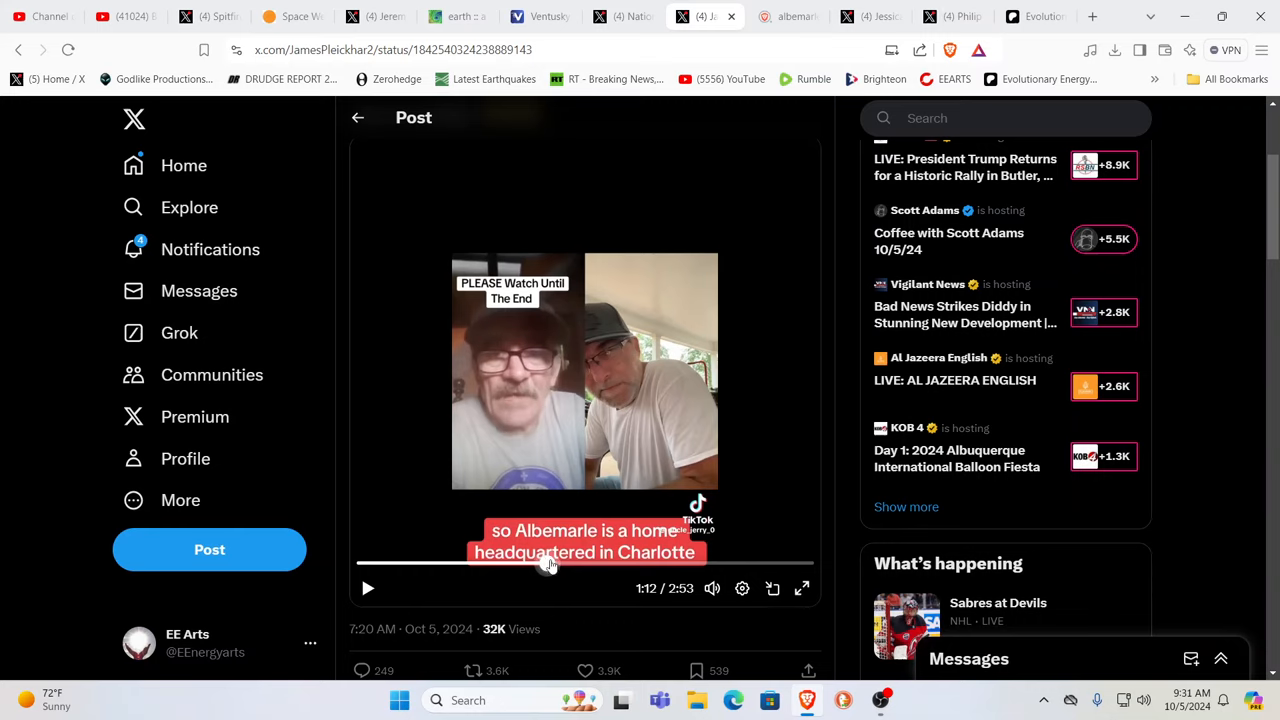
click(568, 564)
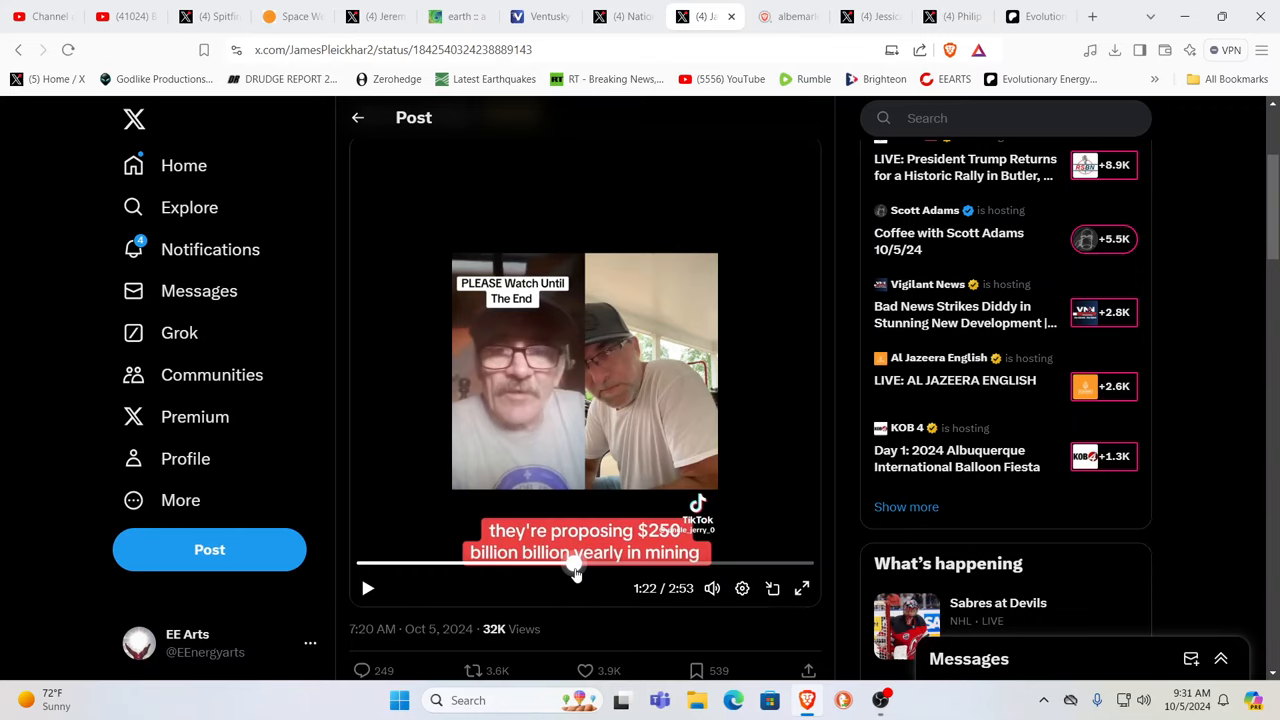
click(580, 670)
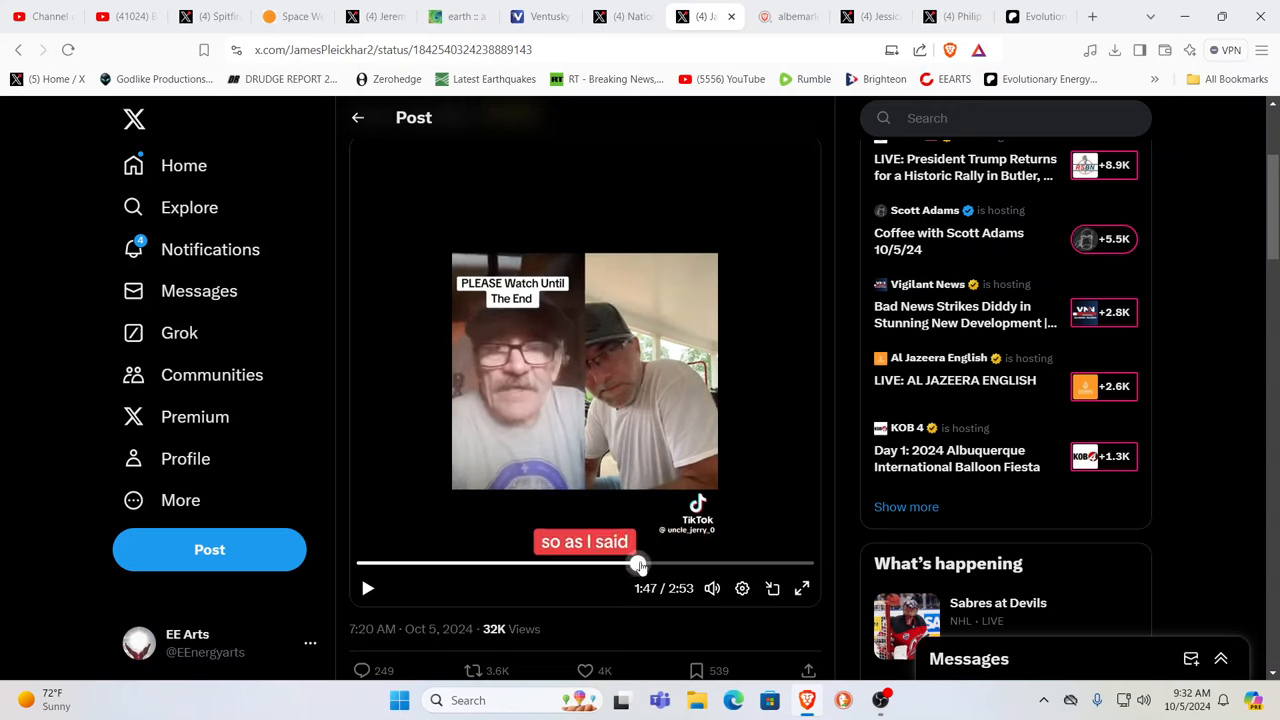
drag(640, 564, 676, 564)
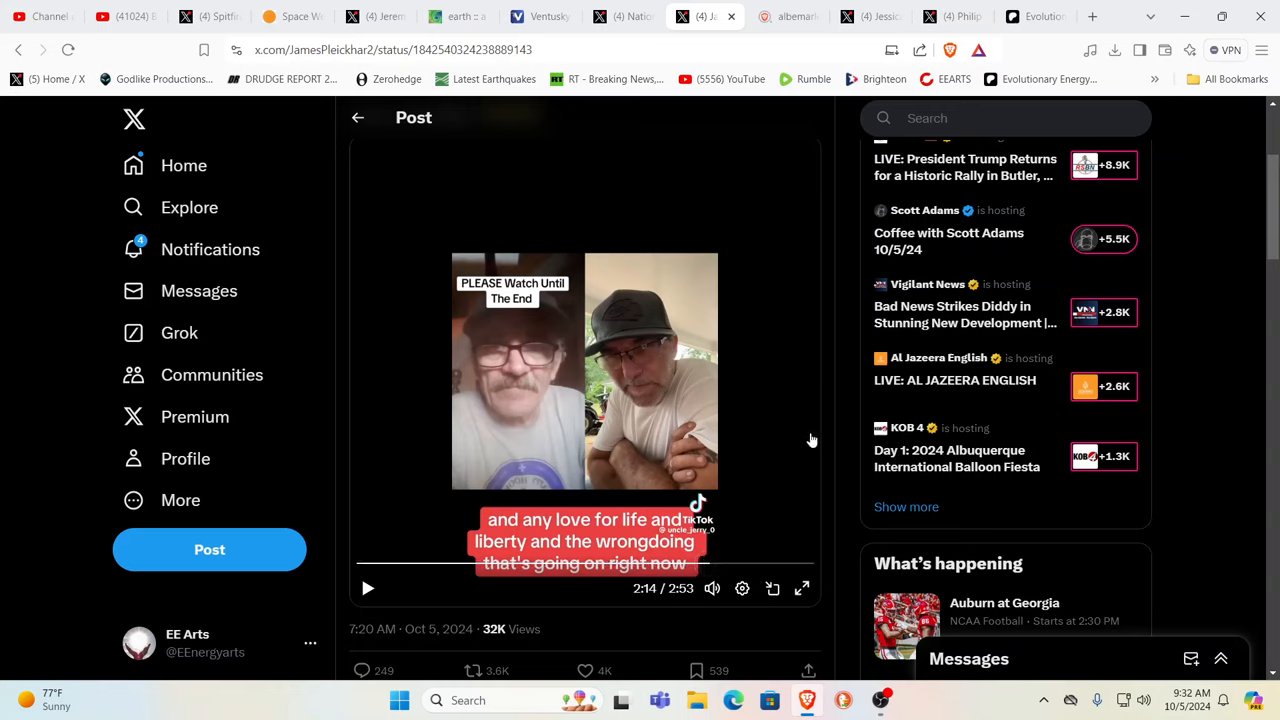
mouse_move(1252, 240)
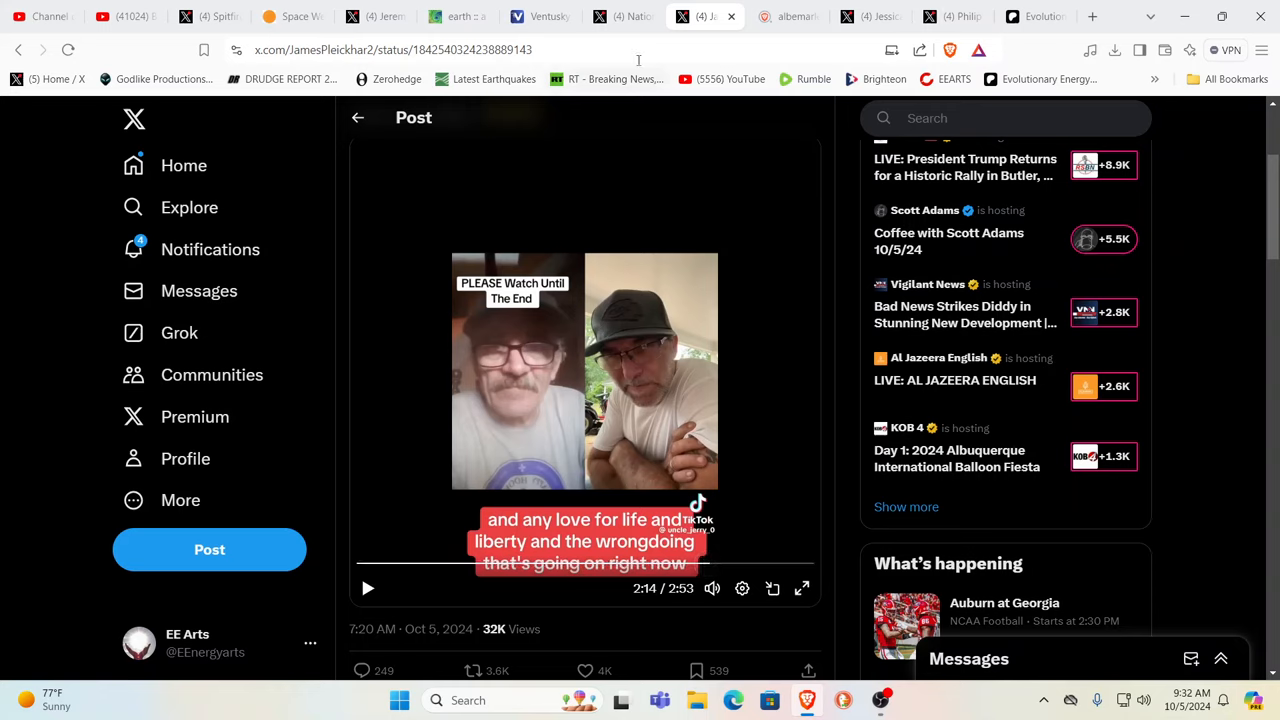
- Switch to the National Hurricane Center post on the southwestern Gulf of Mexico disturbance
click(620, 16)
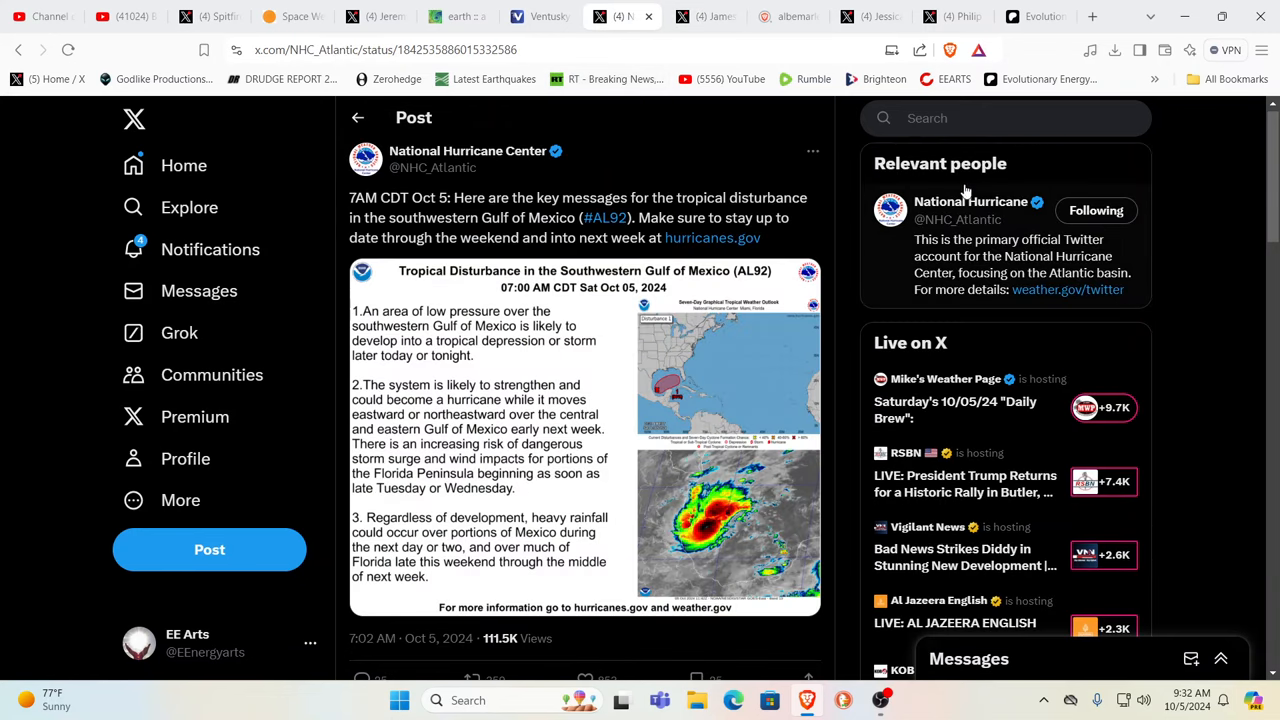
mouse_move(1200, 158)
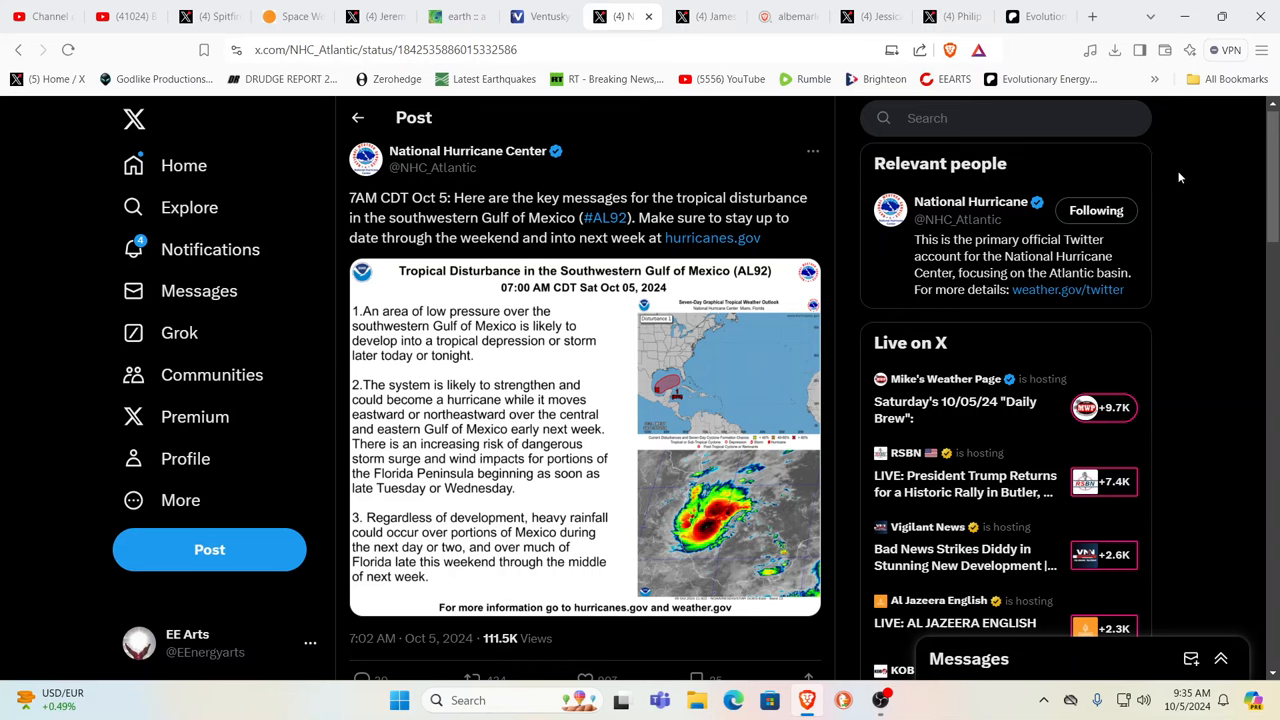
mouse_move(726, 172)
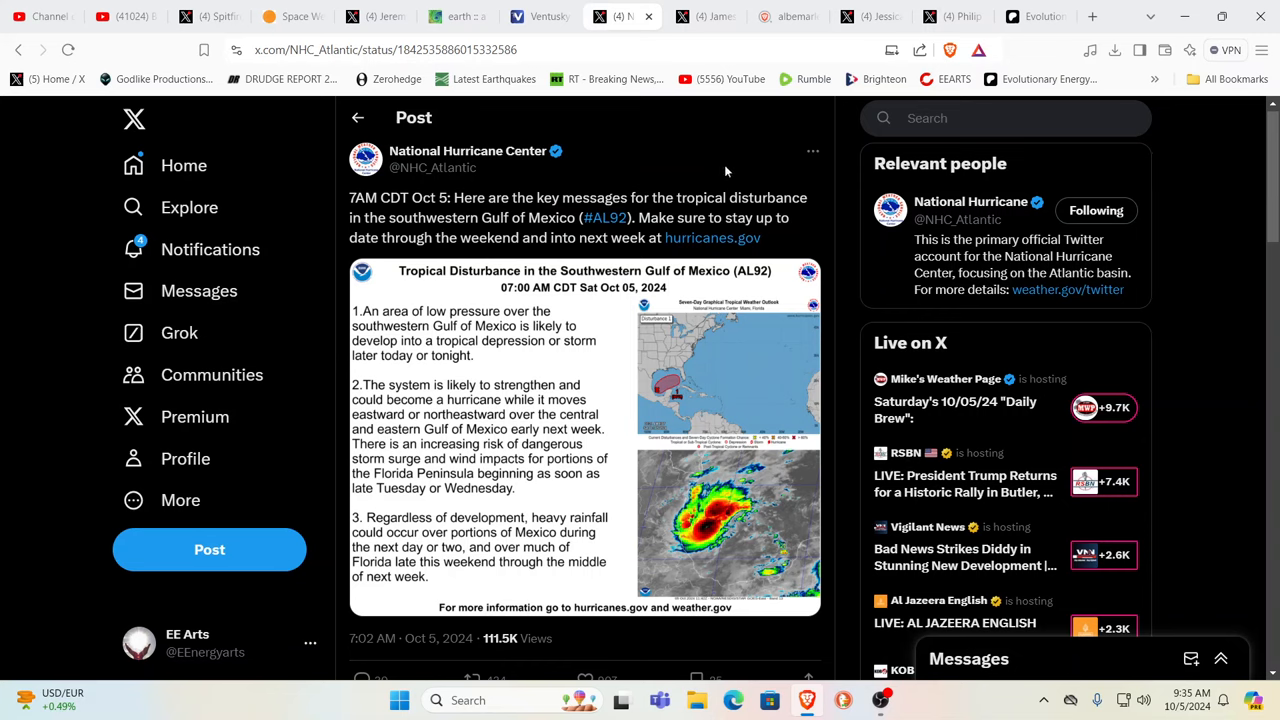
mouse_move(644, 152)
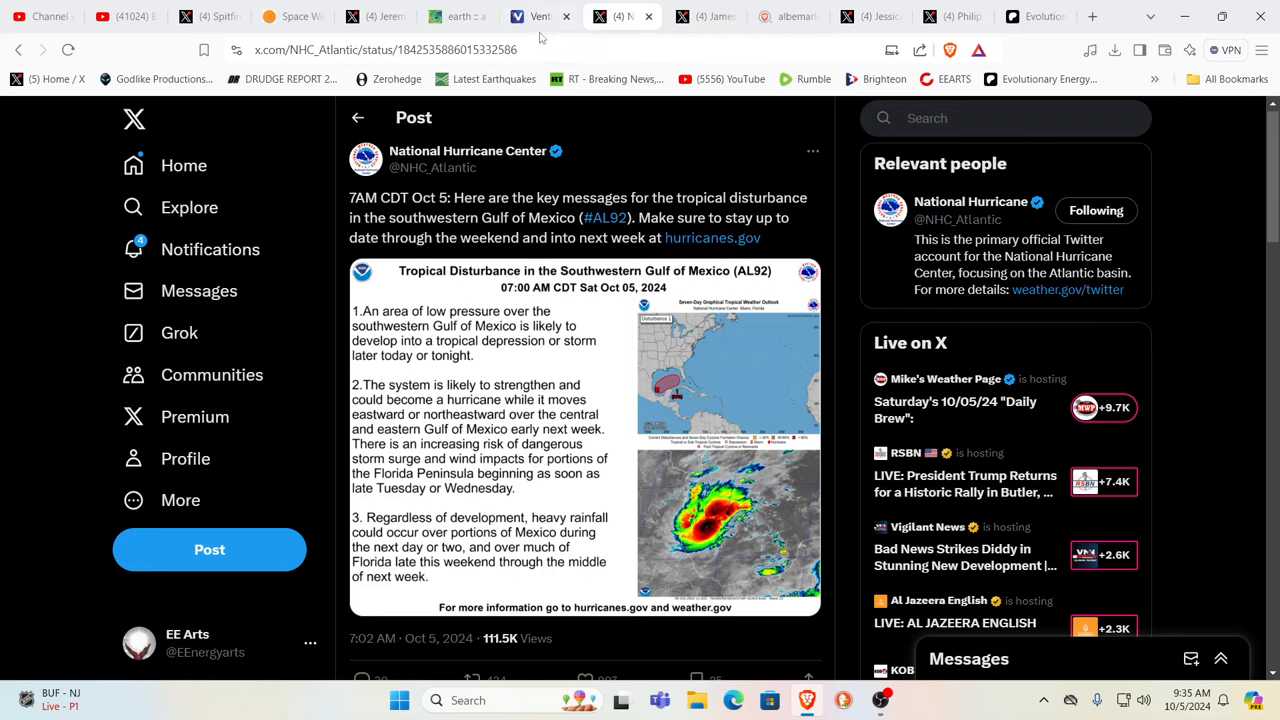
- Switch to the Ventusky wind gusts map of the Gulf of Mexico storm for October 9, 2024
click(540, 16)
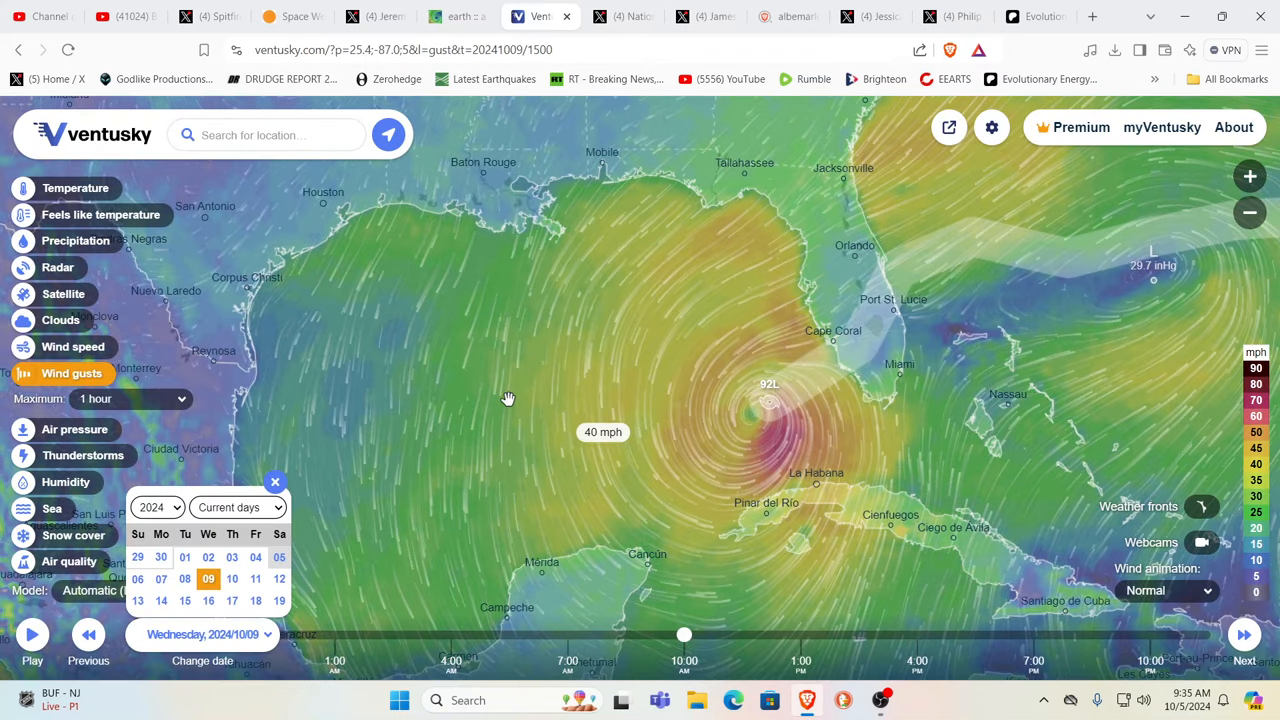
mouse_move(500, 390)
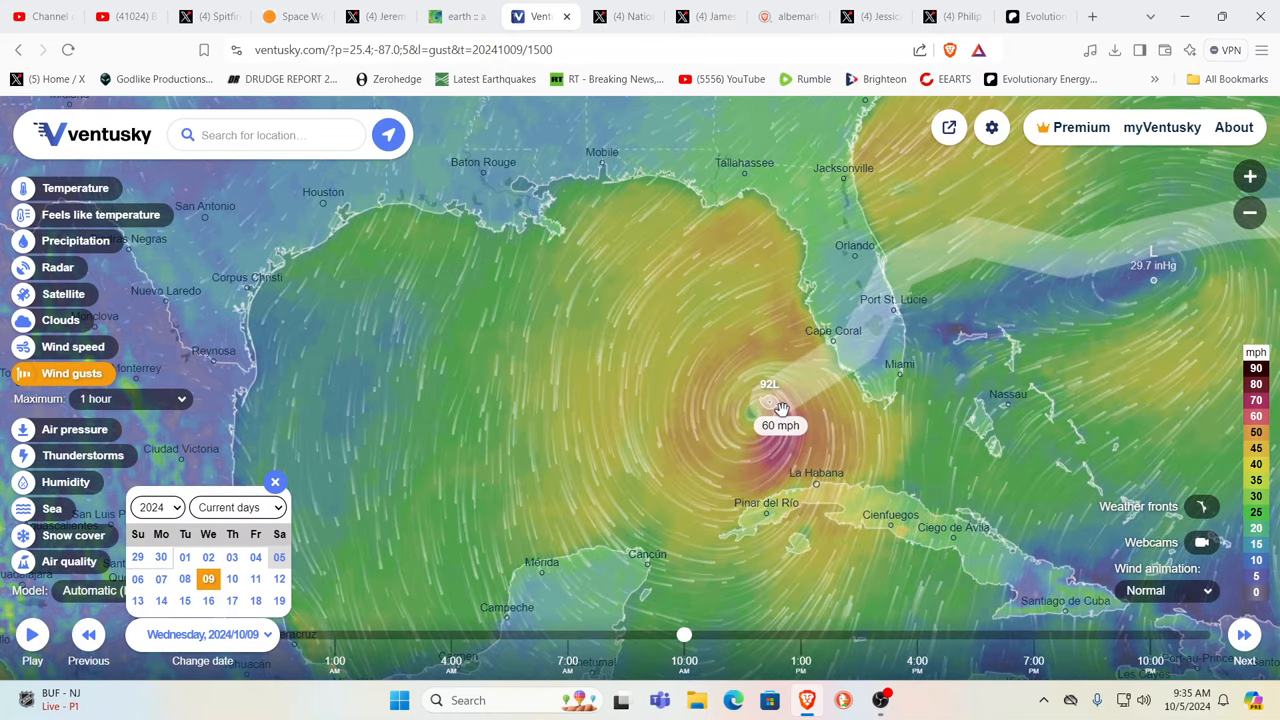
mouse_move(830, 344)
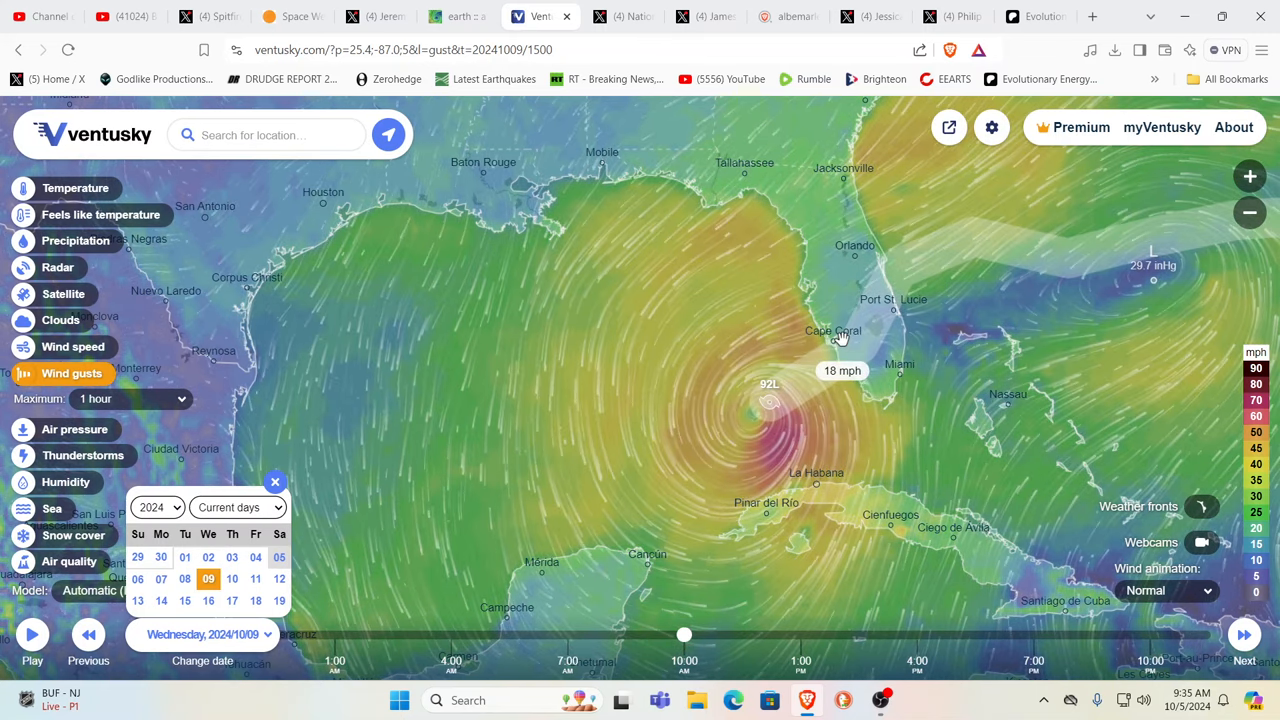
mouse_move(860, 330)
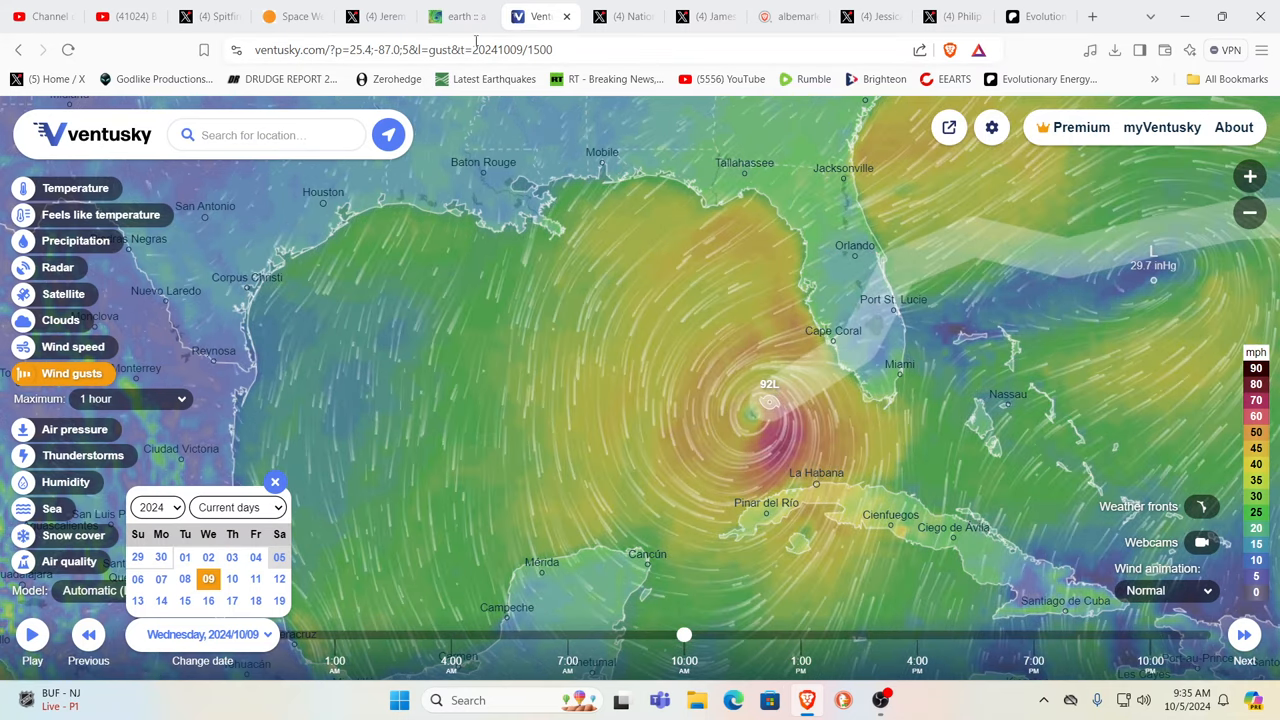
mouse_move(456, 16)
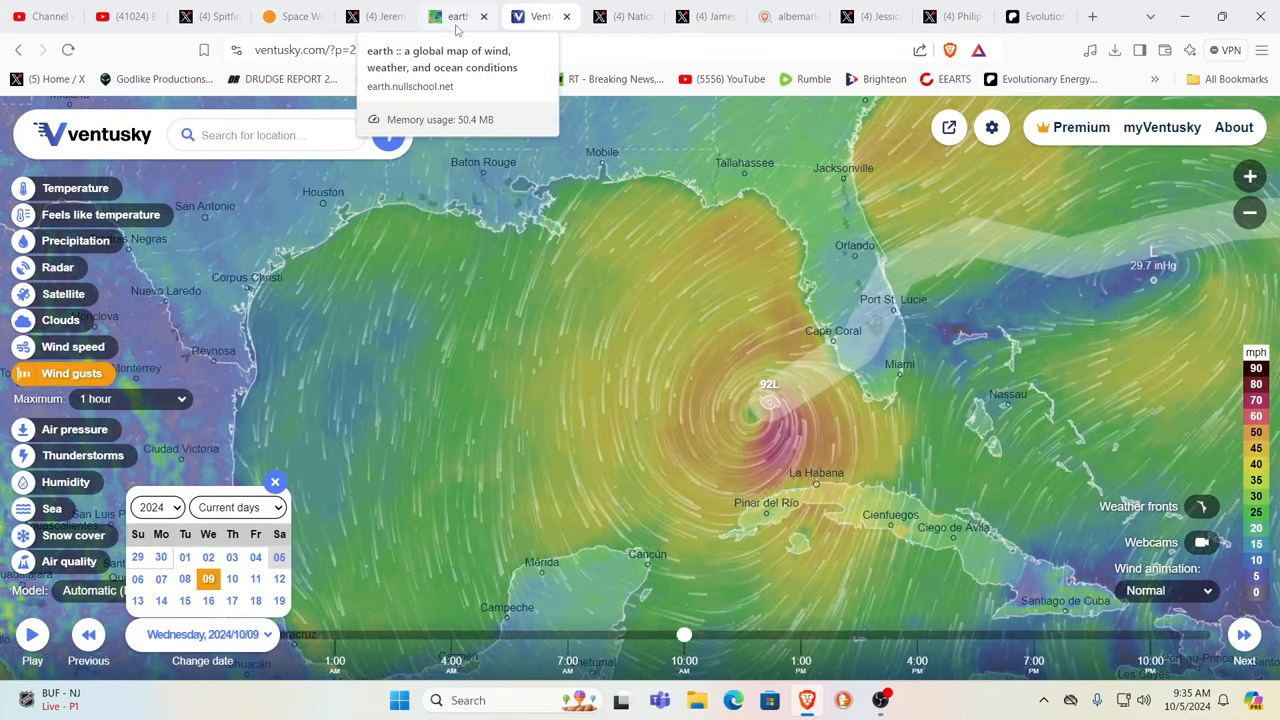
- View the earth.nullschool.net surface wind map near the storm, then switch to Jeremy Nelson's futurecast post
click(456, 16)
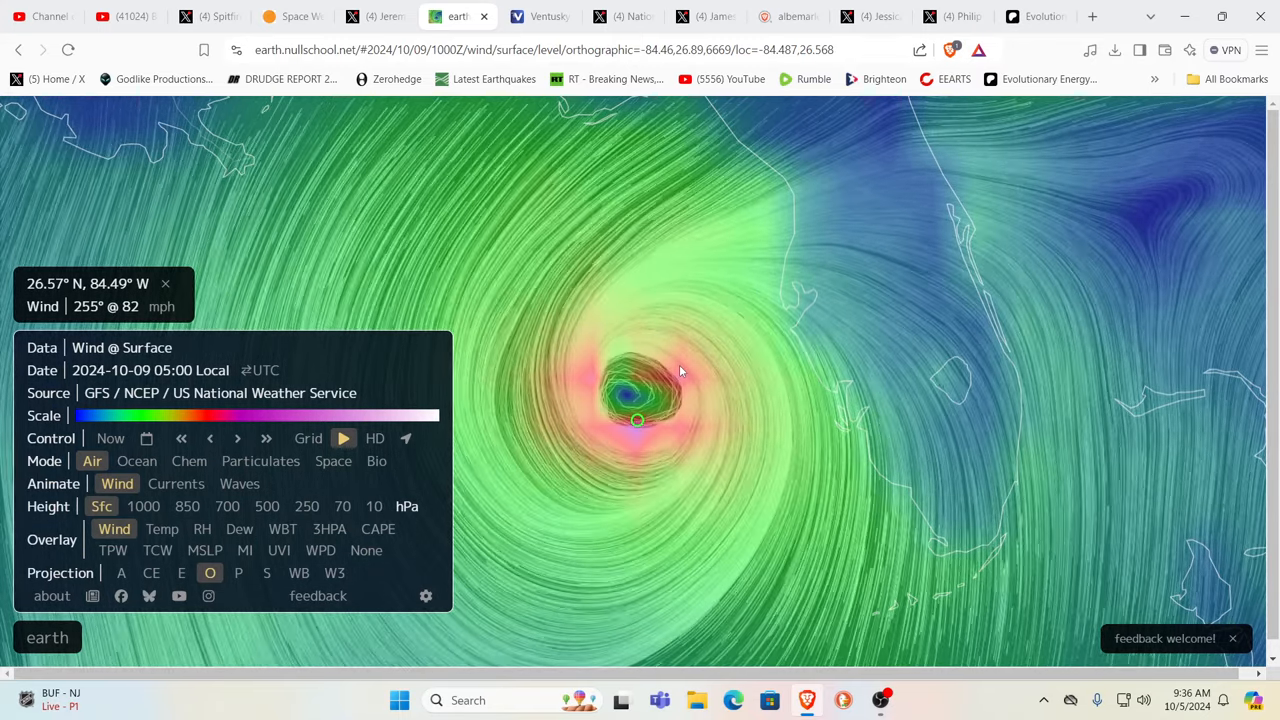
mouse_move(658, 186)
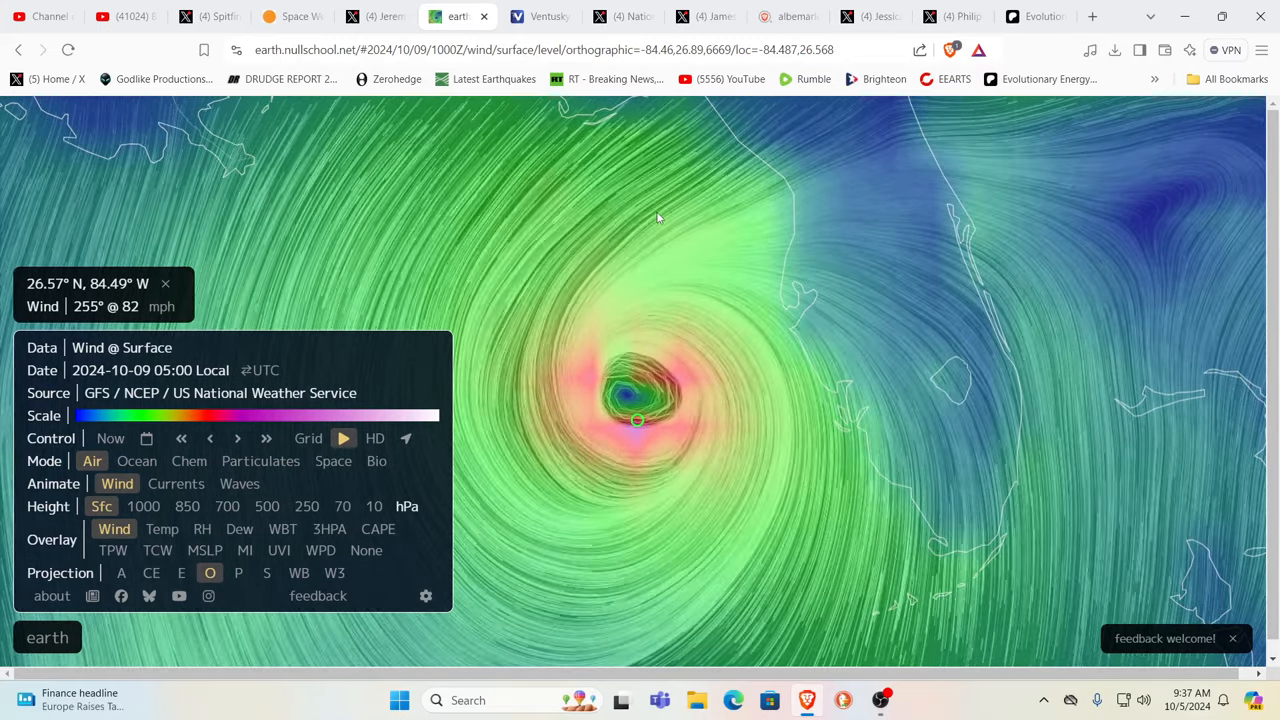
mouse_move(648, 214)
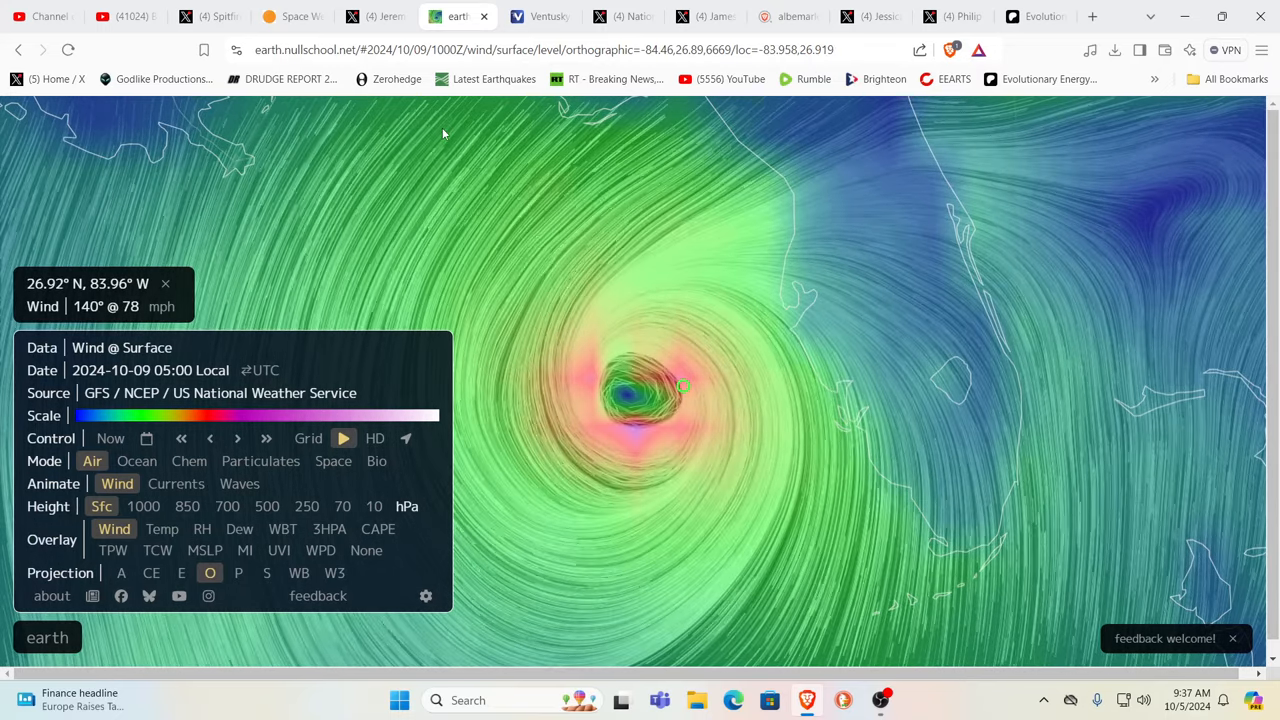
mouse_move(390, 80)
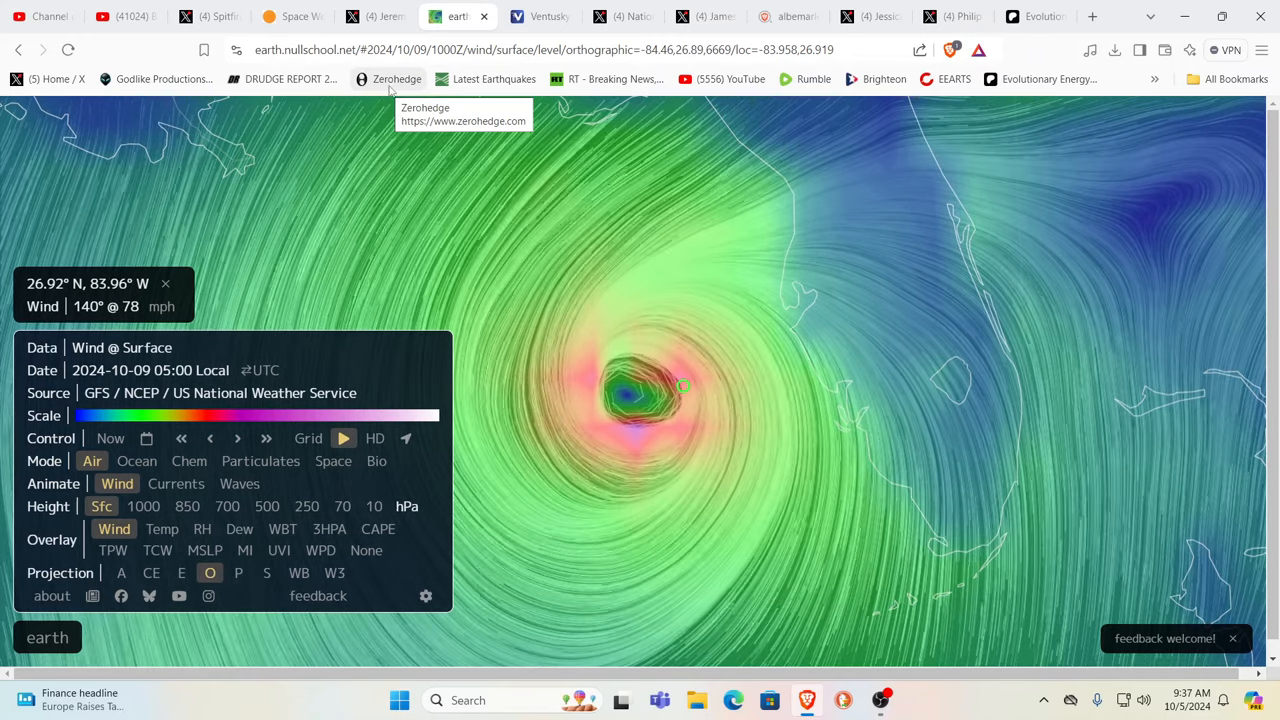
click(376, 16)
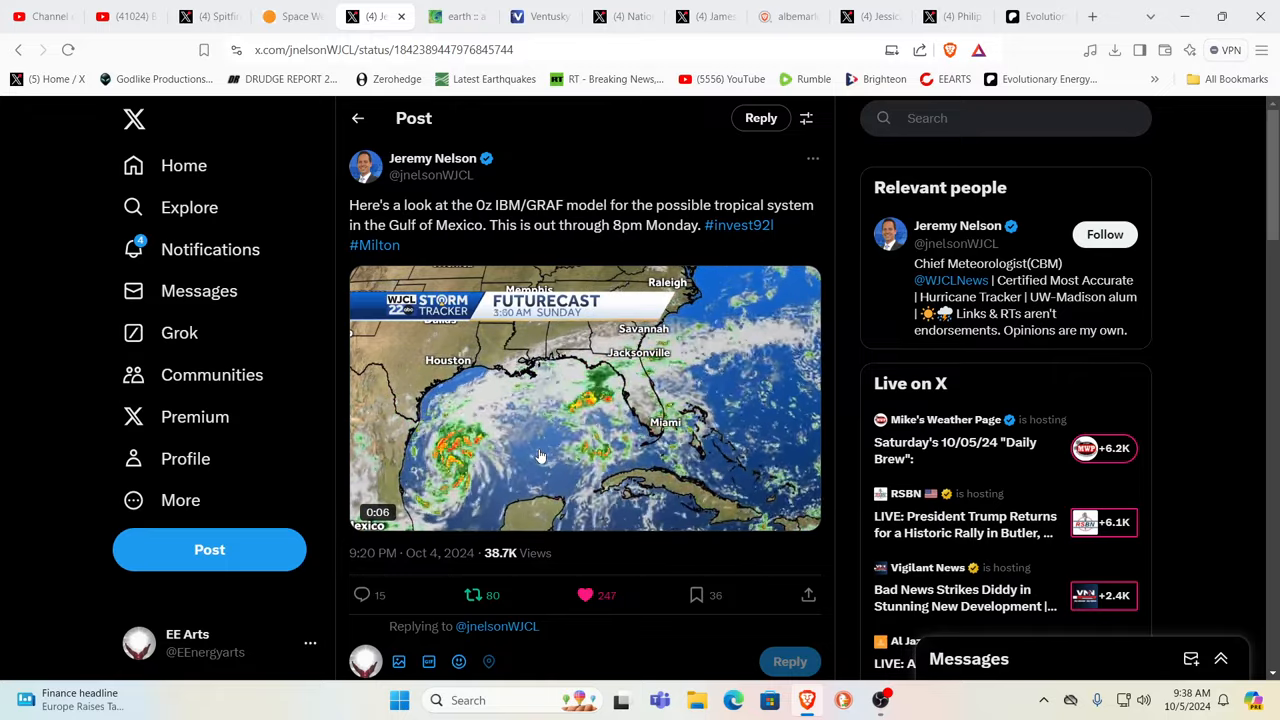
- Play the IBM/GRAF futurecast animation in Jeremy Nelson's post, stepping back to 8:00 AM Saturday
click(540, 456)
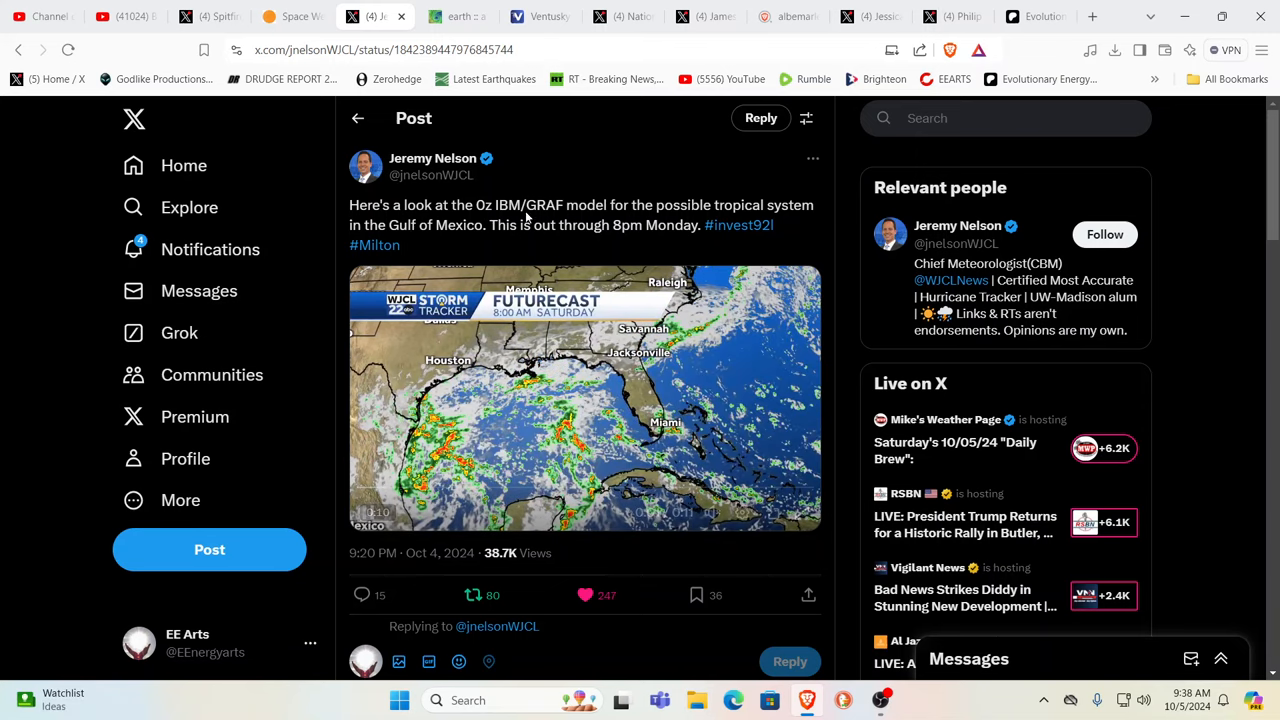
- Switch to SolarHam and scroll to the 3 Day Geomagnetic Forecast and Solar Flare Detection panels
click(290, 16)
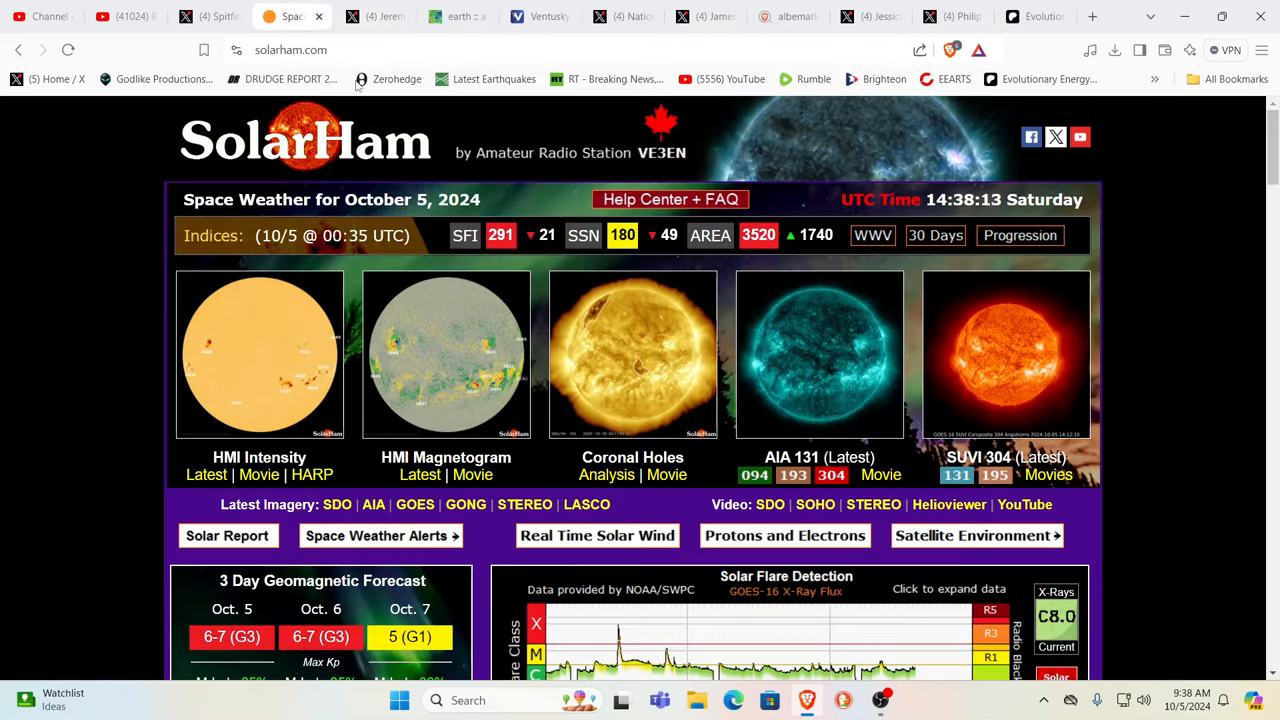
scroll(down, 3)
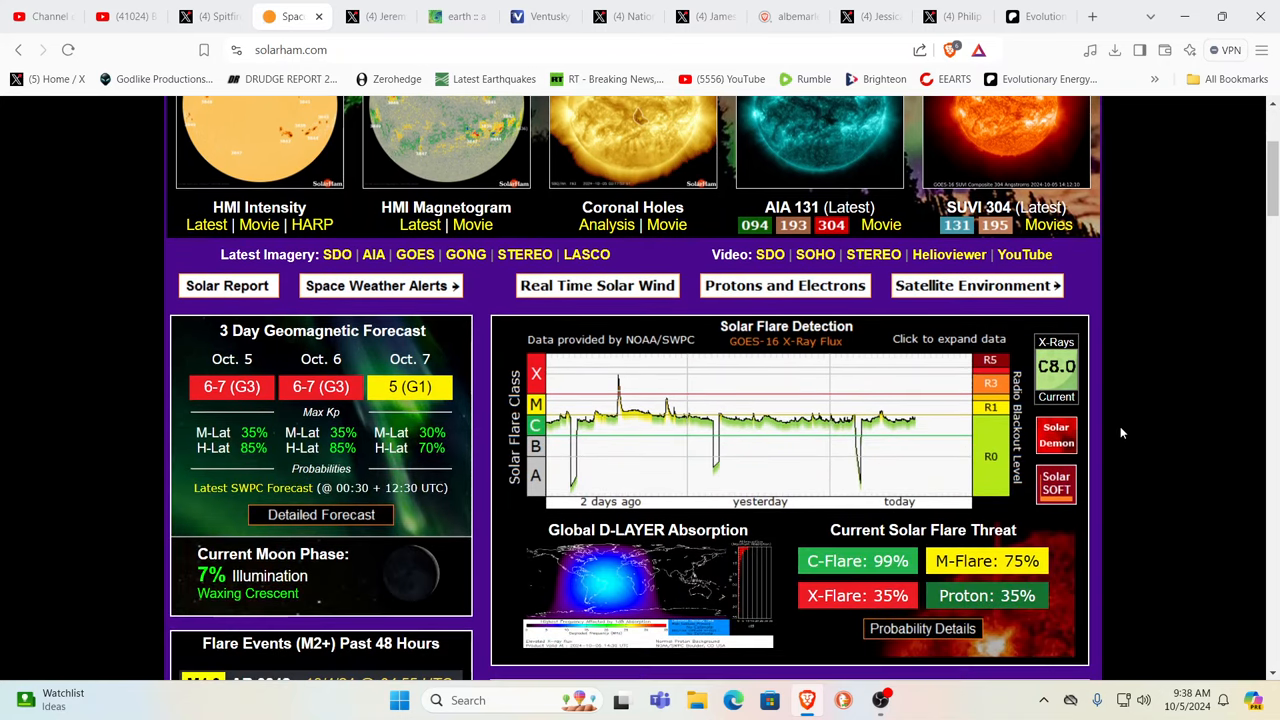
mouse_move(1120, 424)
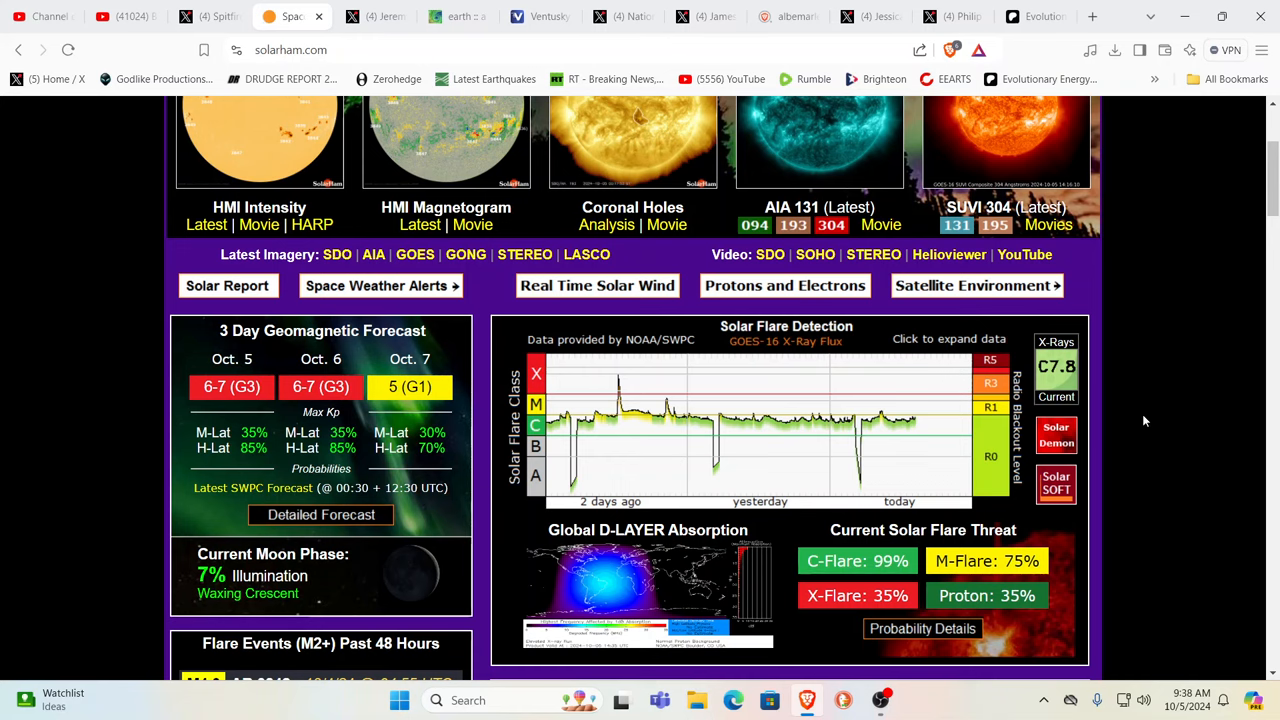
- Scroll SolarHam to the flare events and geomagnetic field and aurora panels
scroll(down, 3)
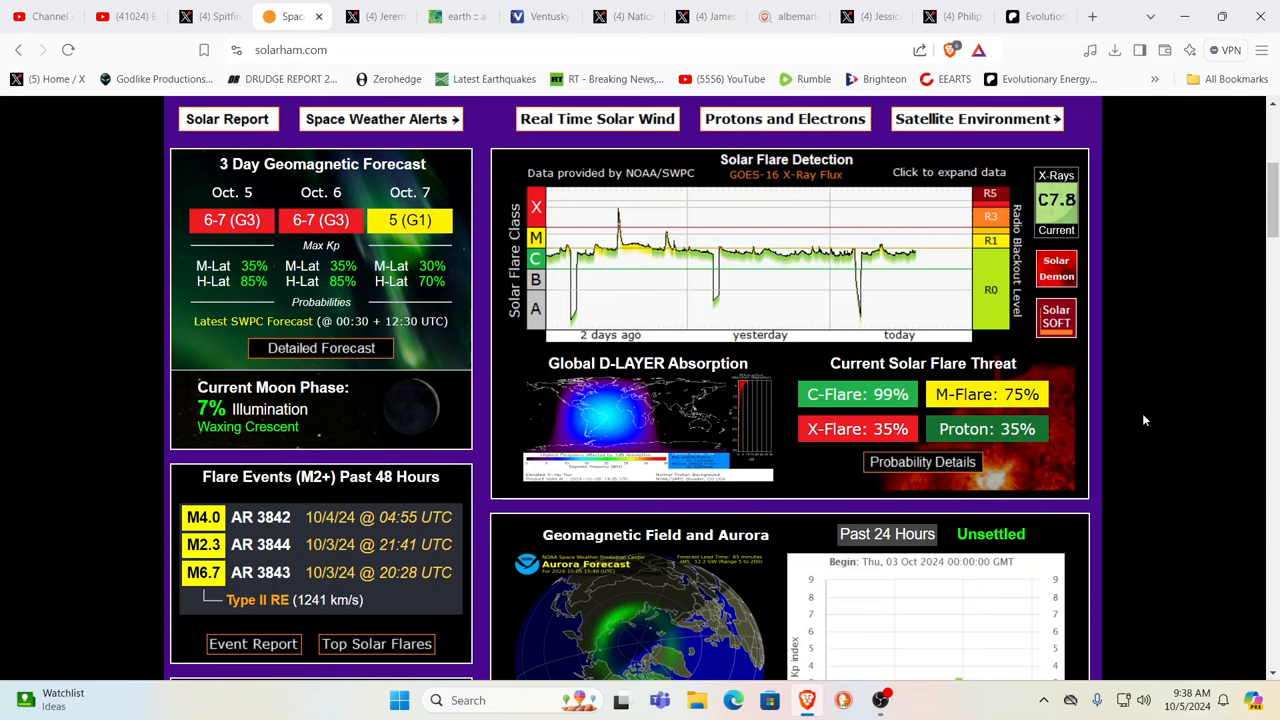
scroll(up, 3)
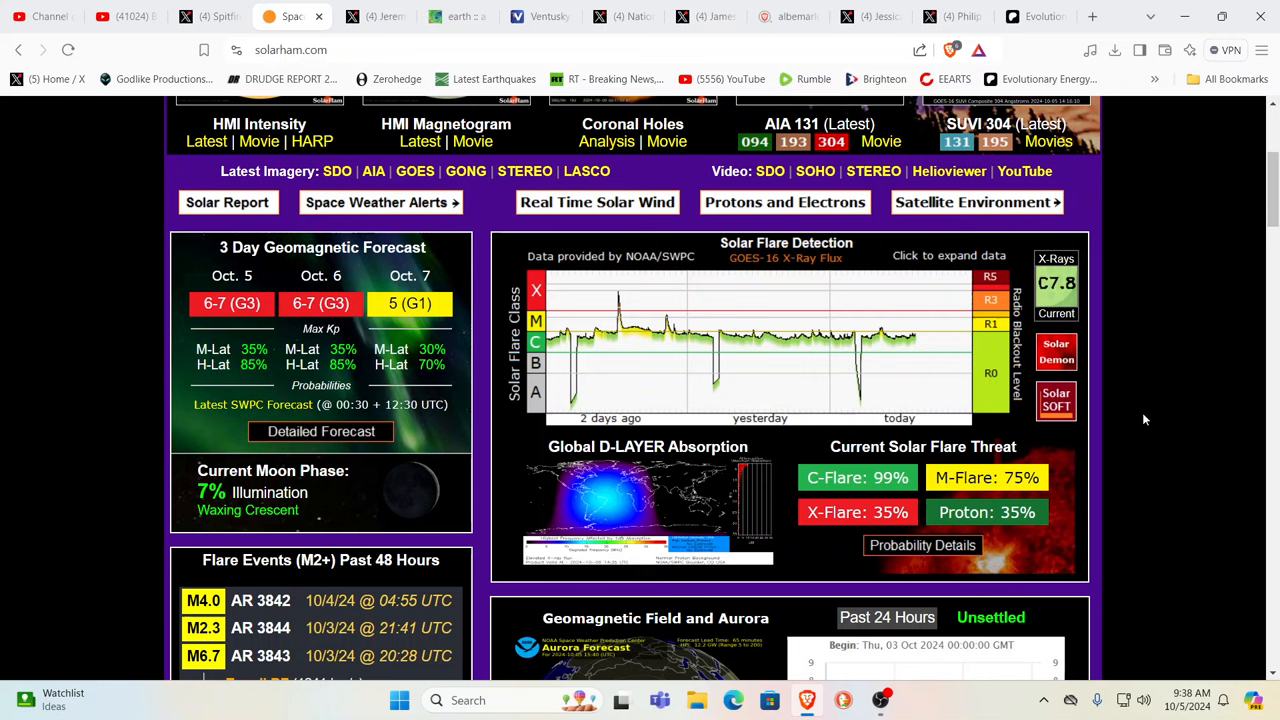
scroll(down, 3)
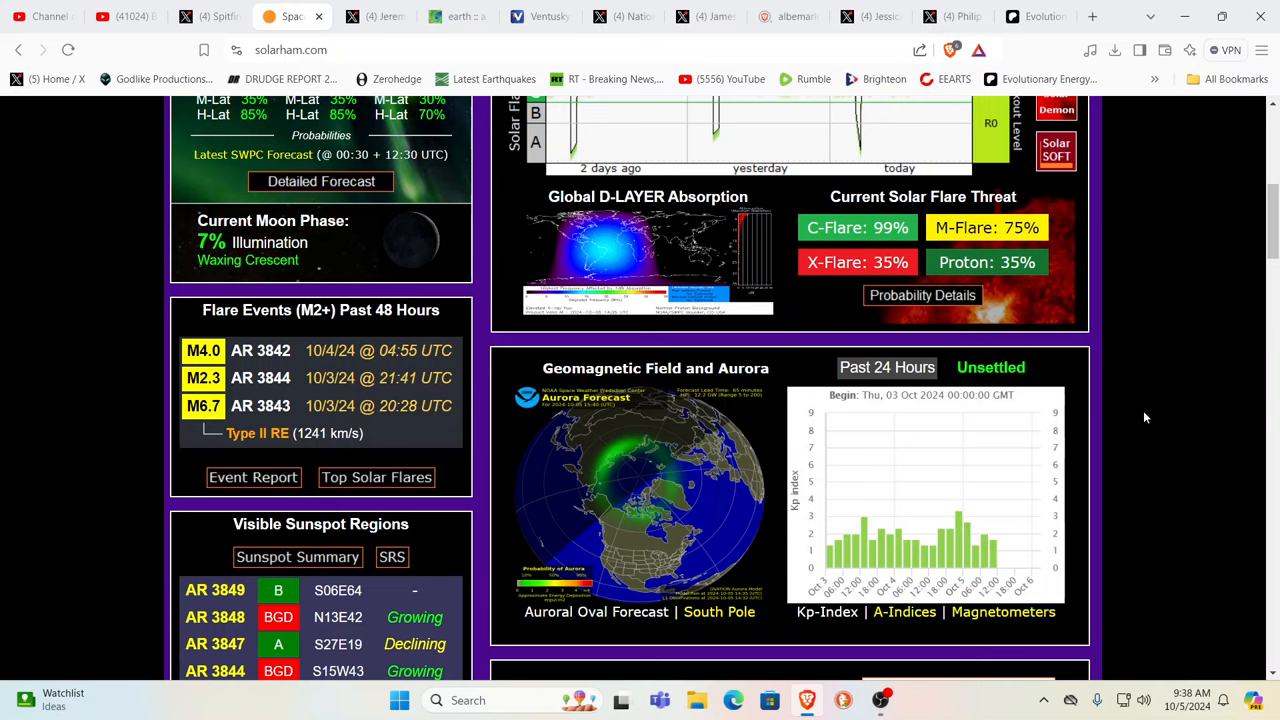
scroll(down, 3)
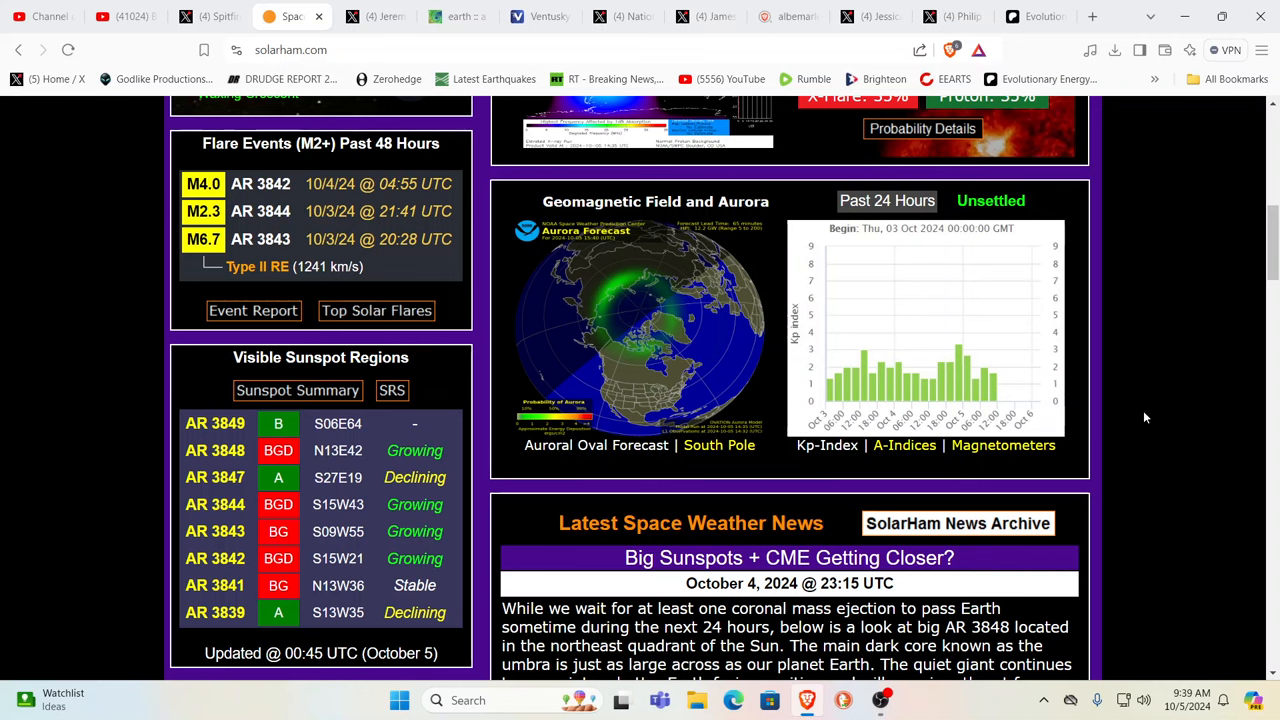
mouse_move(1146, 348)
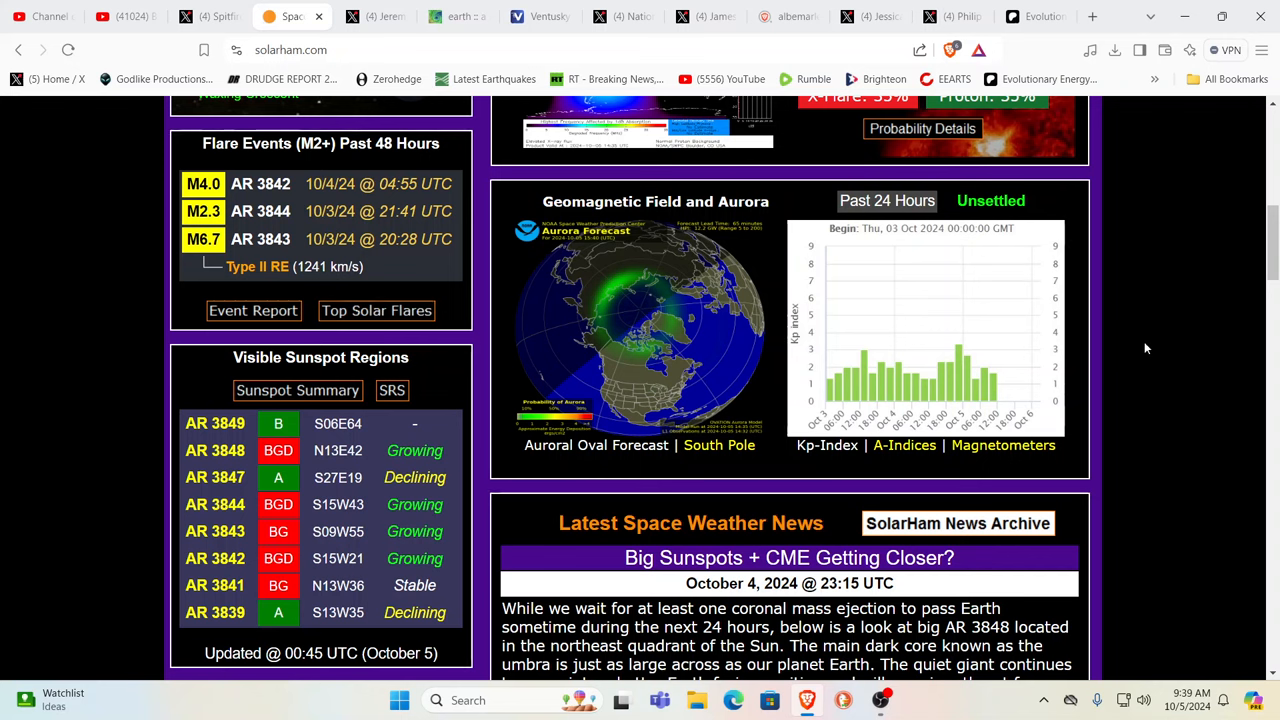
mouse_move(1158, 312)
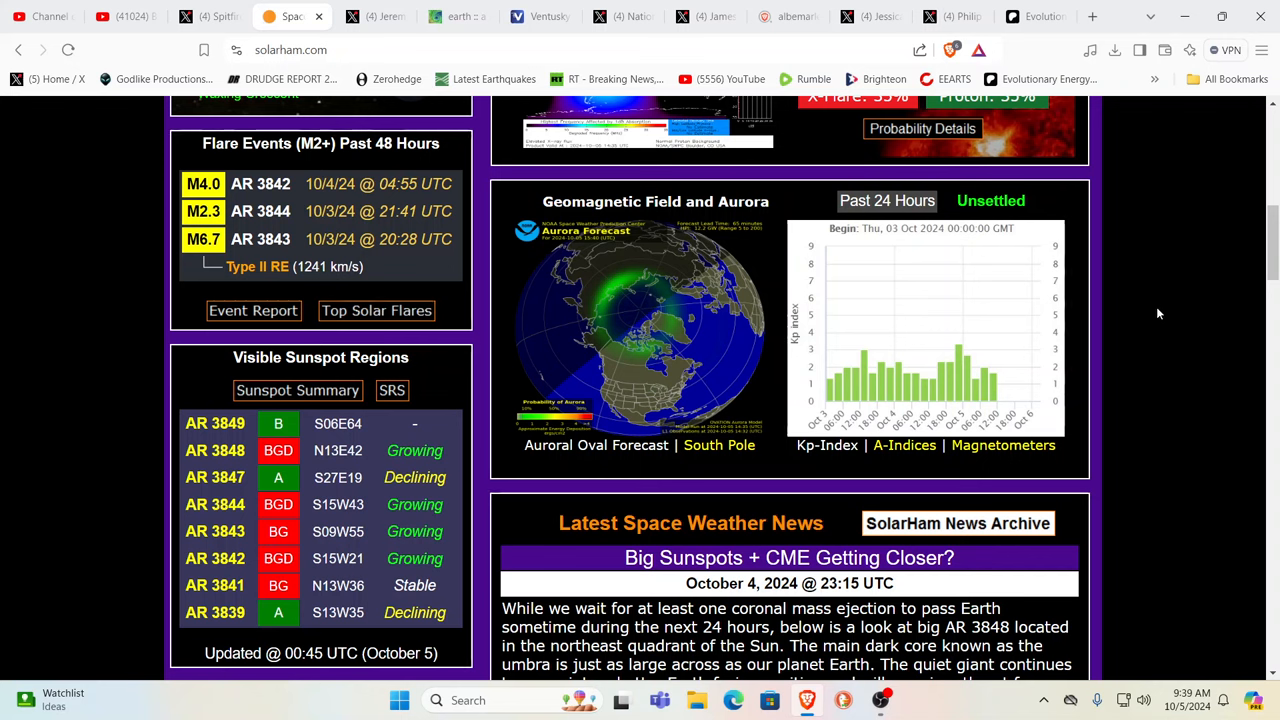
mouse_move(1156, 294)
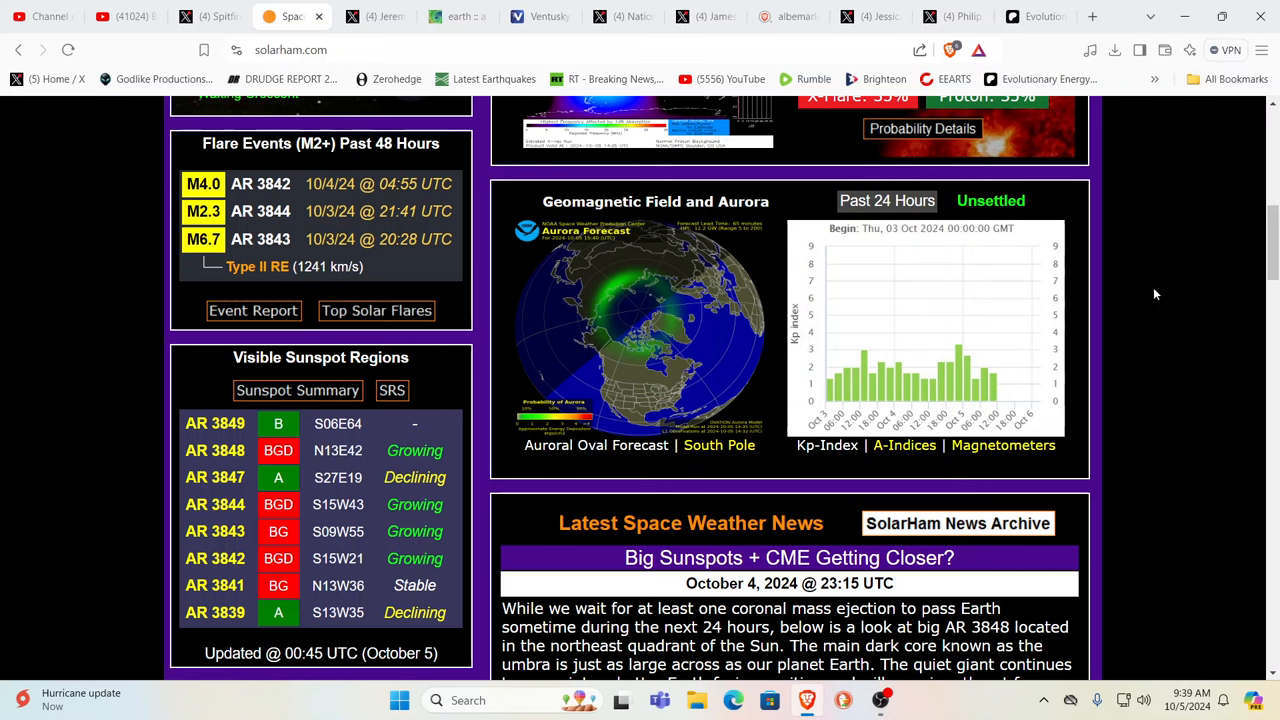
mouse_move(1156, 278)
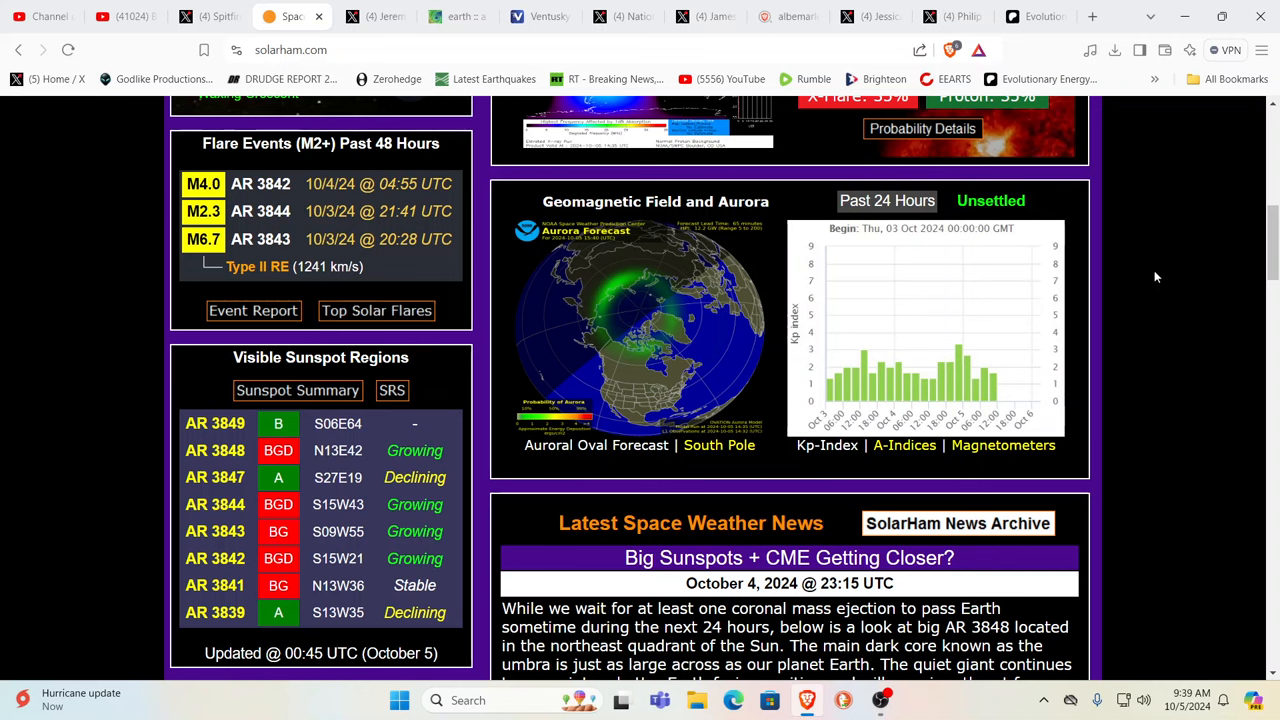
mouse_move(1182, 260)
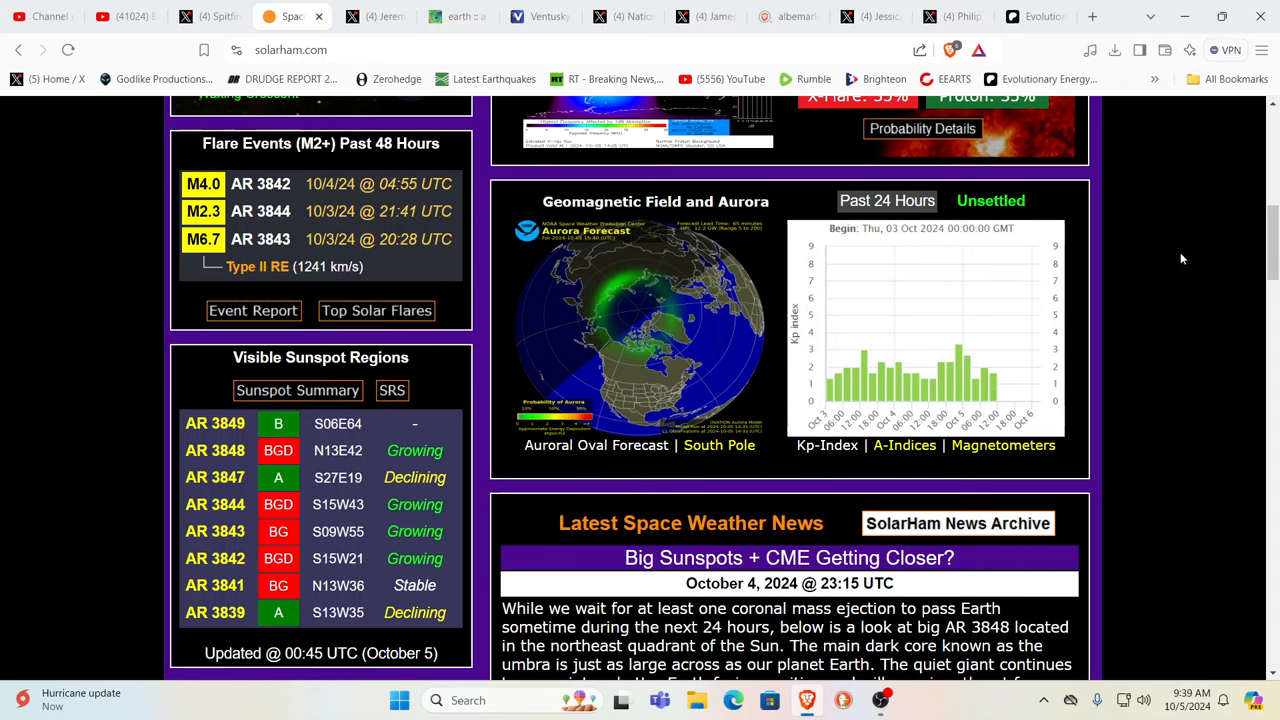
mouse_move(1192, 252)
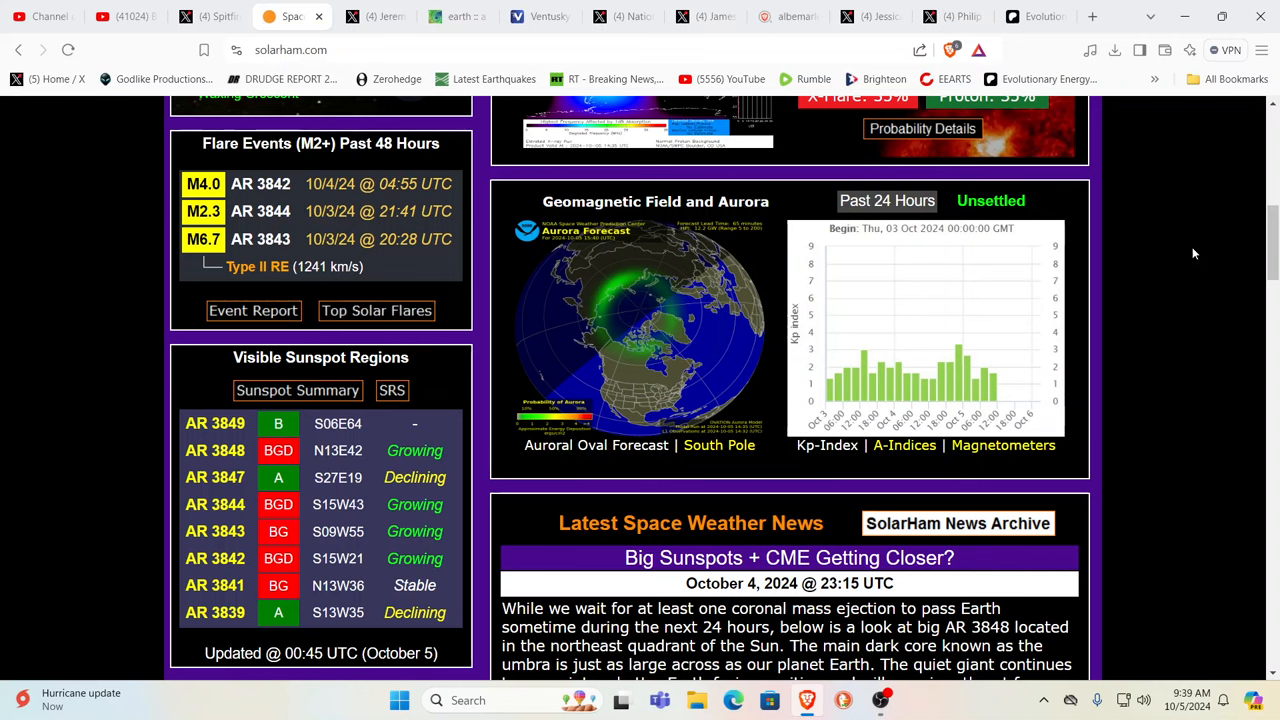
mouse_move(456, 184)
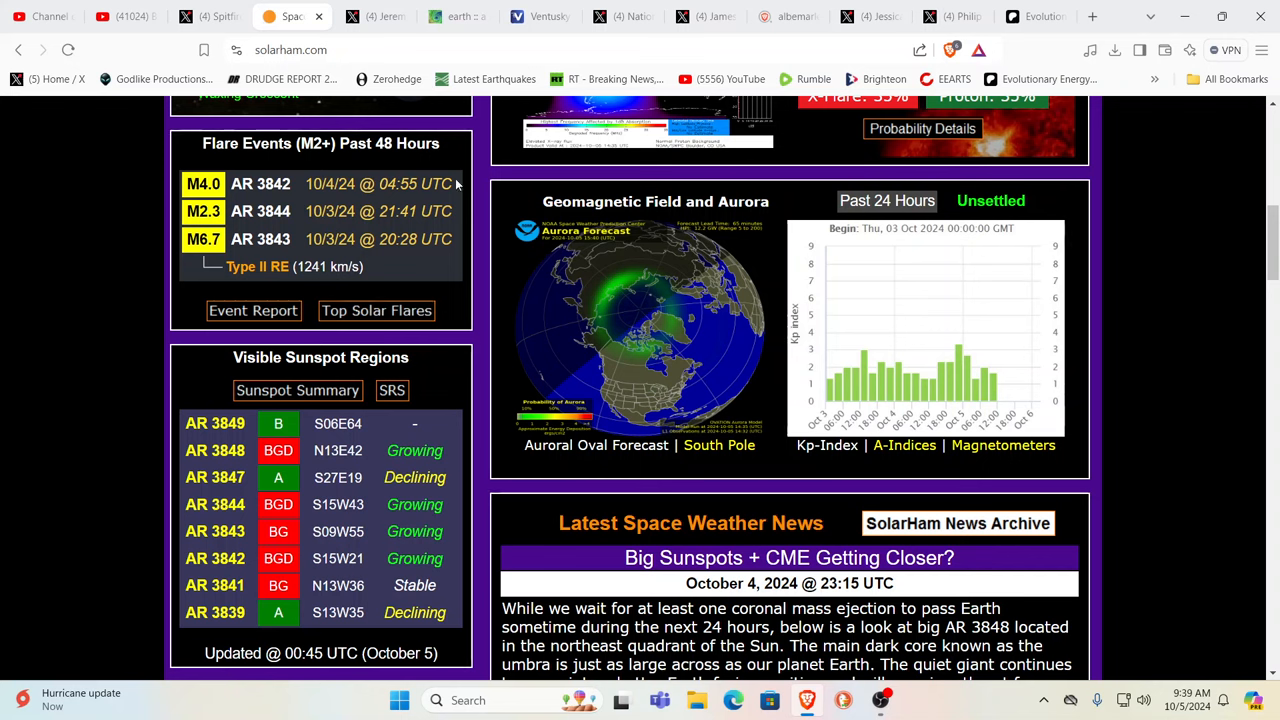
mouse_move(1080, 98)
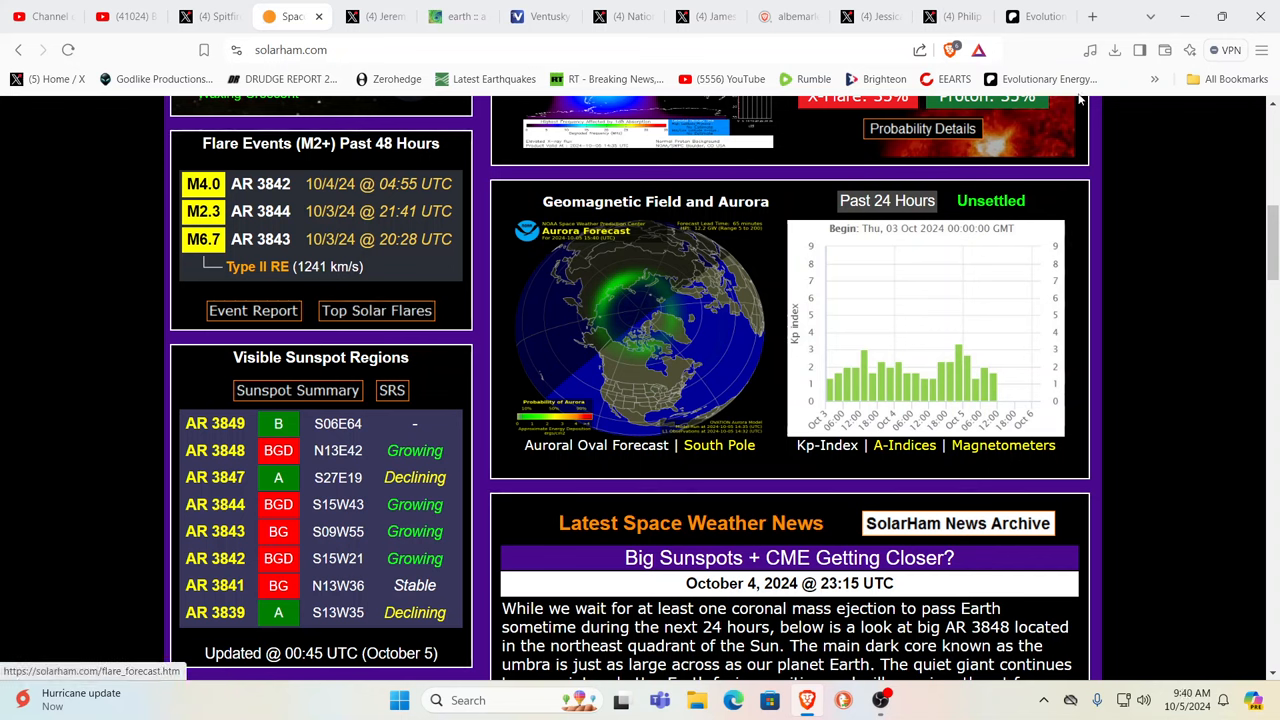
- Search Brave for 'GASLIGHTING DEFINITION' in a fresh tab
click(1092, 16)
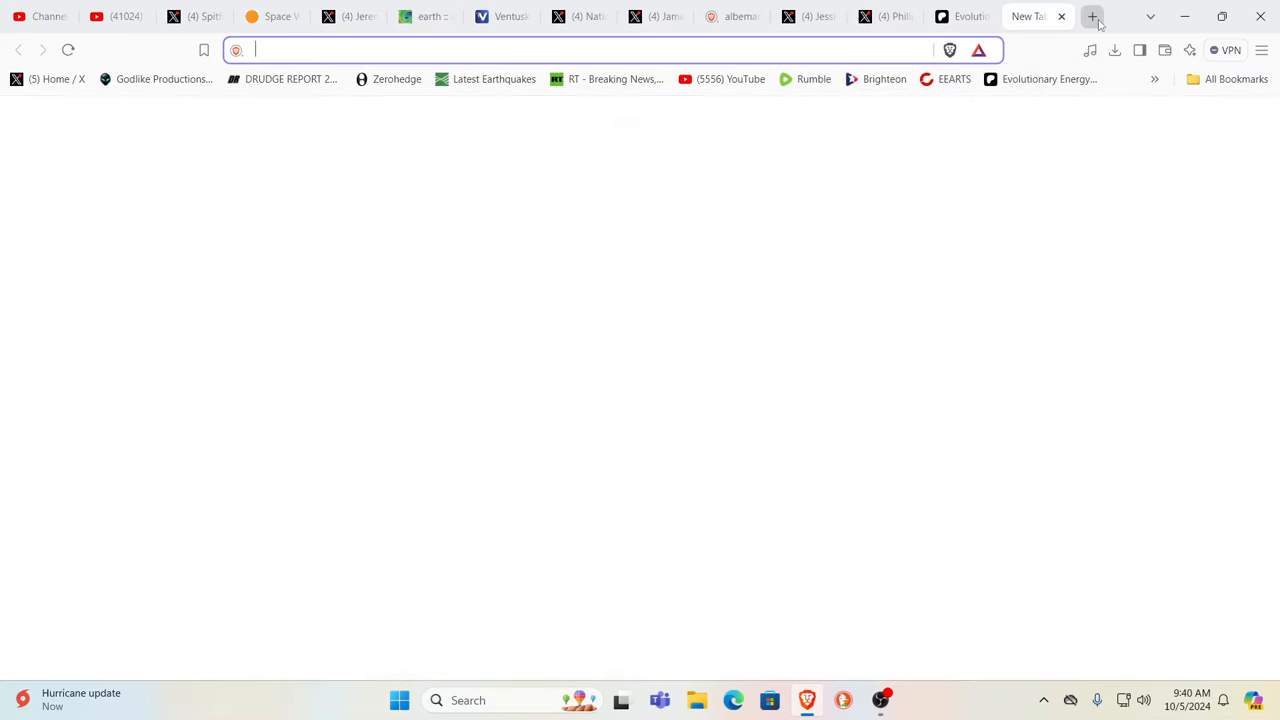
text(GASL)
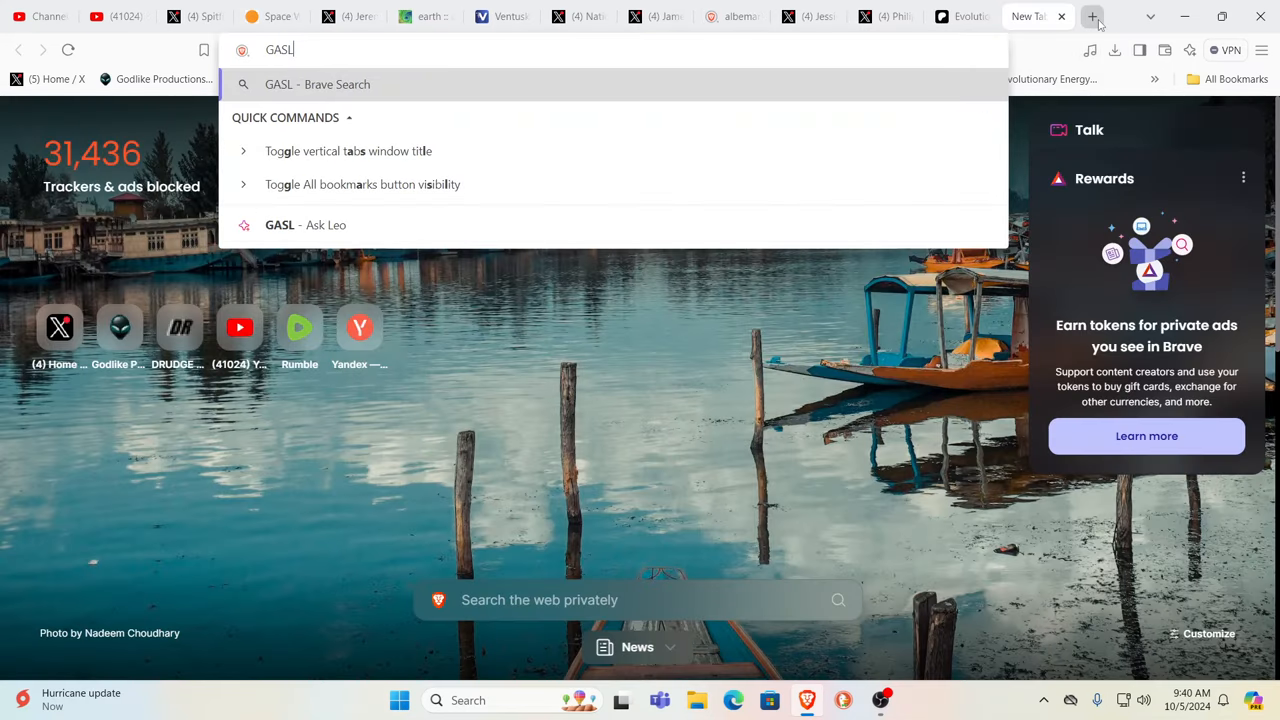
text(IGHTING)
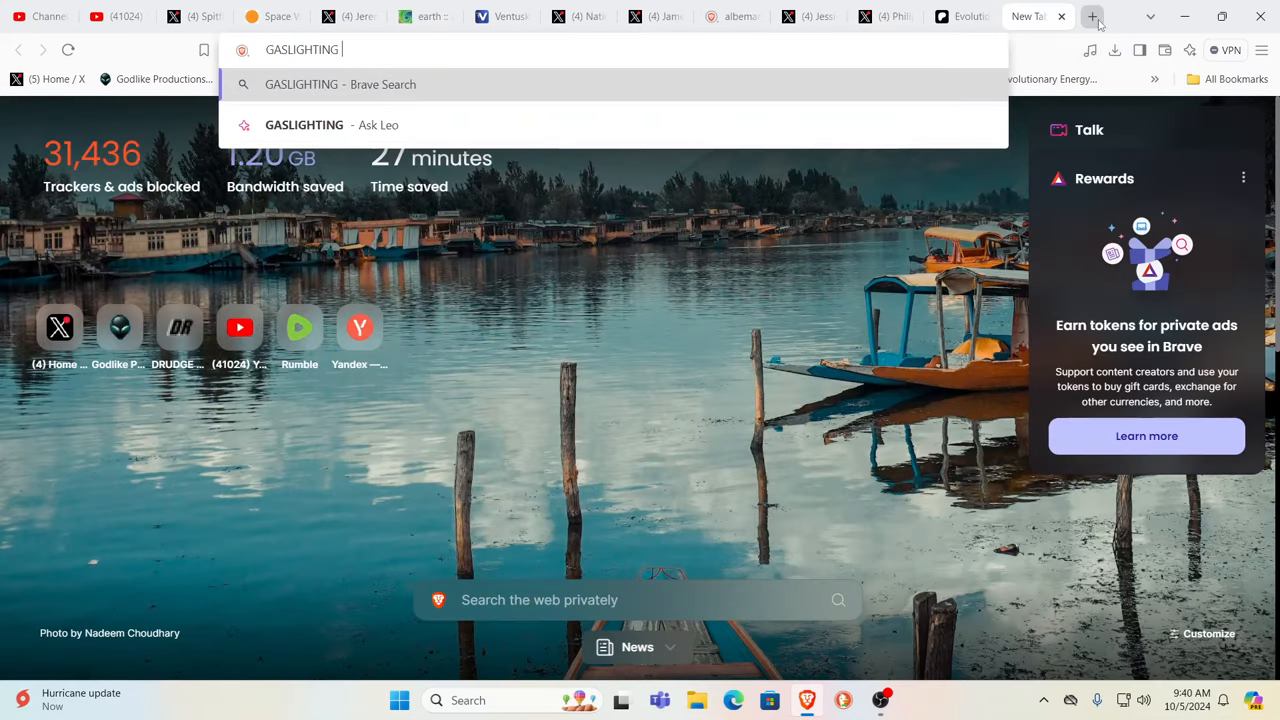
text(DEFITI)
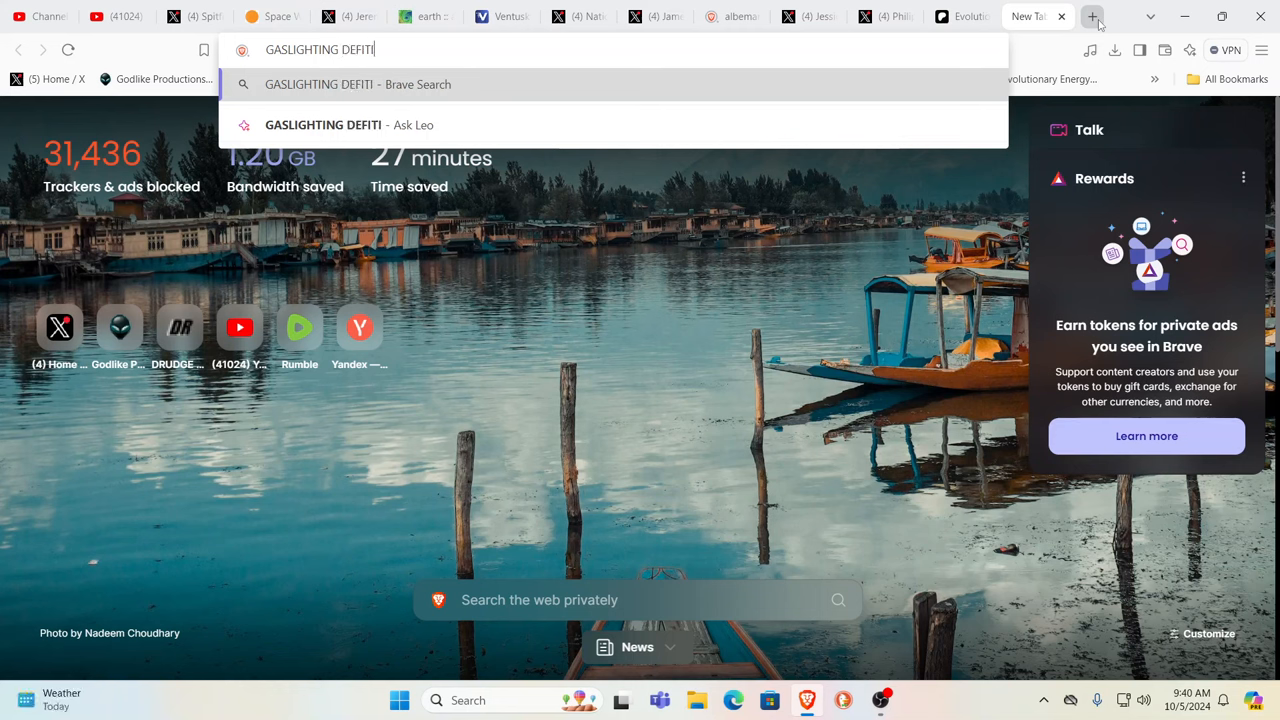
text(NITION&source=desktop)
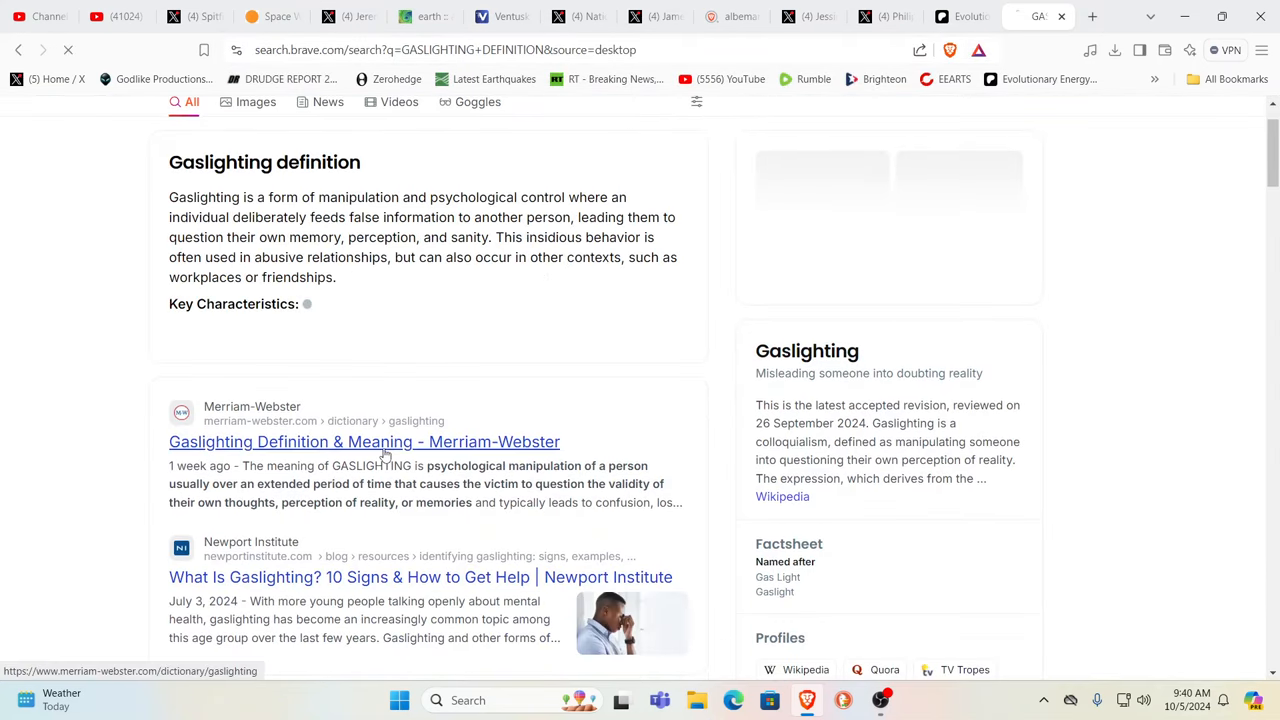
- Open Merriam-Webster's dictionary entry for 'gaslighting' from the results
click(364, 442)
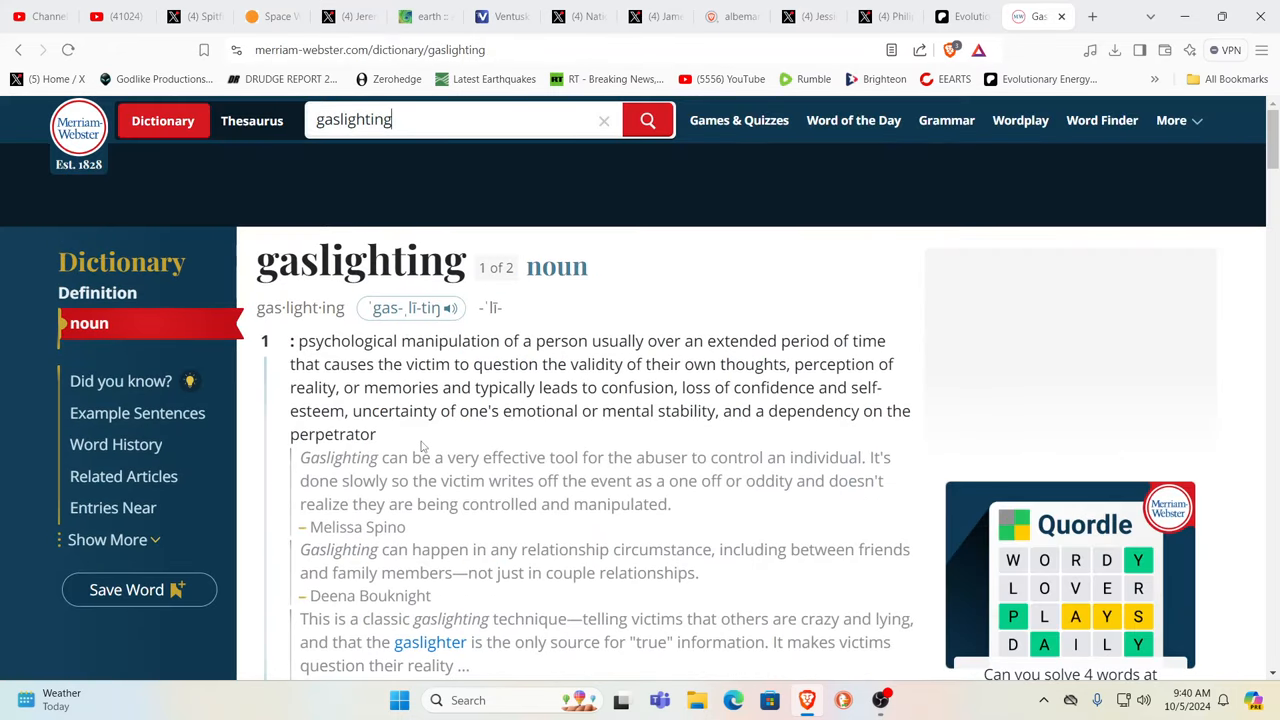
mouse_move(788, 388)
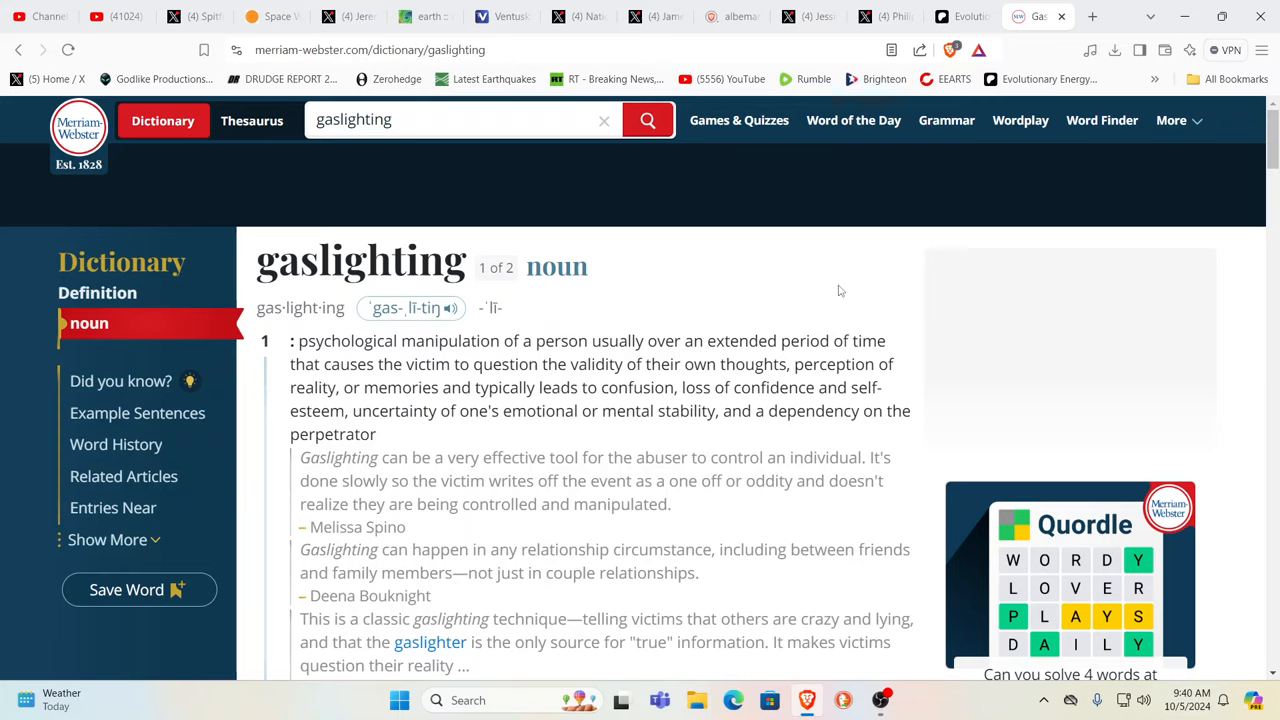
click(460, 120)
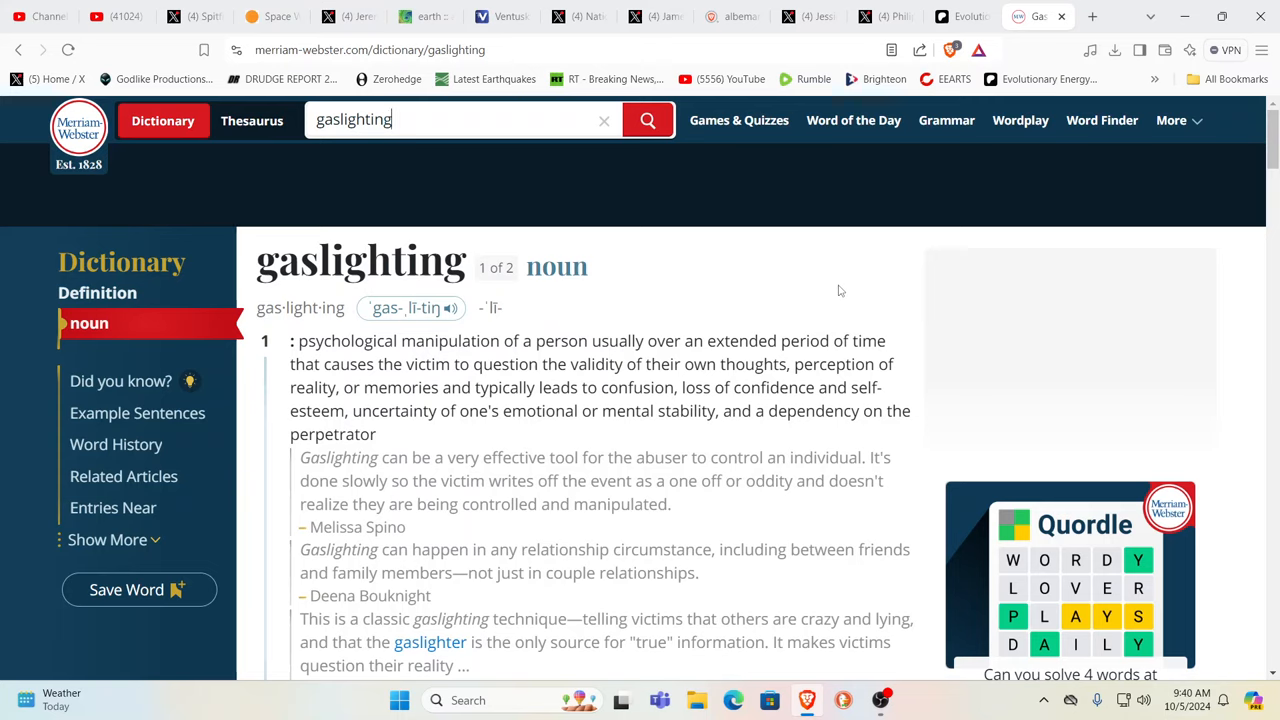
mouse_move(824, 144)
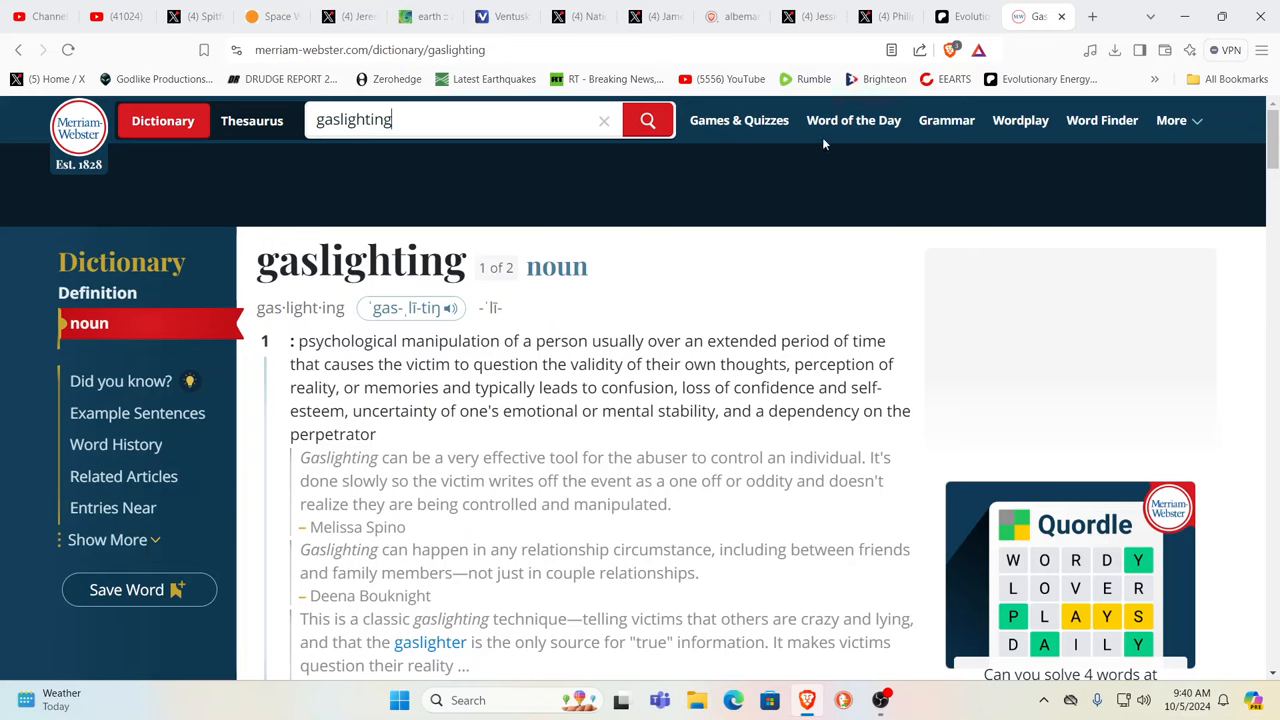
mouse_move(1096, 32)
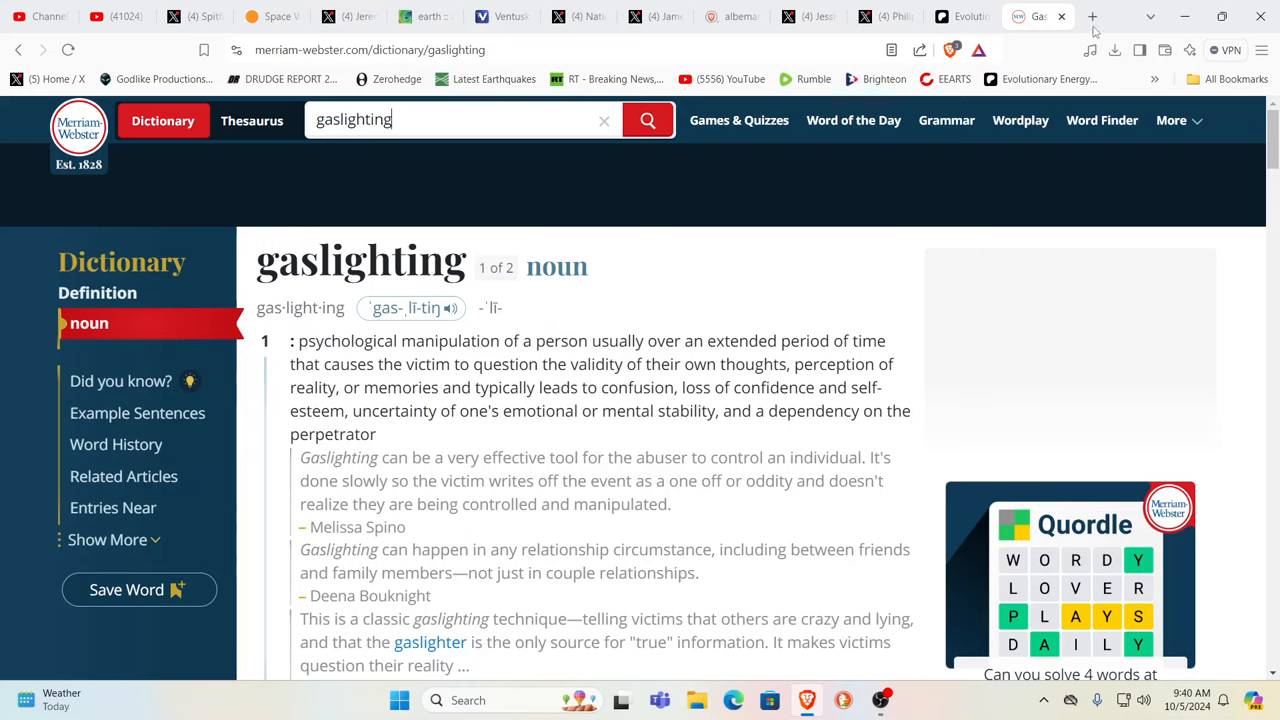
mouse_move(1092, 18)
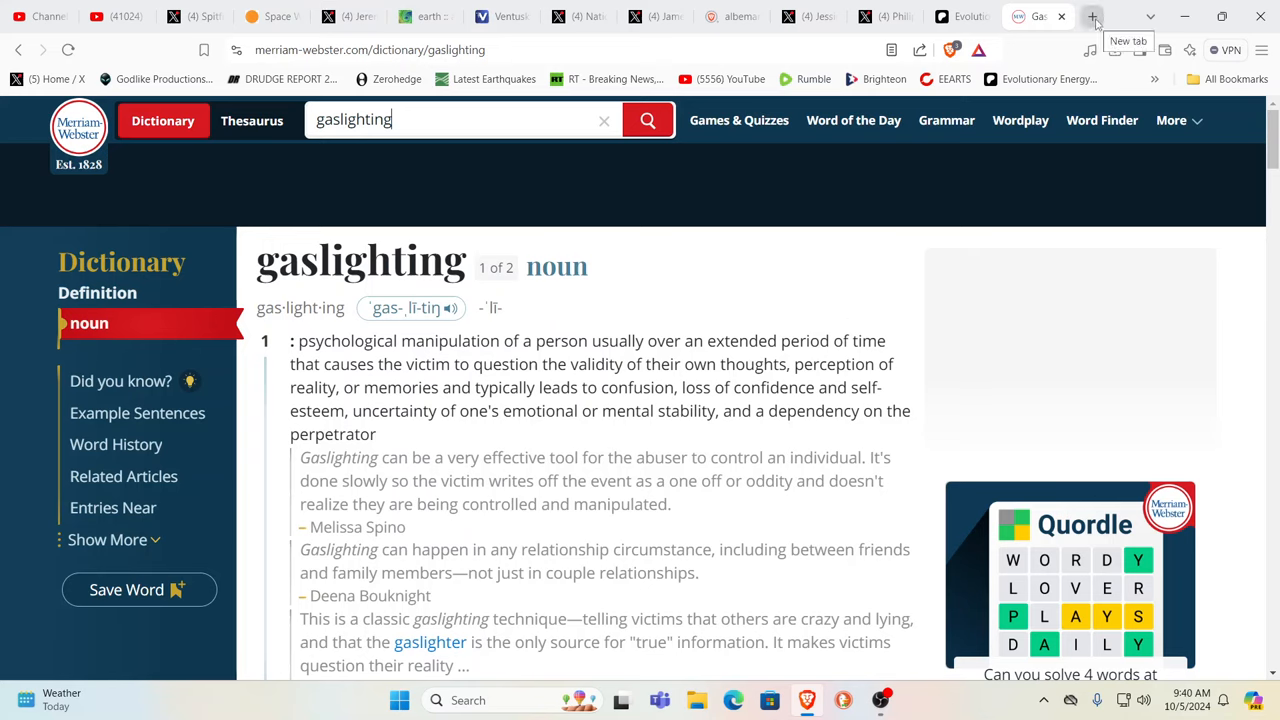
- Search Brave for 'ITS NOT BY OUR EYES BUT BY FAITH' in a fresh tab
click(1092, 16)
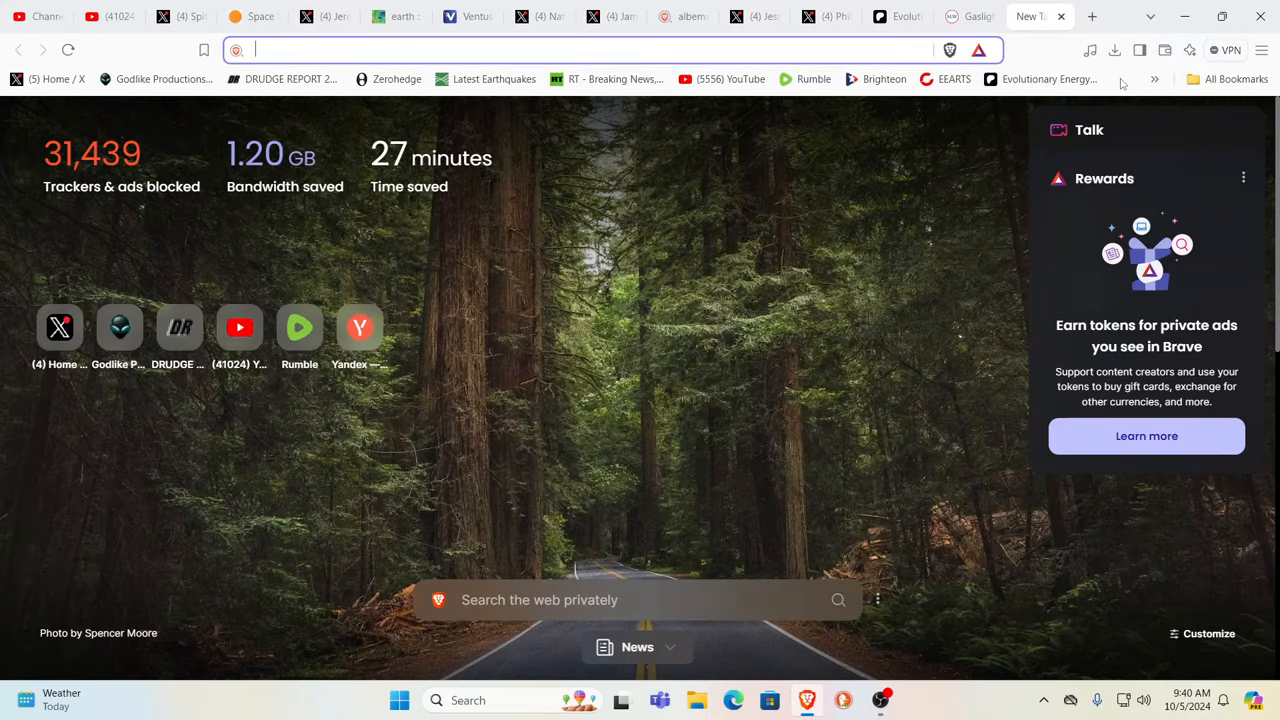
text(ITS N)
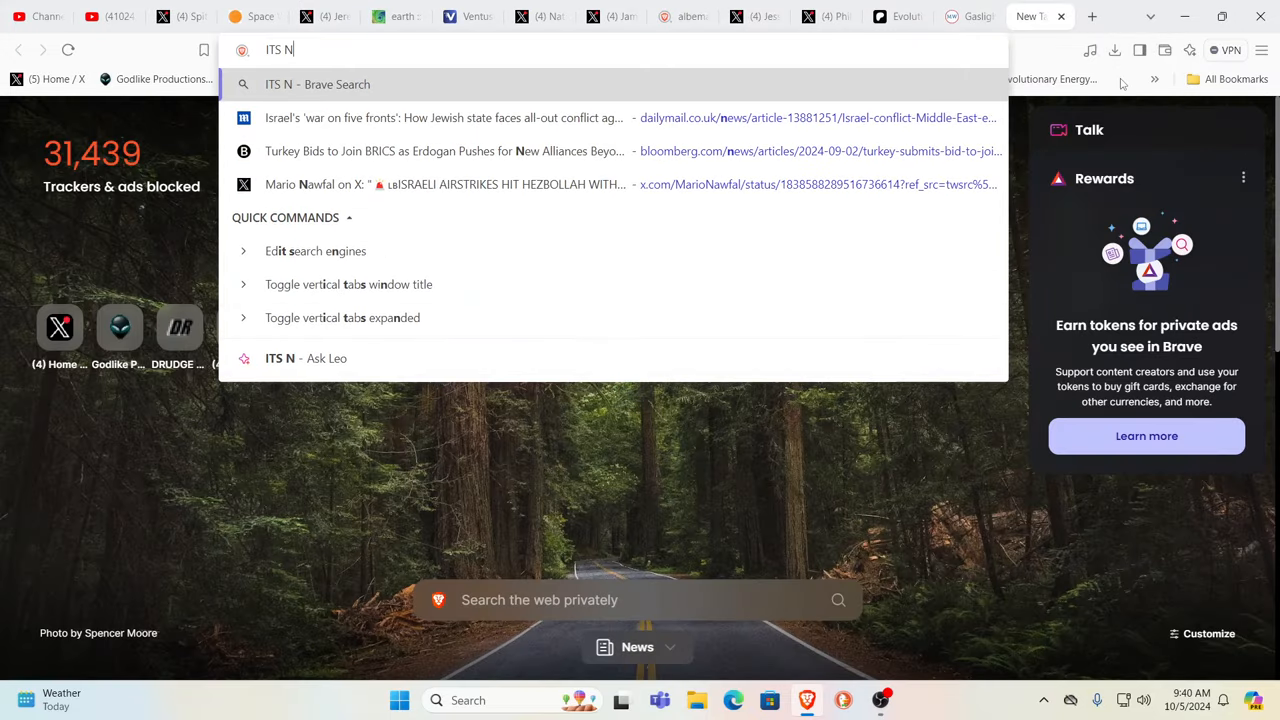
text(OT BY O)
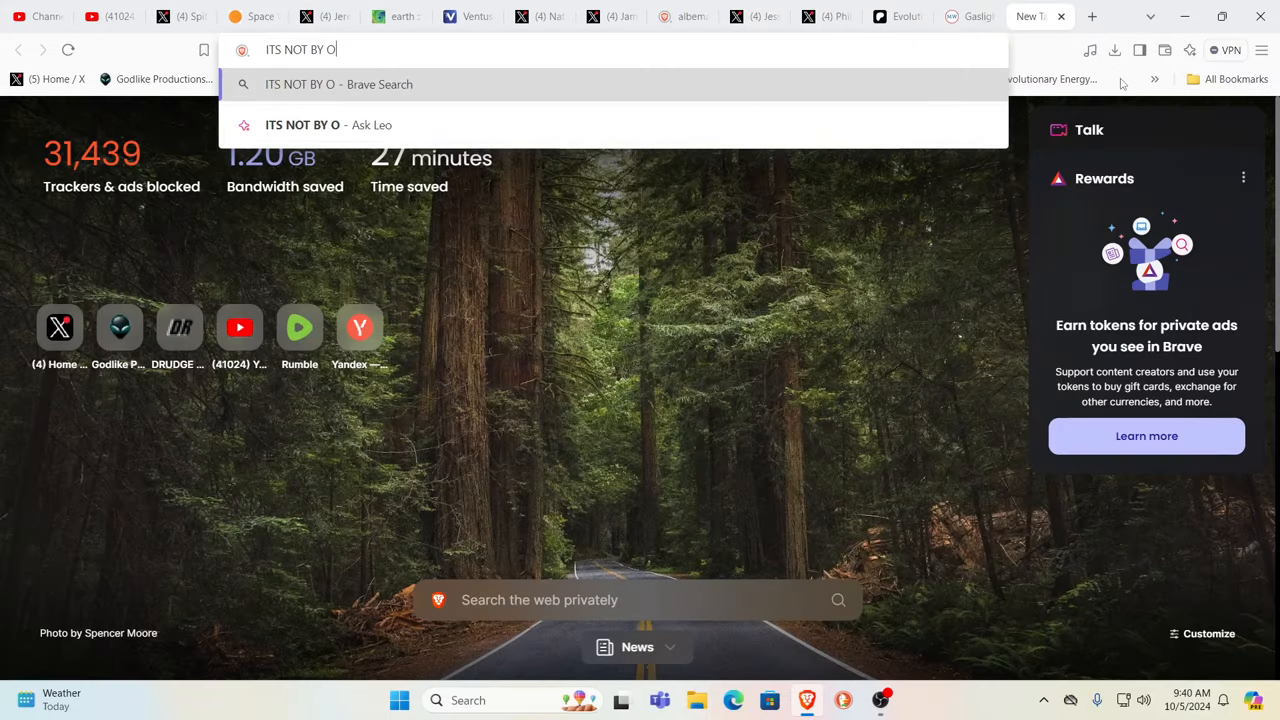
text(UR)
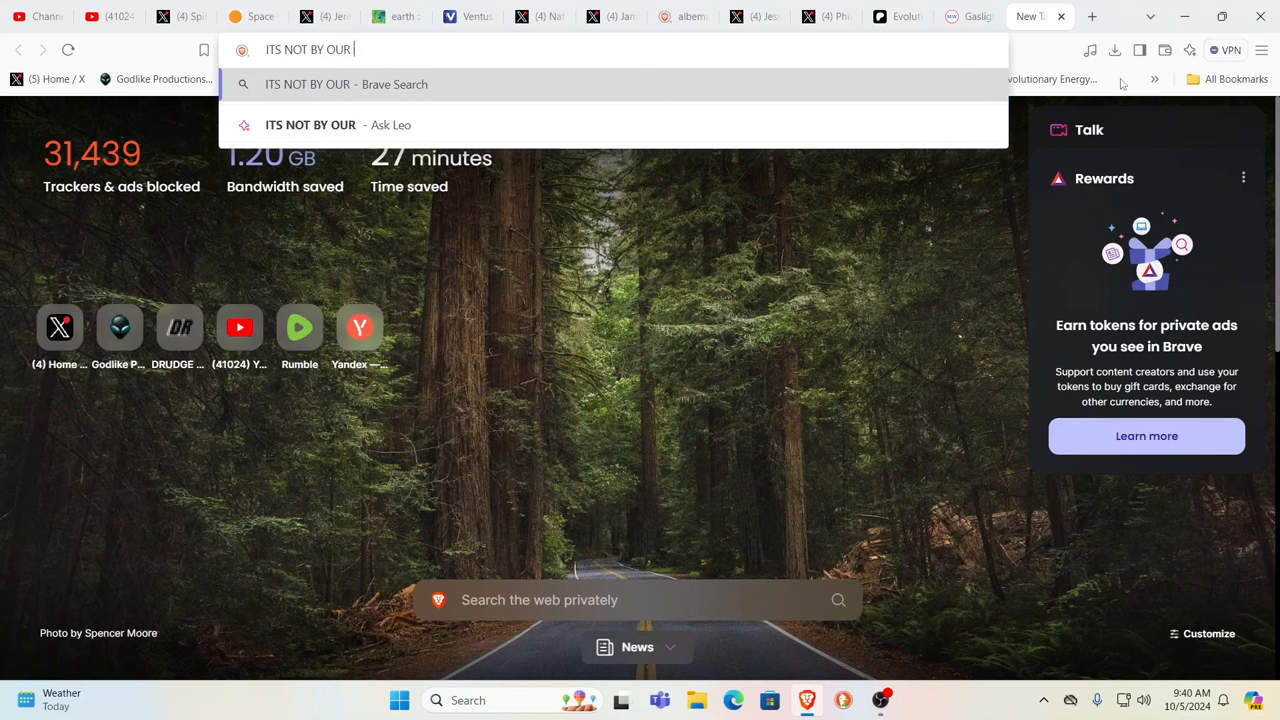
text(EYES)
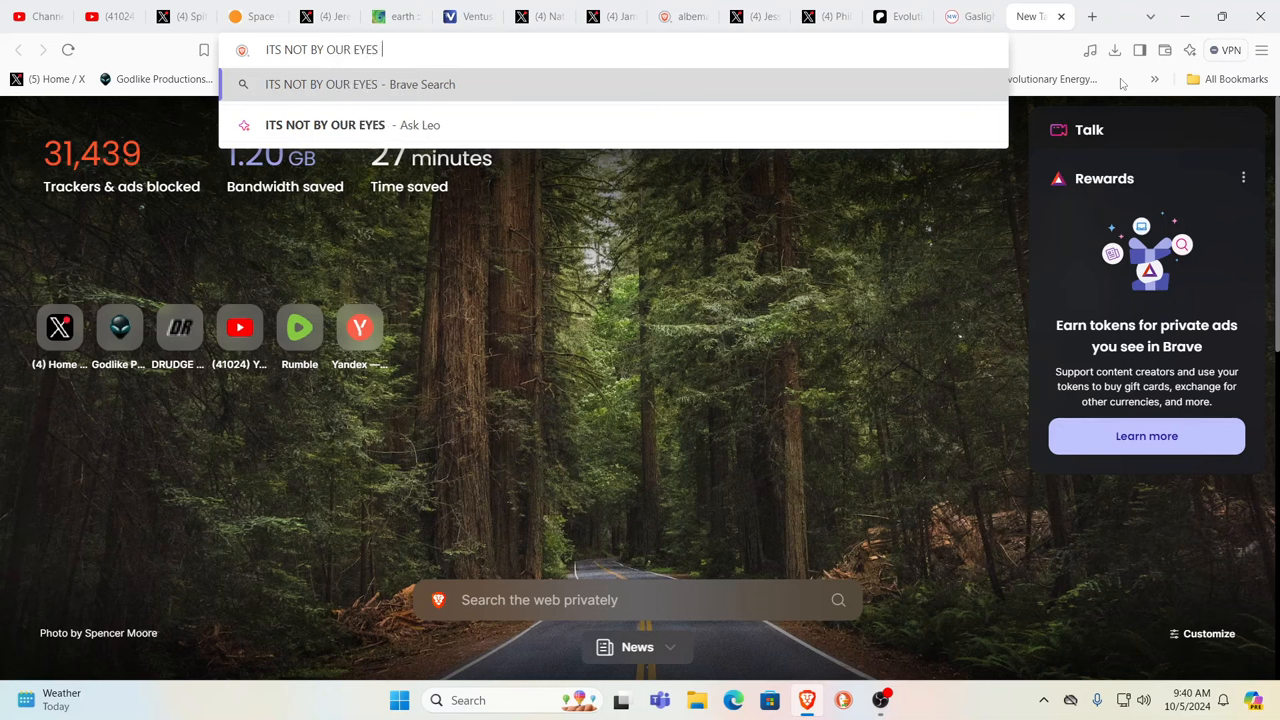
text(BUT BY)
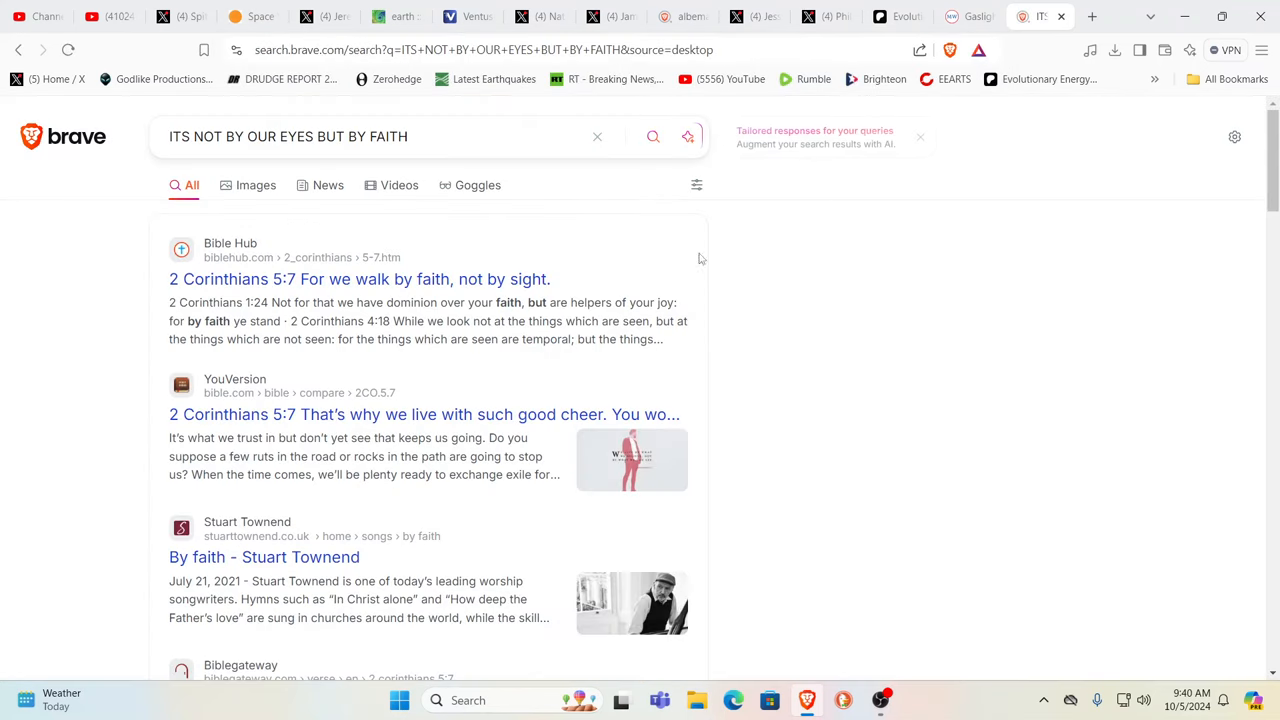
- Open Bible Hub's 2 Corinthians 5:7 page and scroll through its parallel translations
click(360, 280)
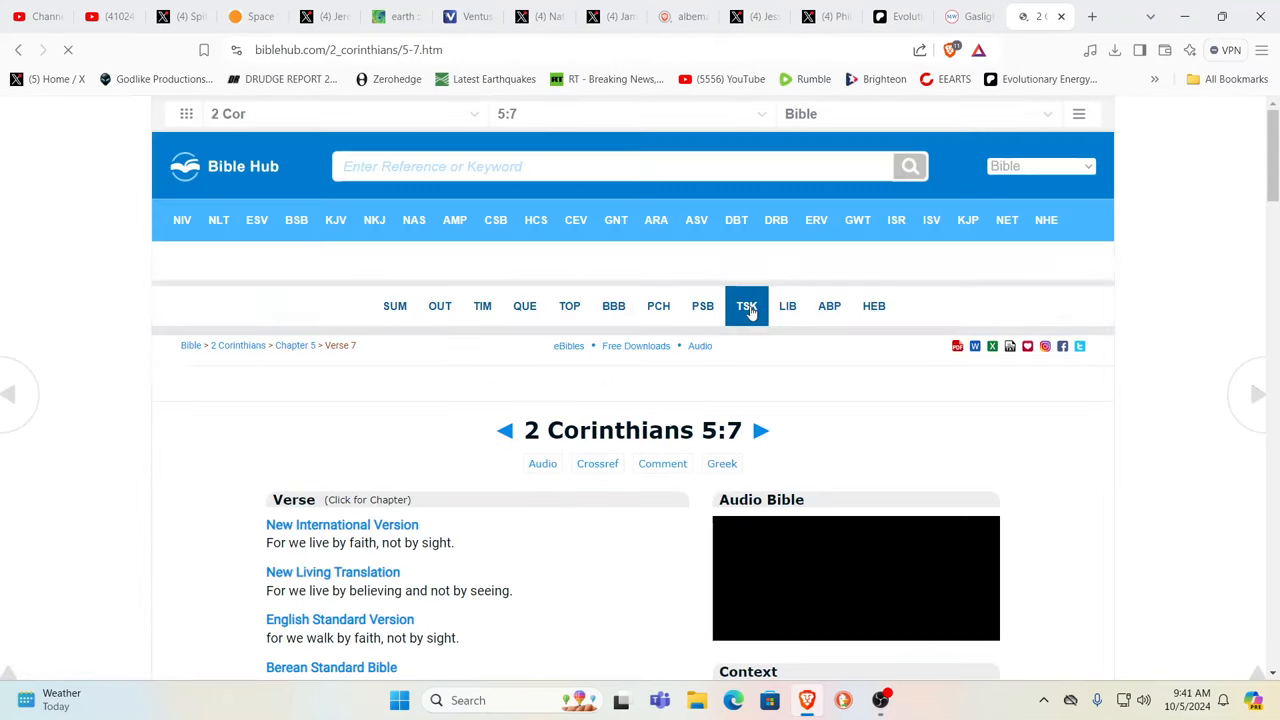
scroll(down, 3)
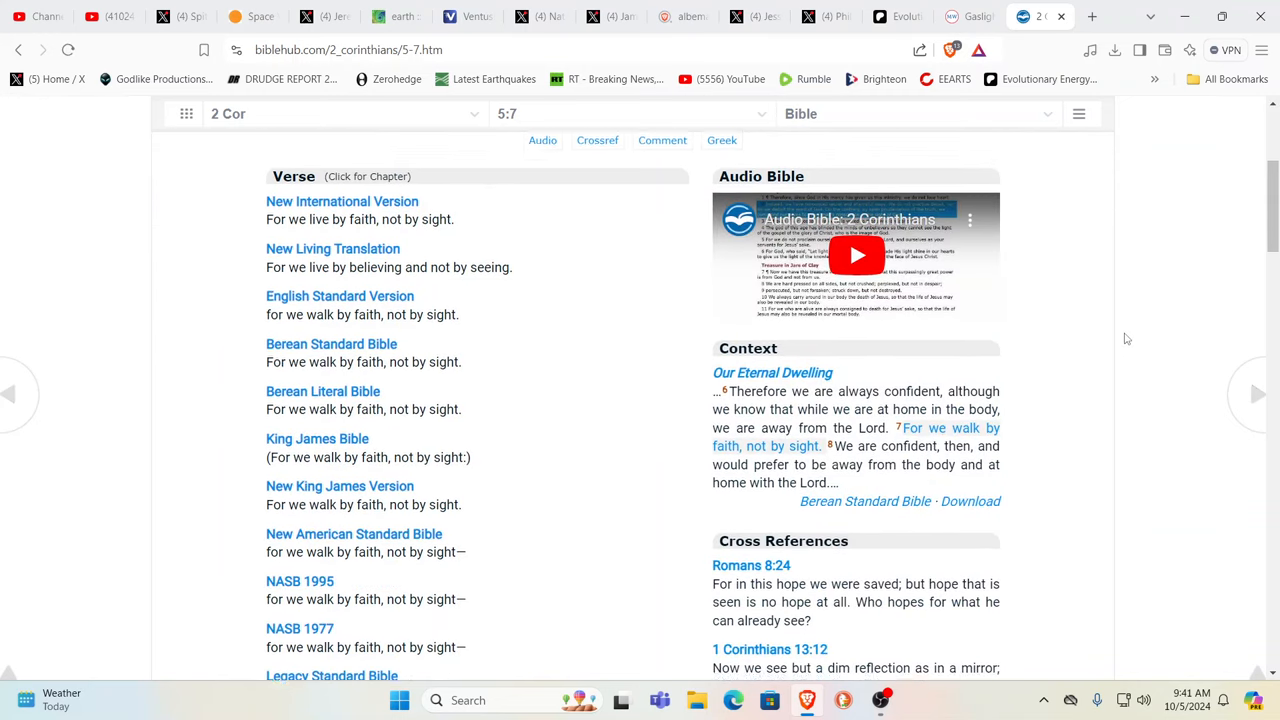
scroll(down, 3)
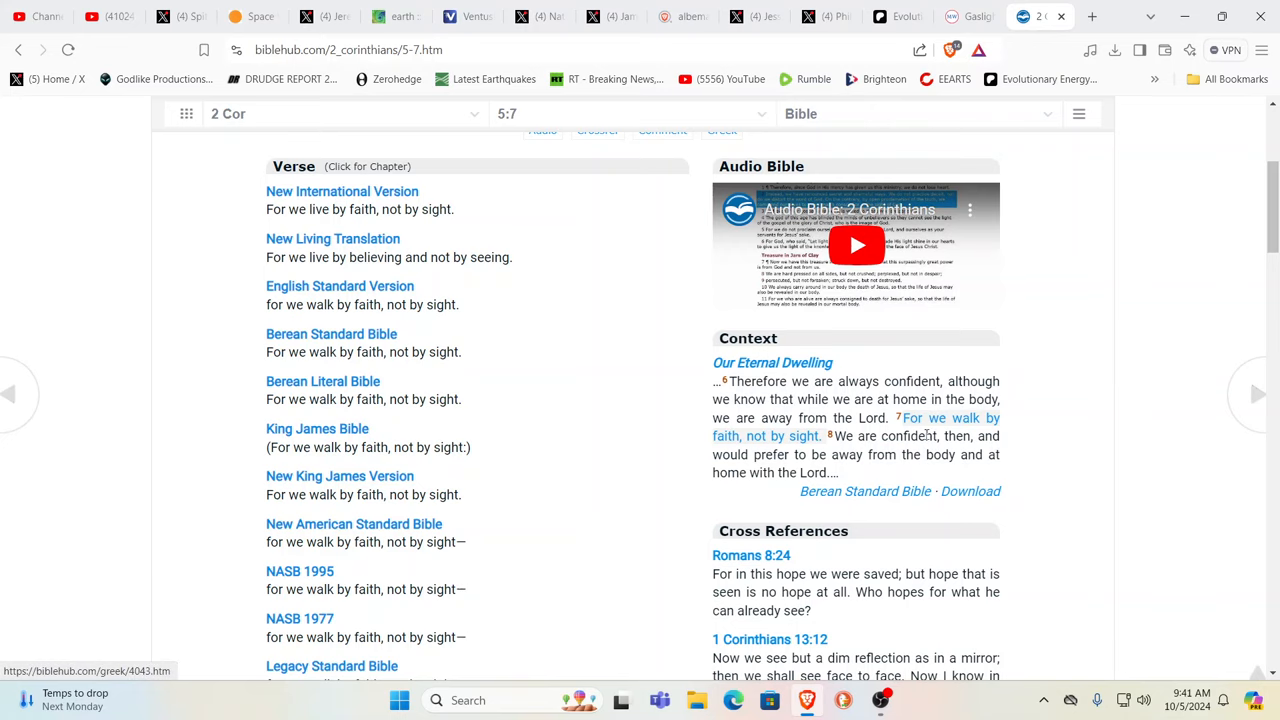
mouse_move(818, 448)
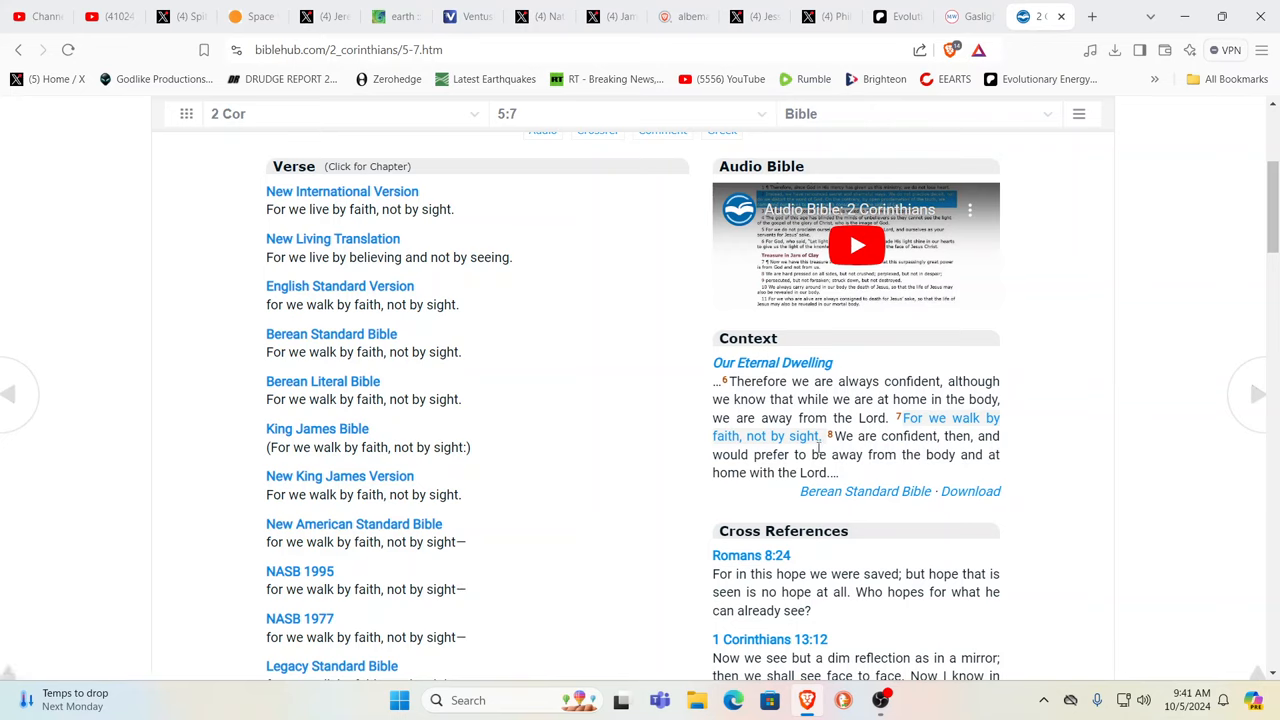
mouse_move(1120, 298)
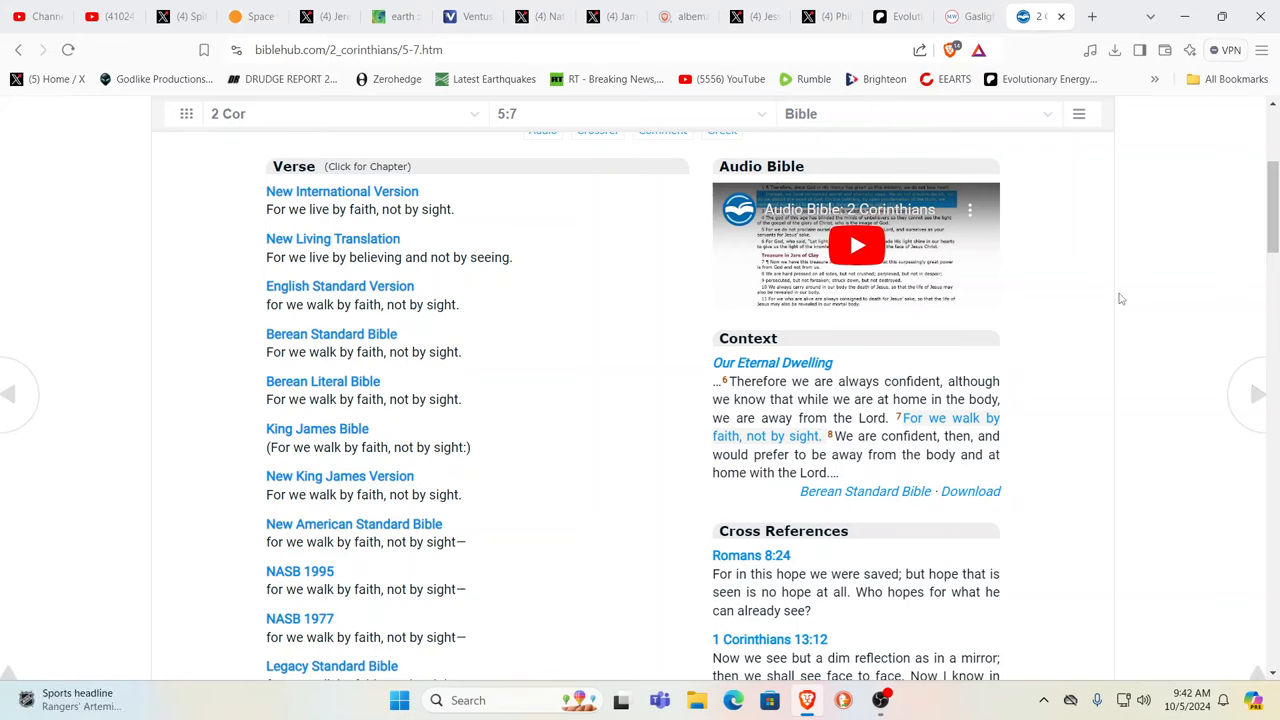
mouse_move(1168, 244)
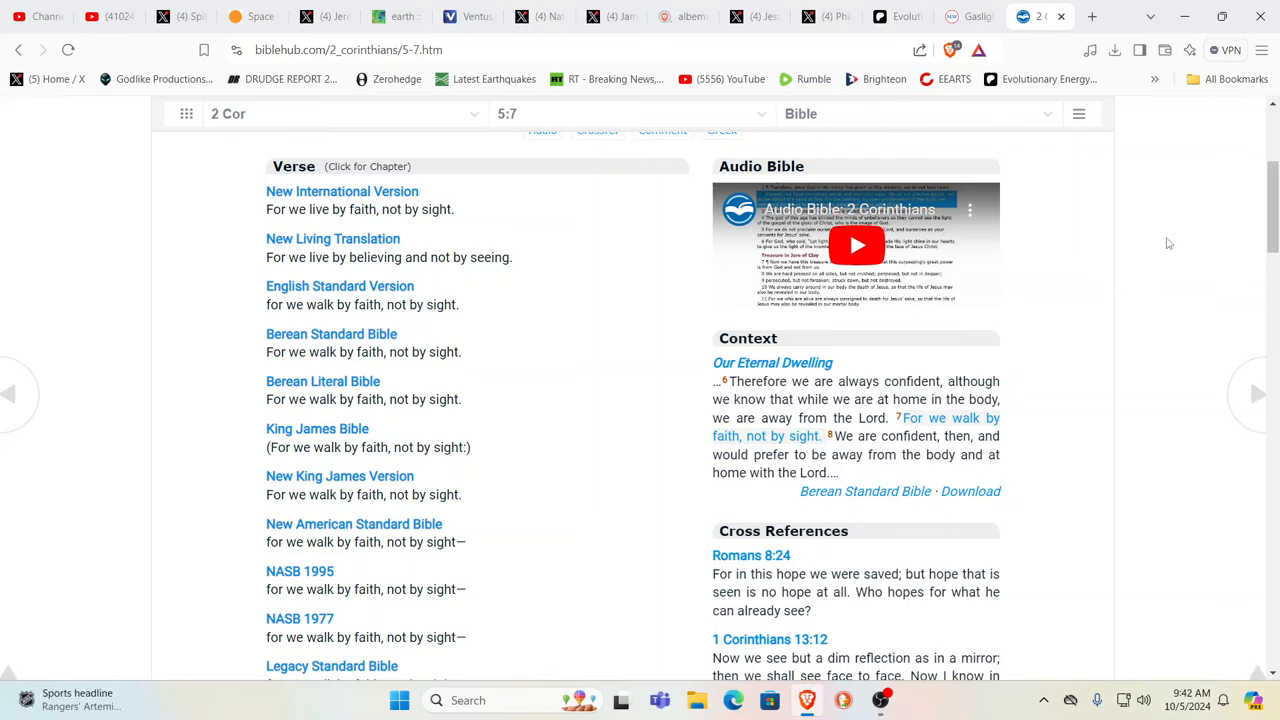
- Revisit the Merriam-Webster gaslighting entry, then return to the SolarHam space weather page
click(968, 16)
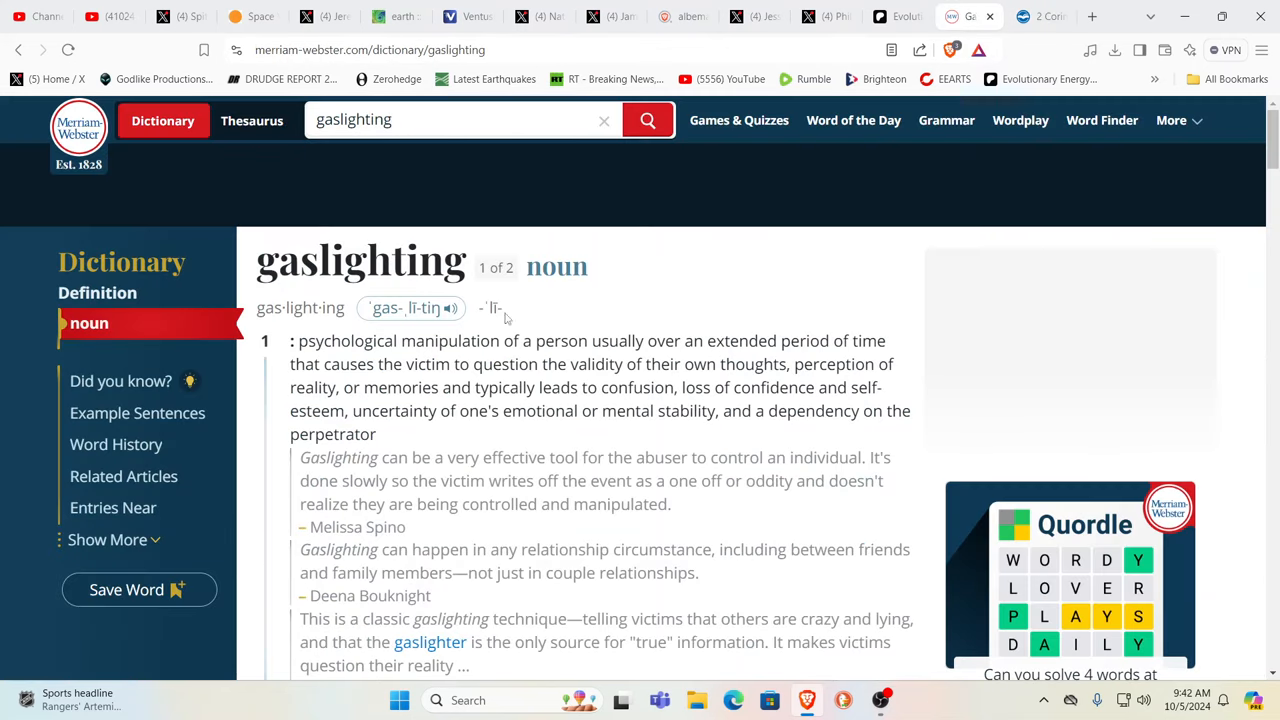
mouse_move(1128, 312)
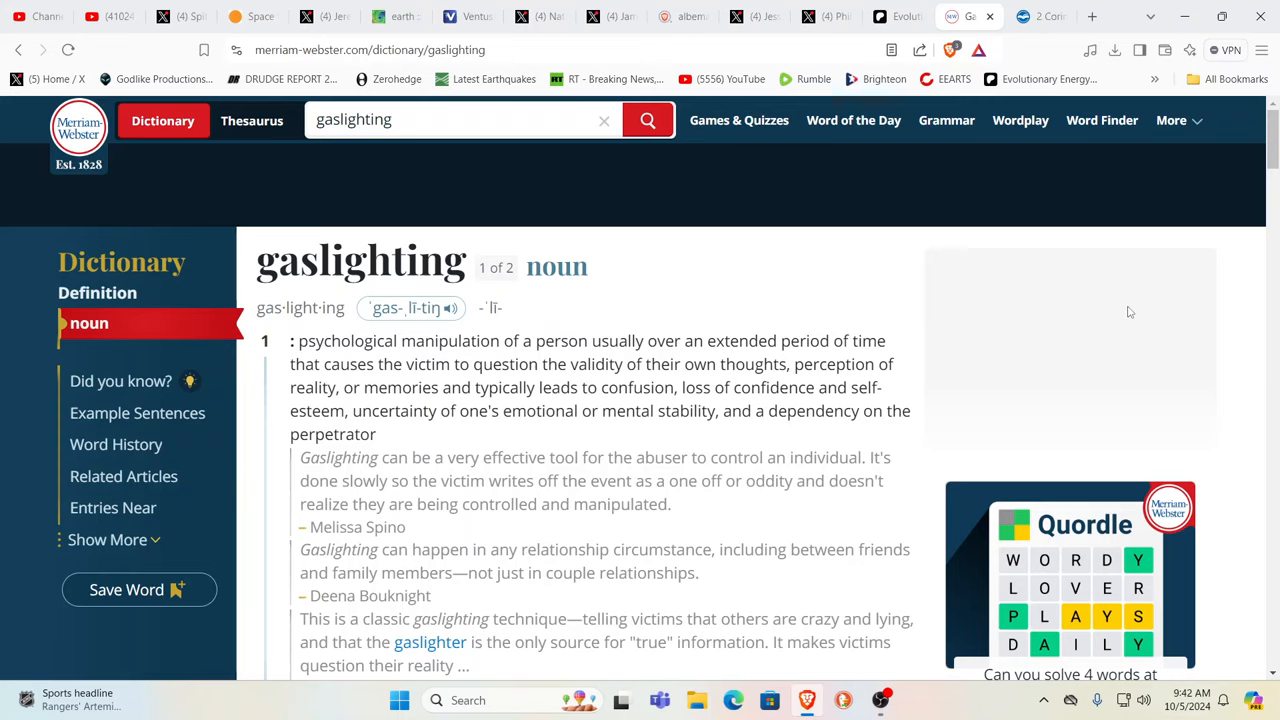
click(450, 120)
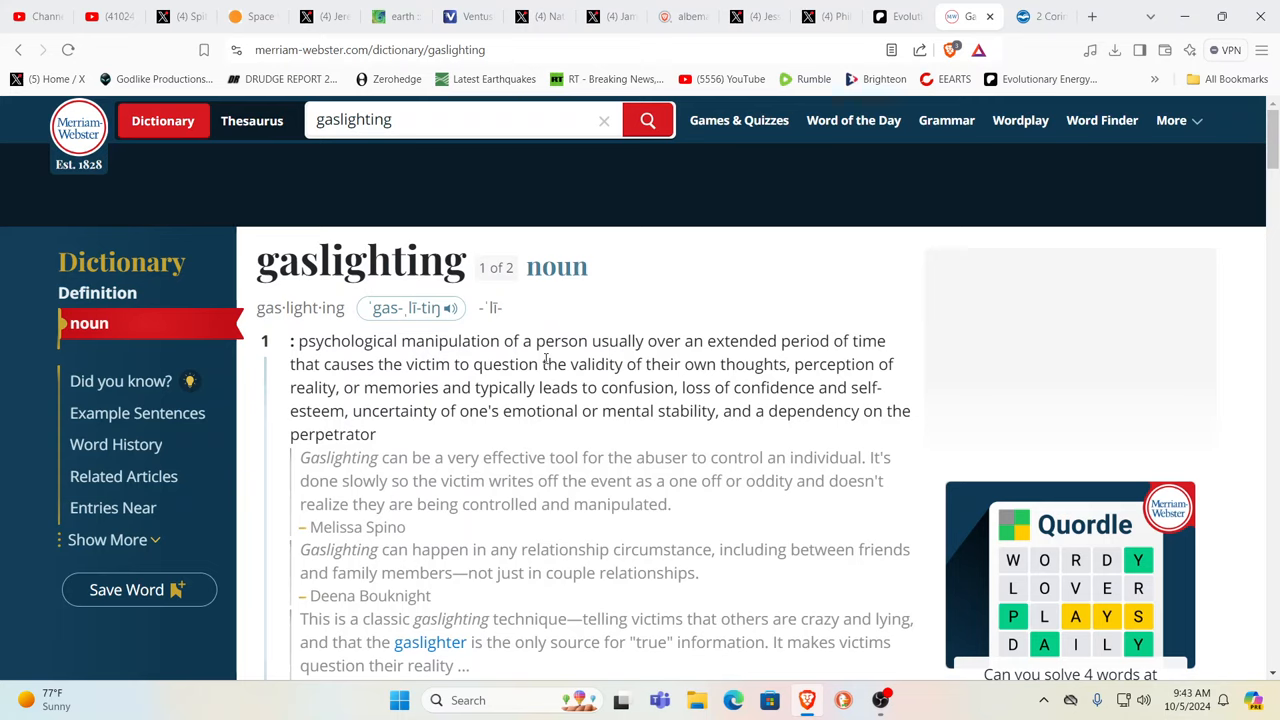
click(460, 120)
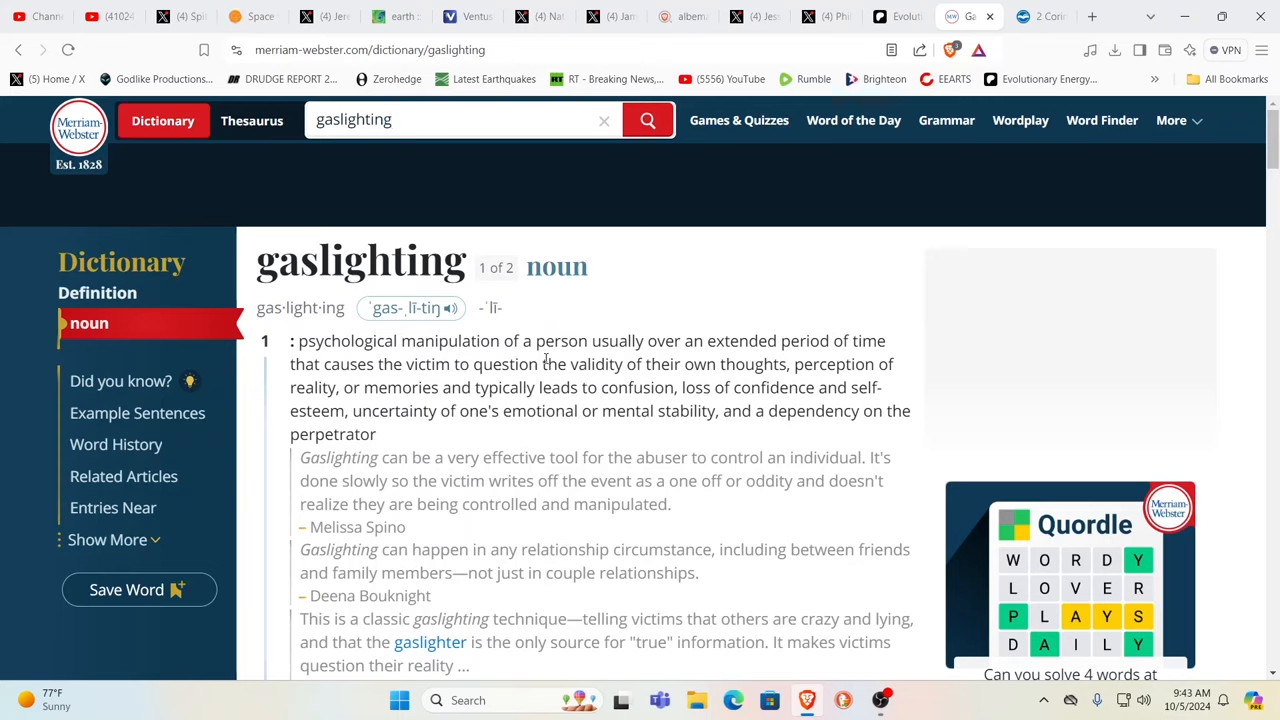
click(460, 120)
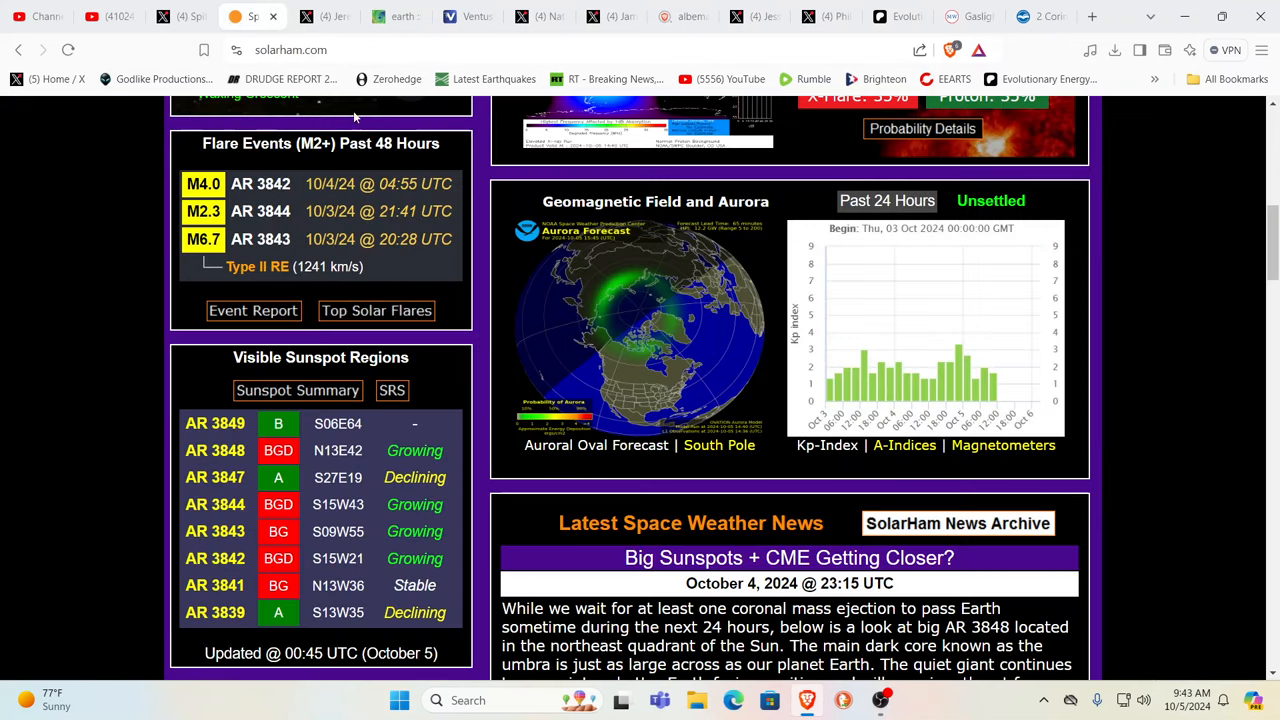
mouse_move(990, 386)
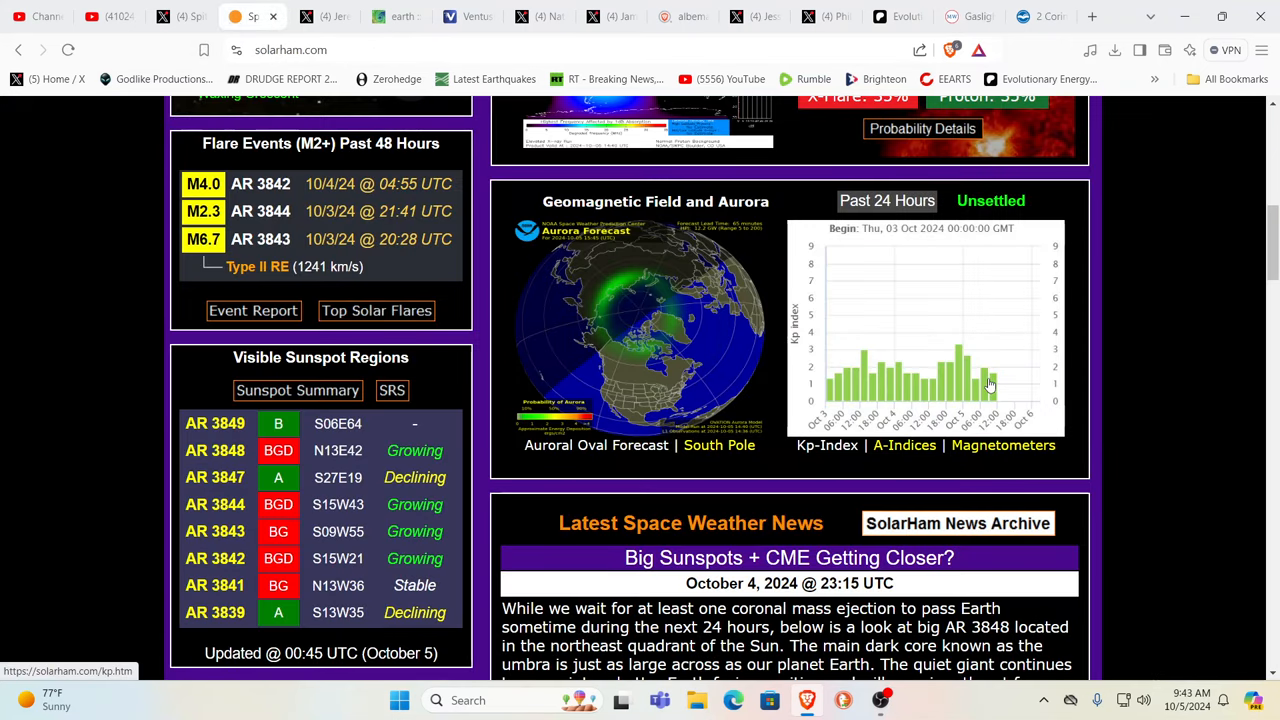
- Scroll through SolarHam's aurora and sunspot panels back up to the 3-day forecast and X-ray chart
scroll(up, 3)
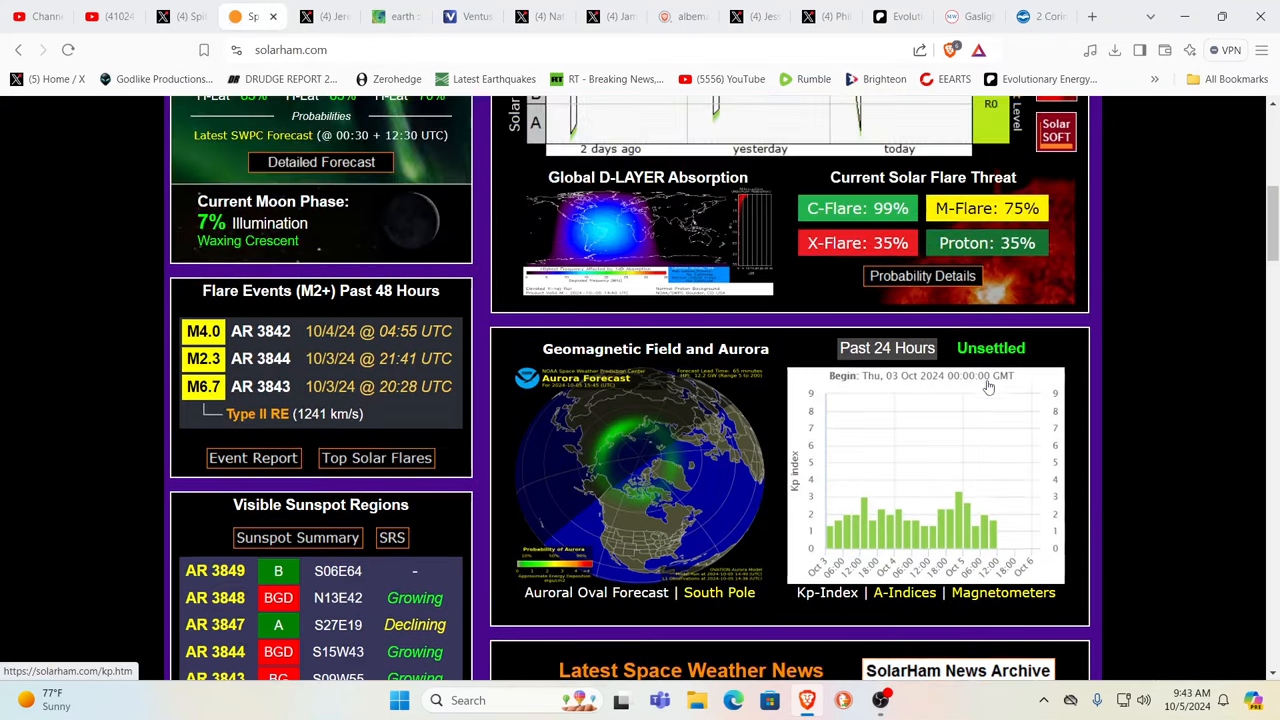
scroll(down, 3)
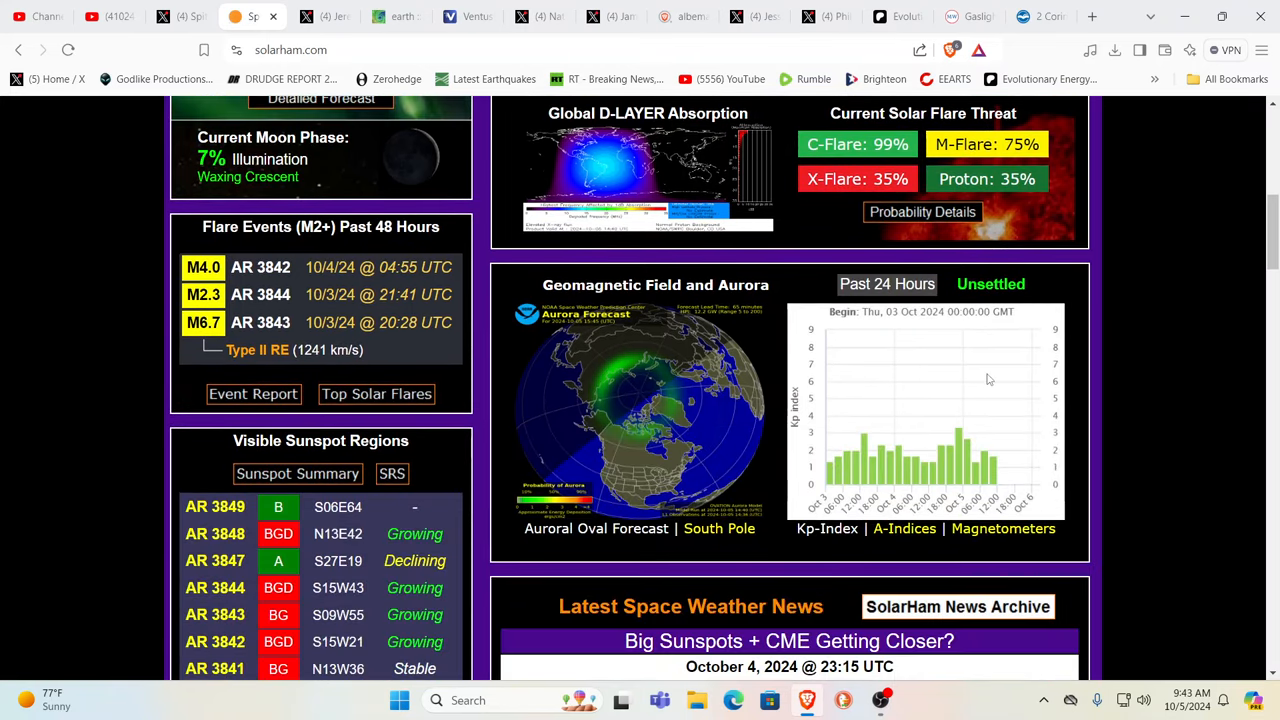
scroll(down, 3)
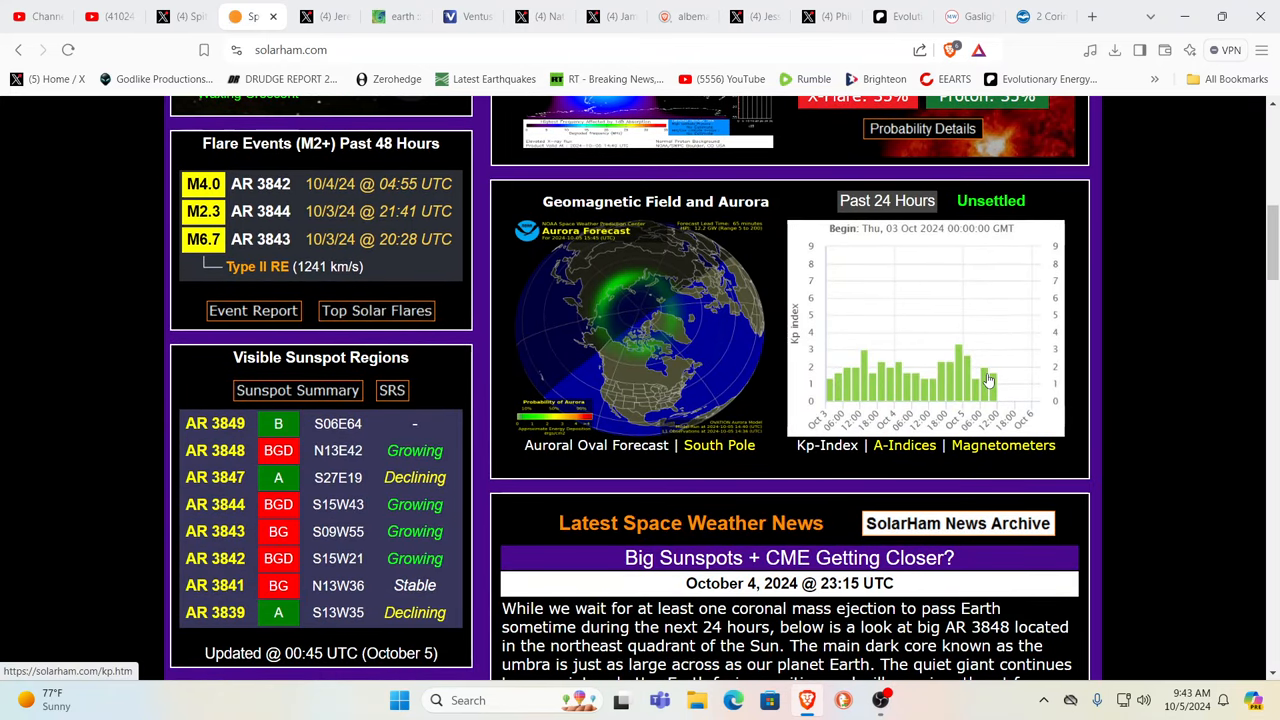
scroll(up, 3)
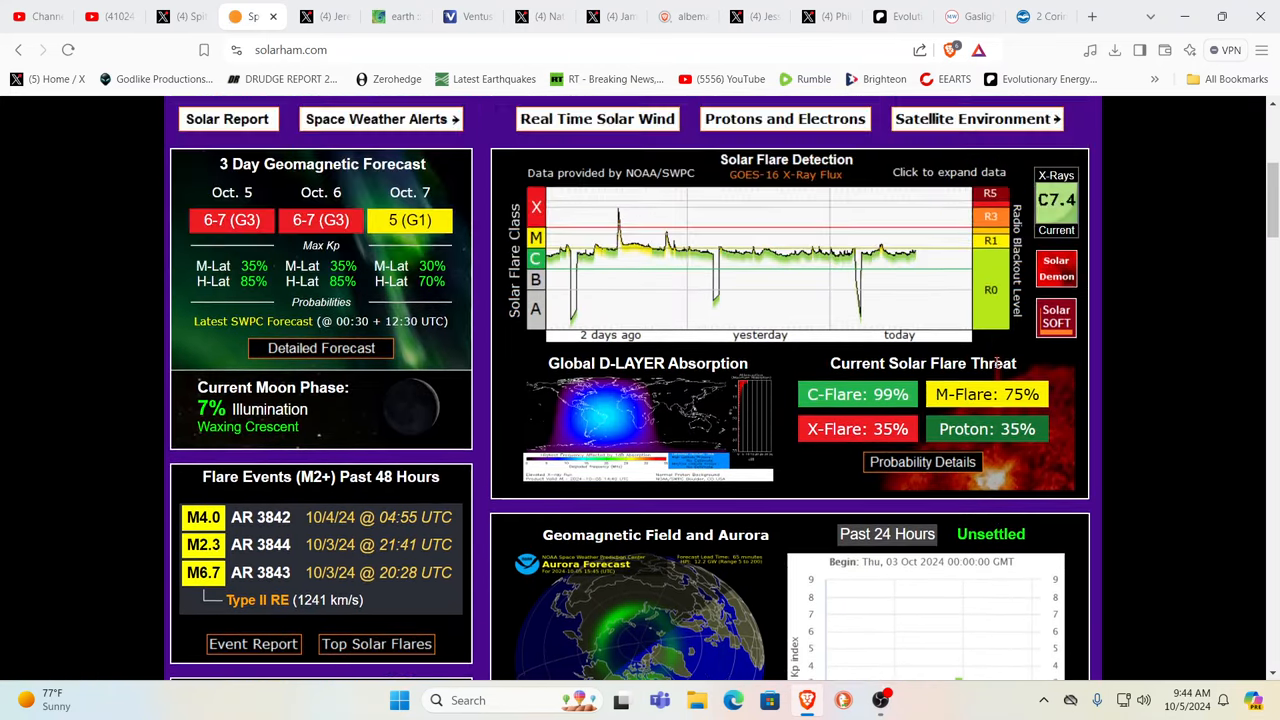
scroll(down, 3)
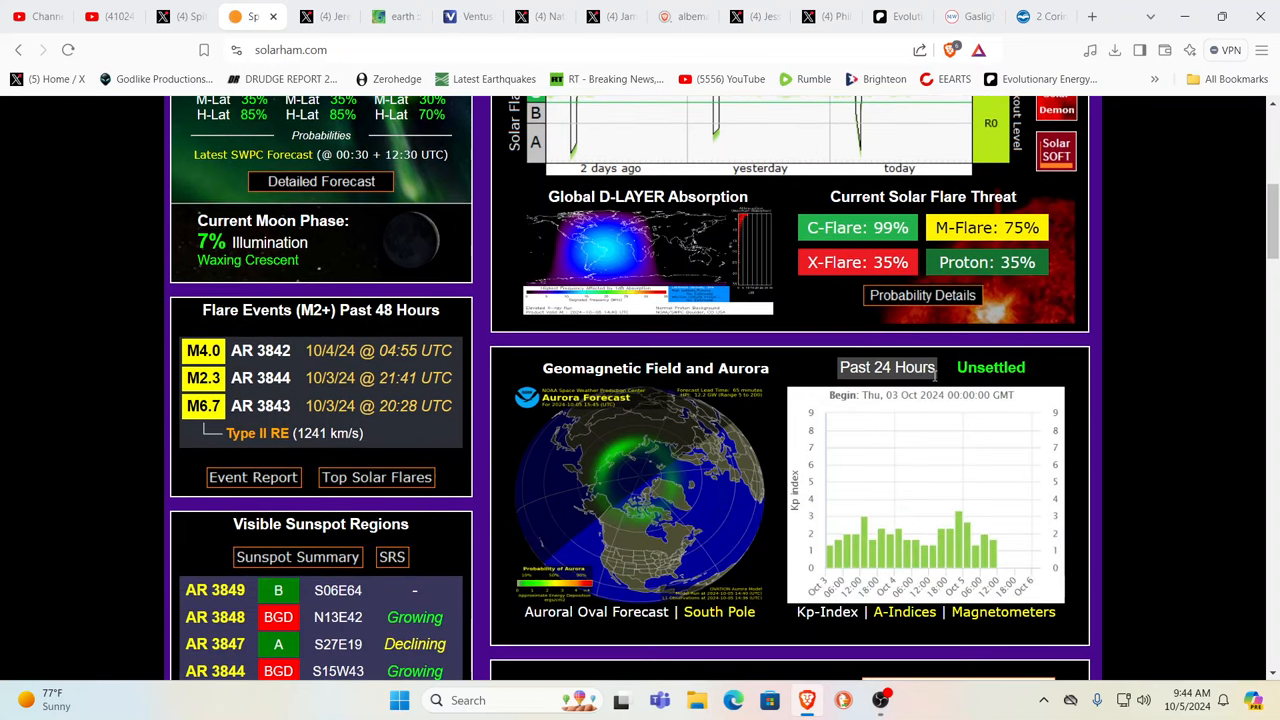
scroll(up, 3)
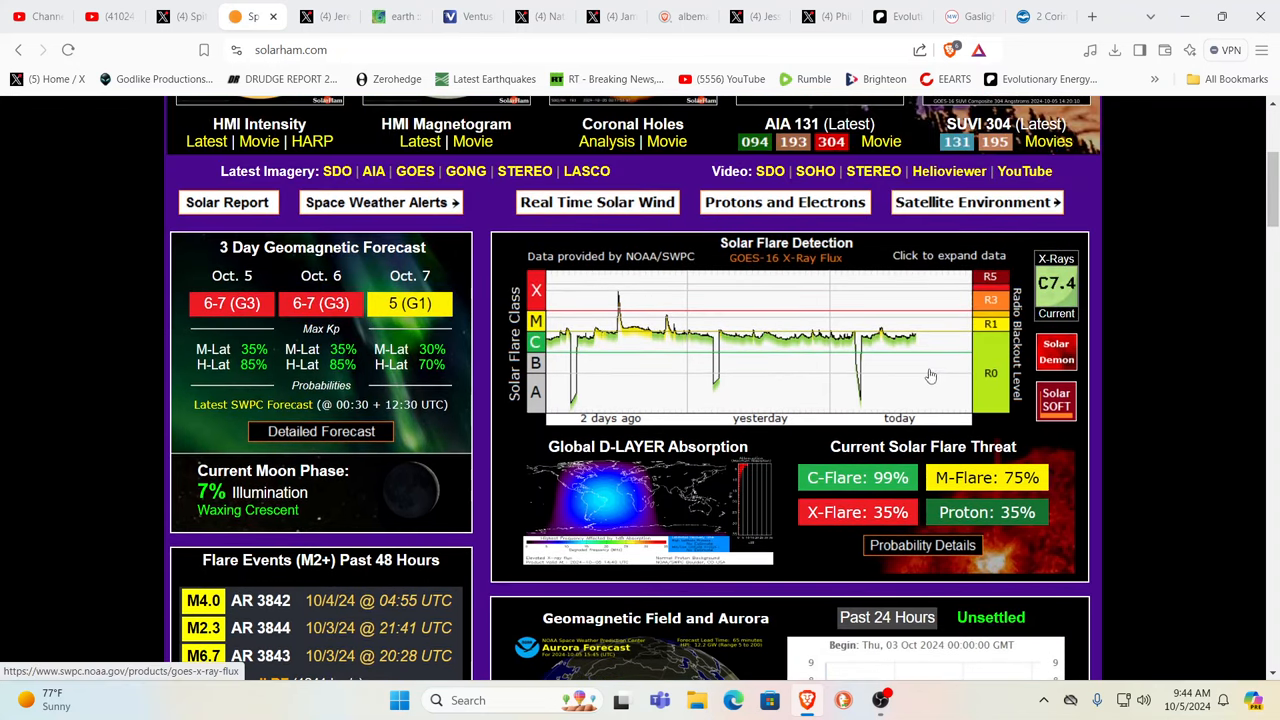
mouse_move(882, 358)
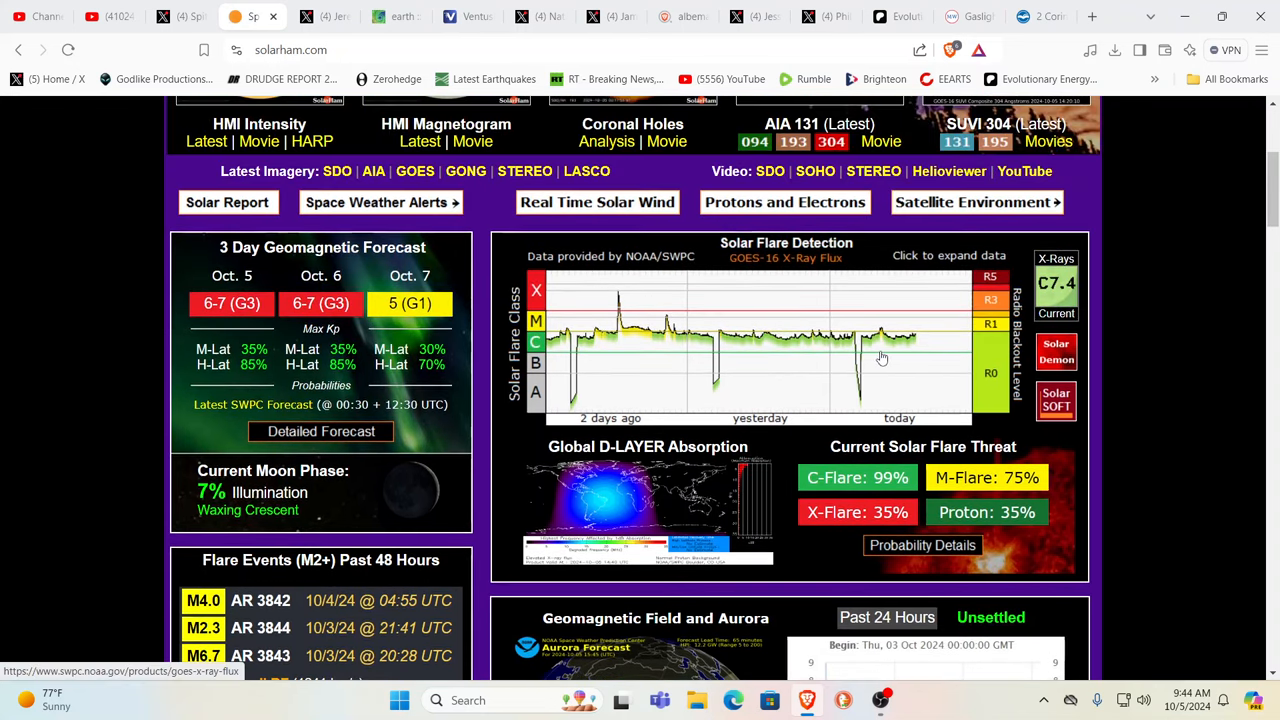
mouse_move(476, 368)
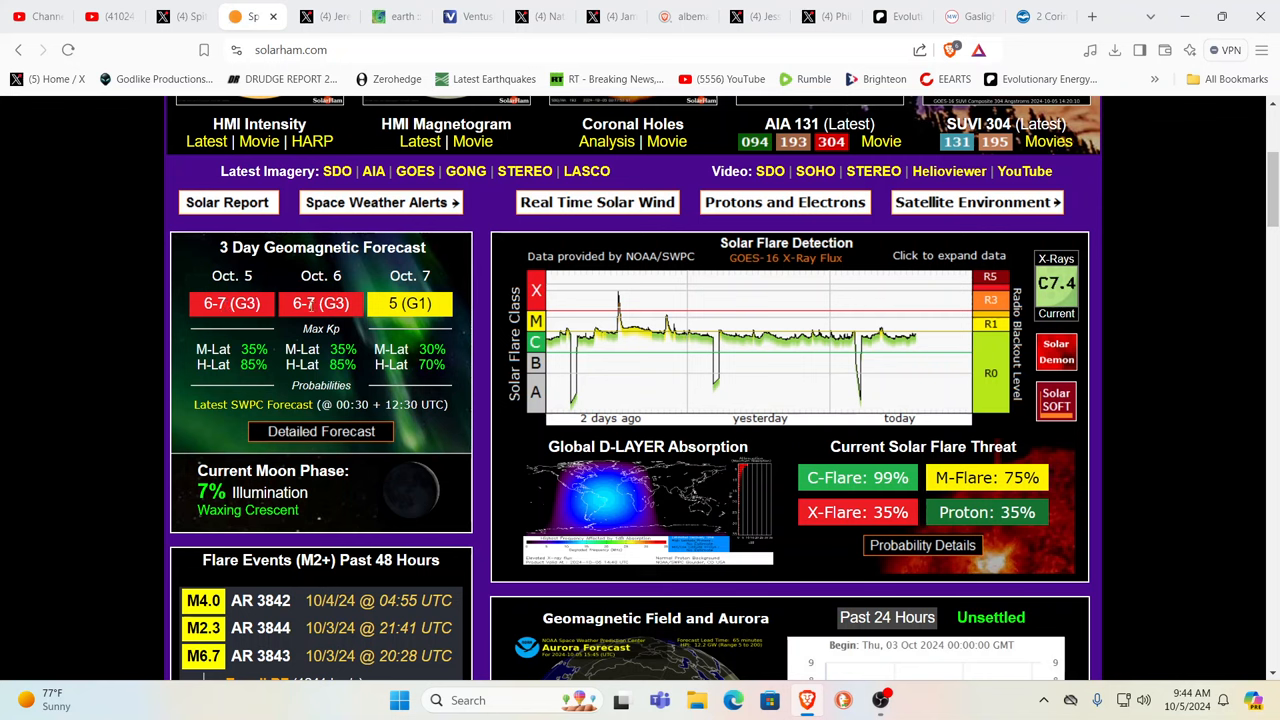
mouse_move(330, 264)
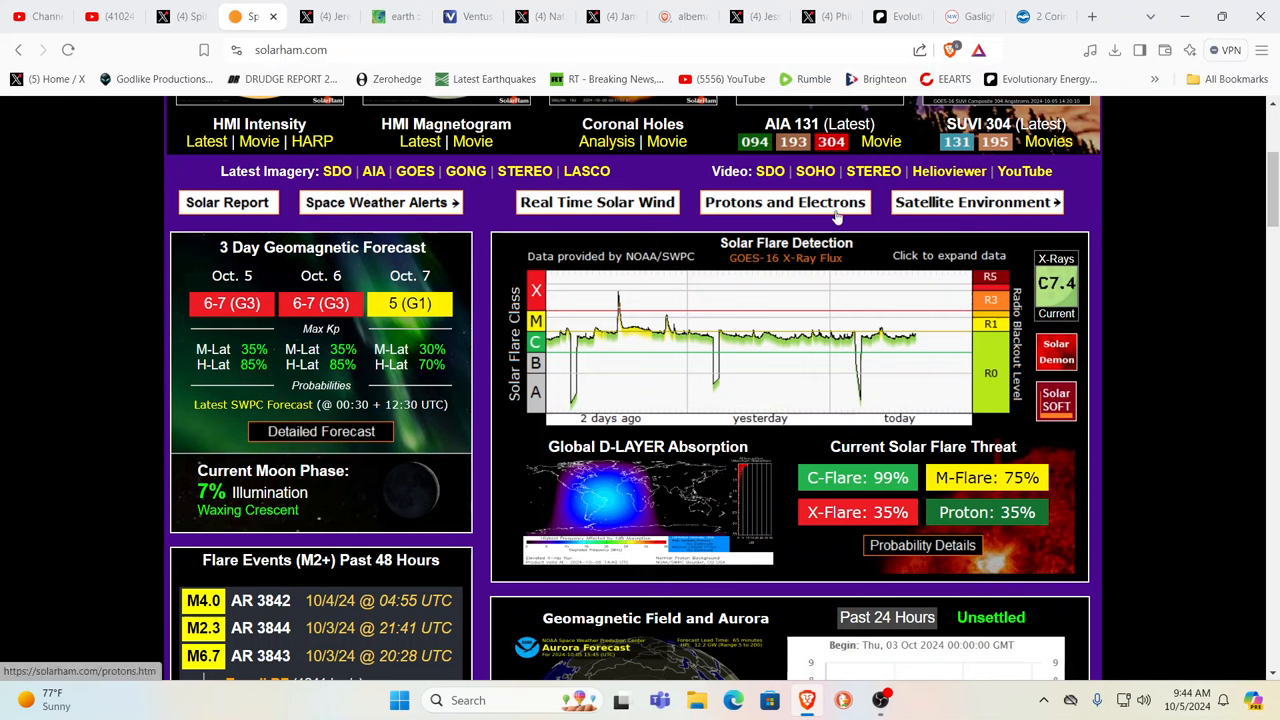
mouse_move(1160, 198)
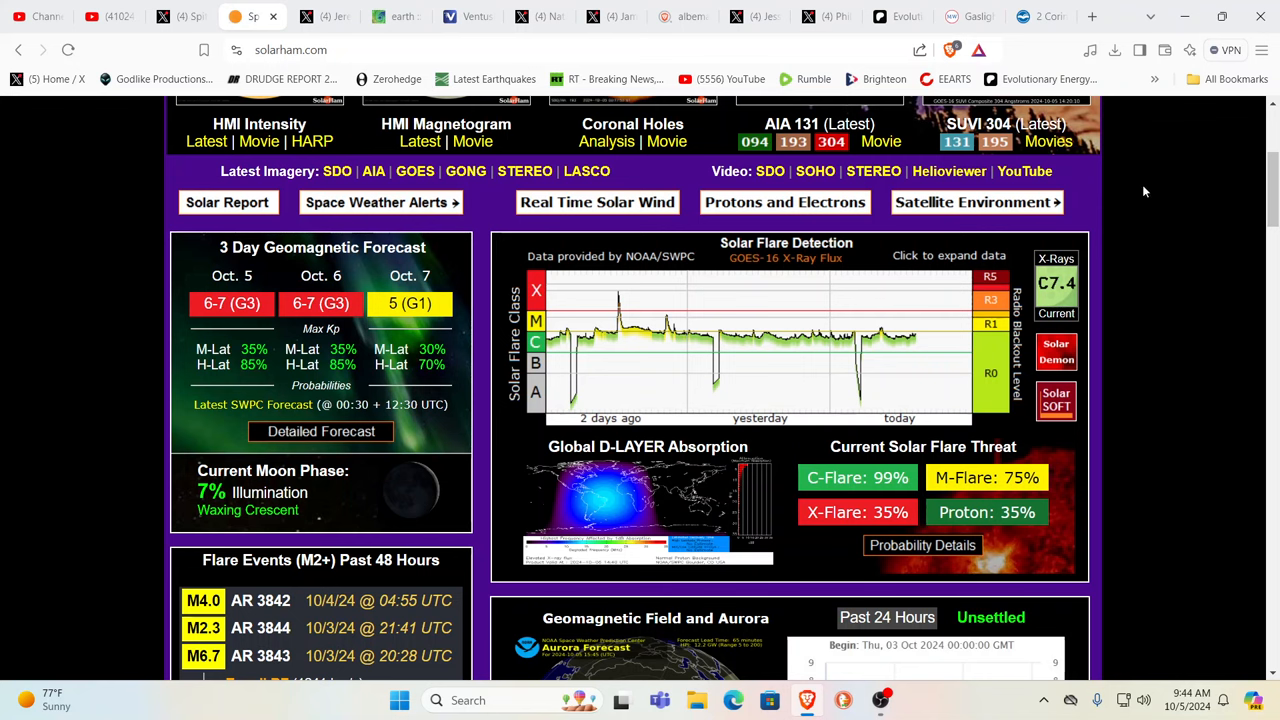
mouse_move(196, 36)
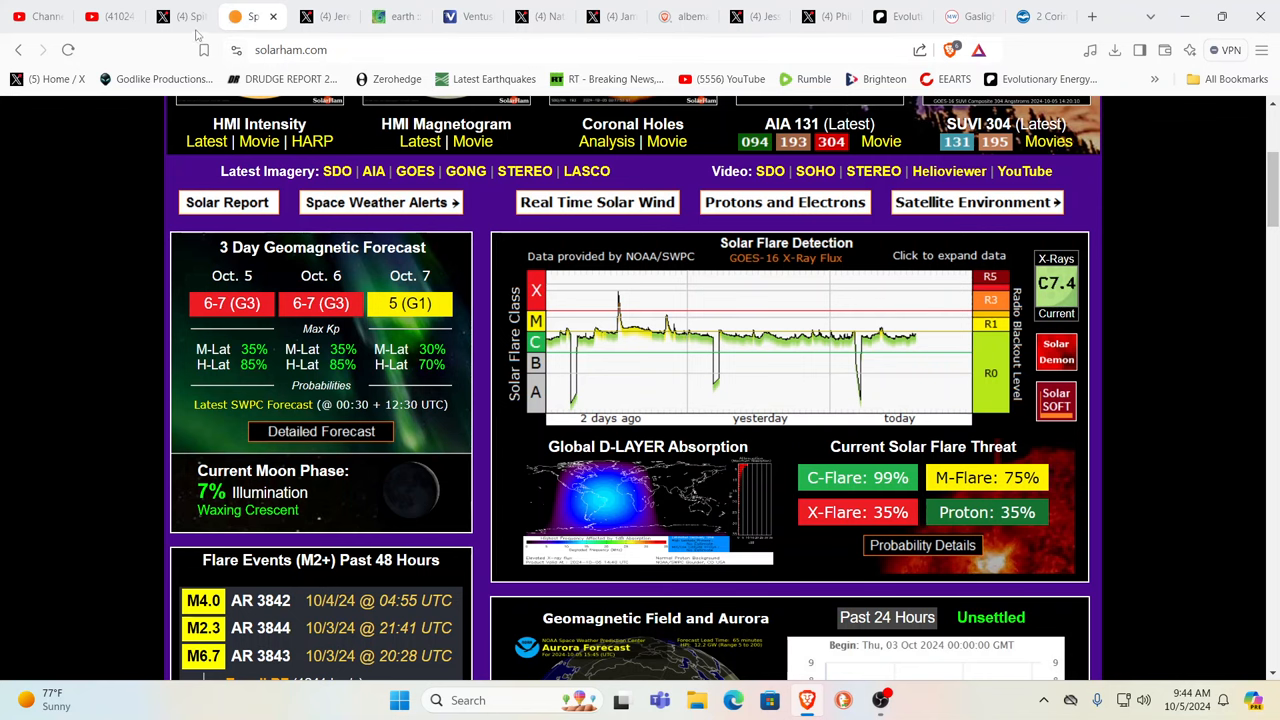
- Switch to Spitfire's X dog-rescue post, skim the replies and play the canoe rescue video
click(176, 16)
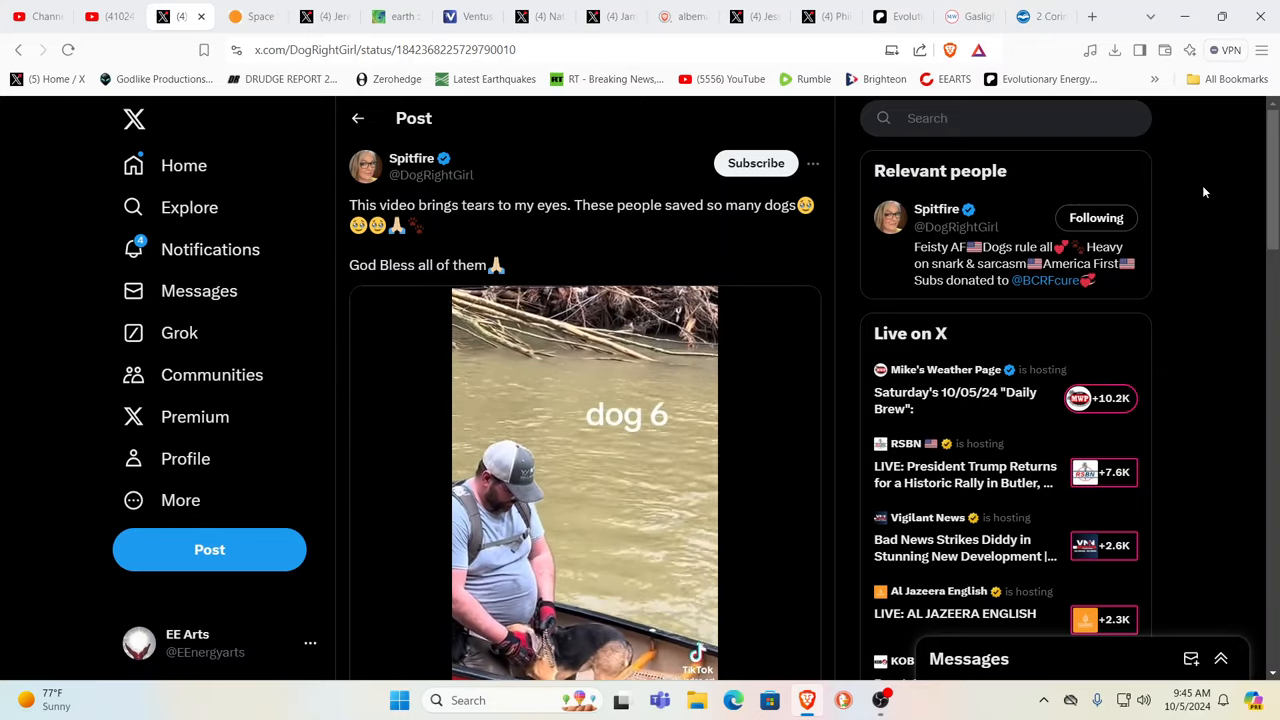
scroll(down, 3)
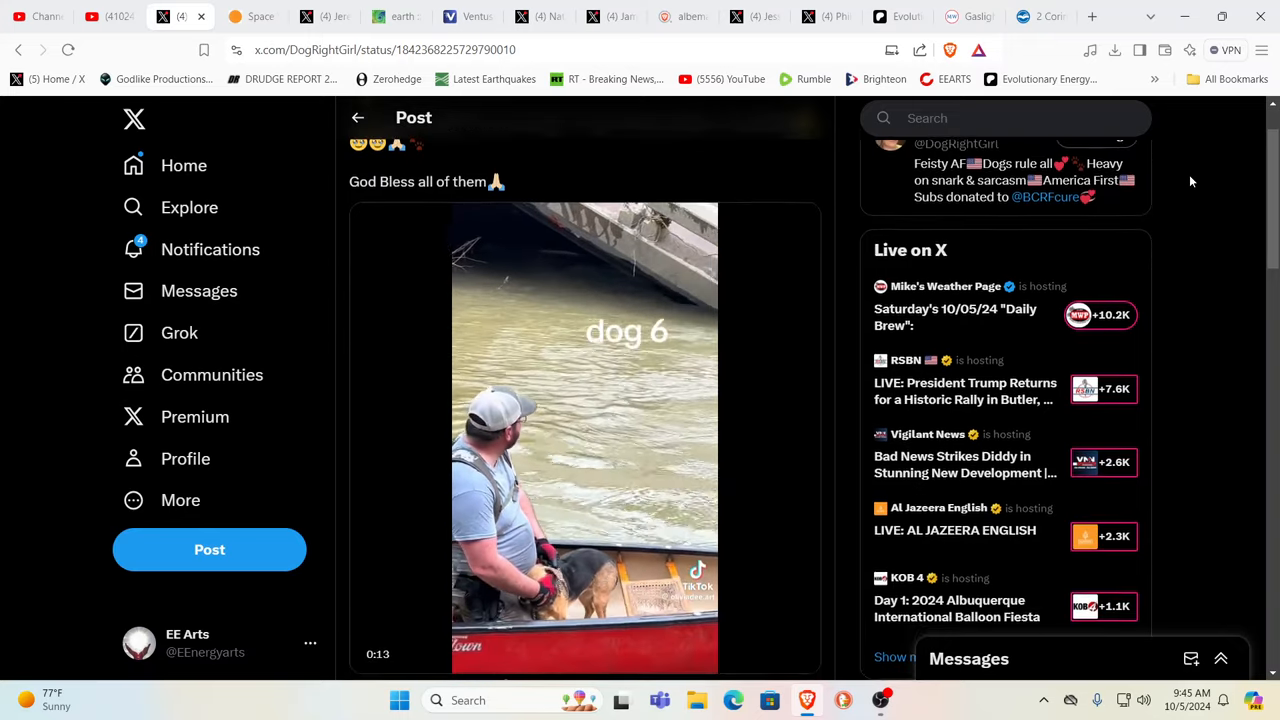
scroll(down, 3)
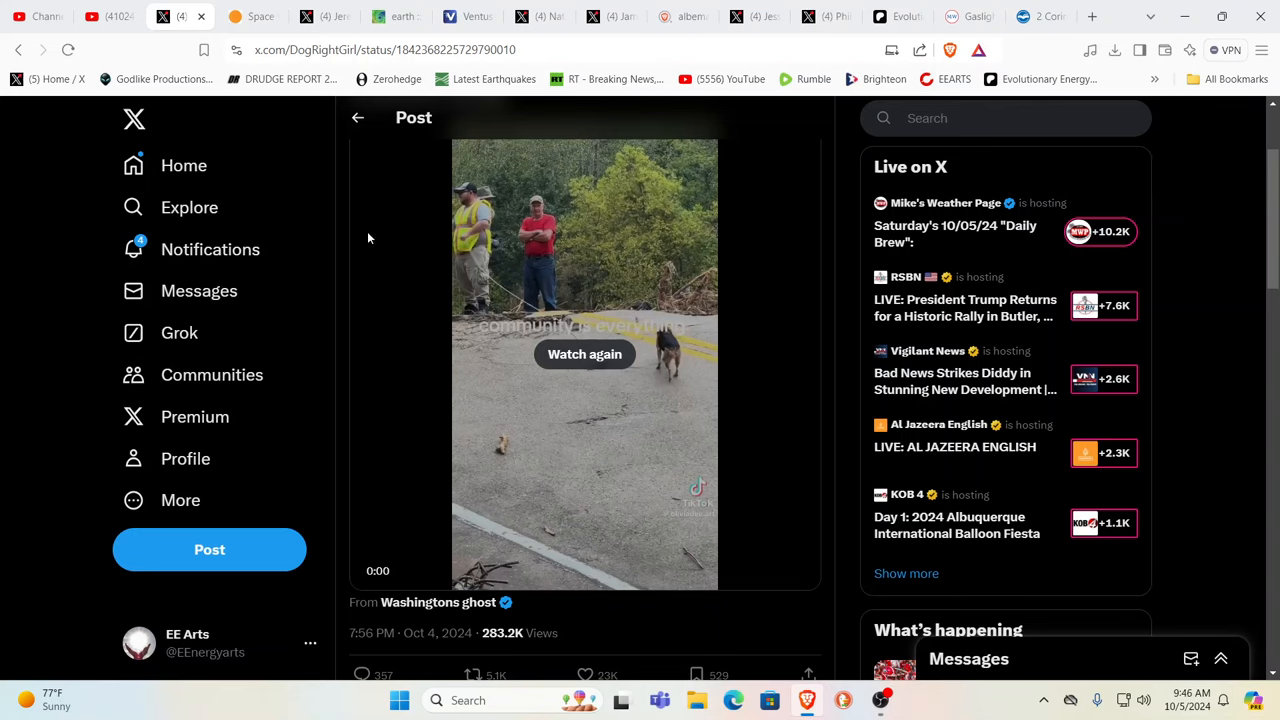
scroll(down, 3)
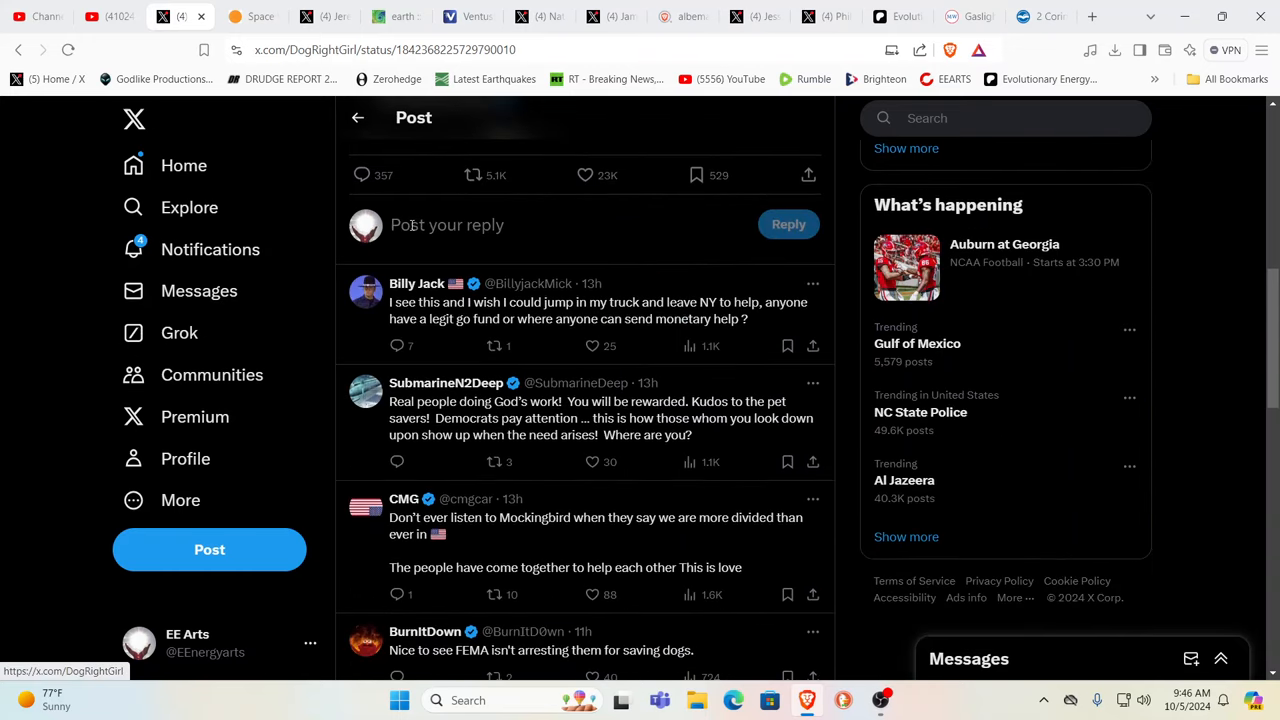
scroll(up, 3)
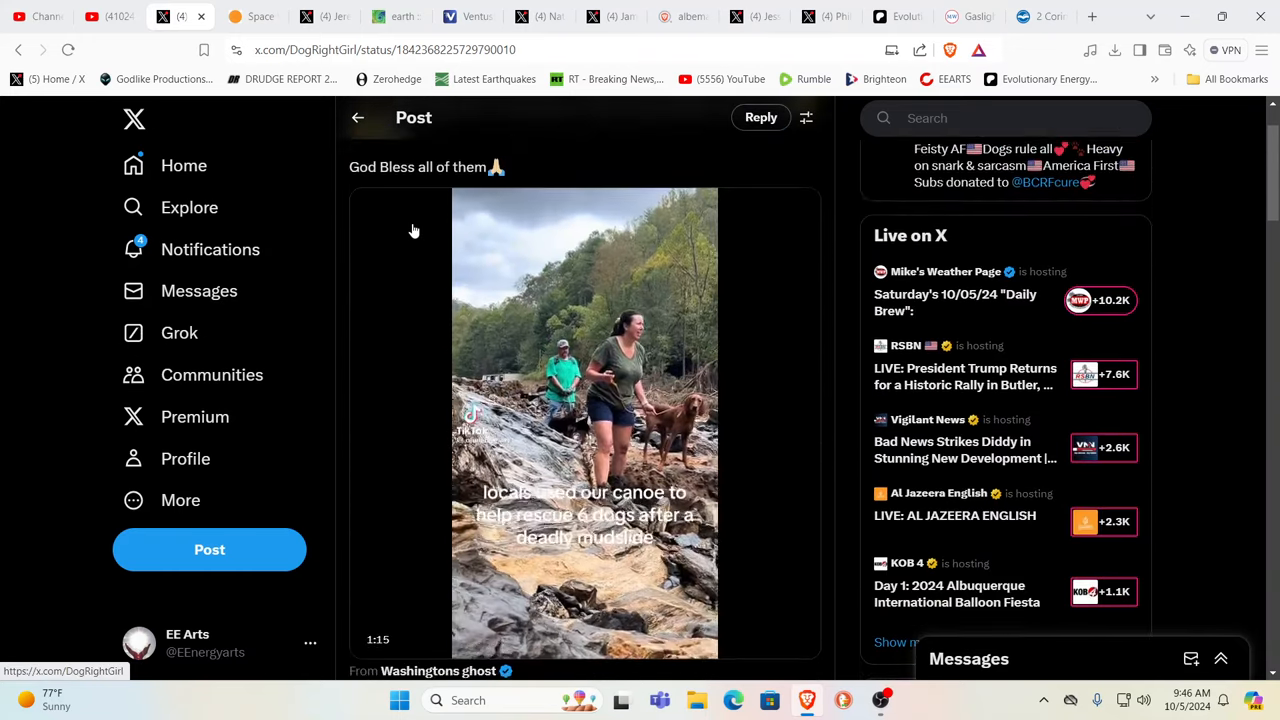
click(584, 420)
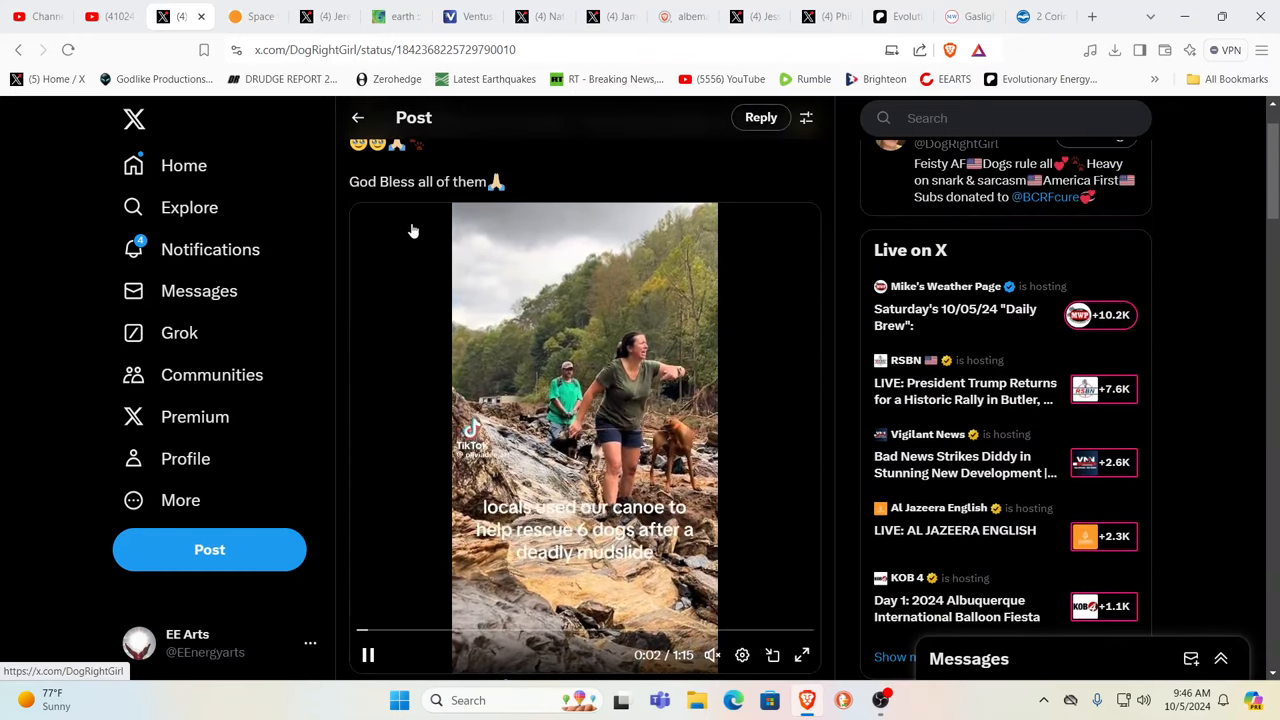